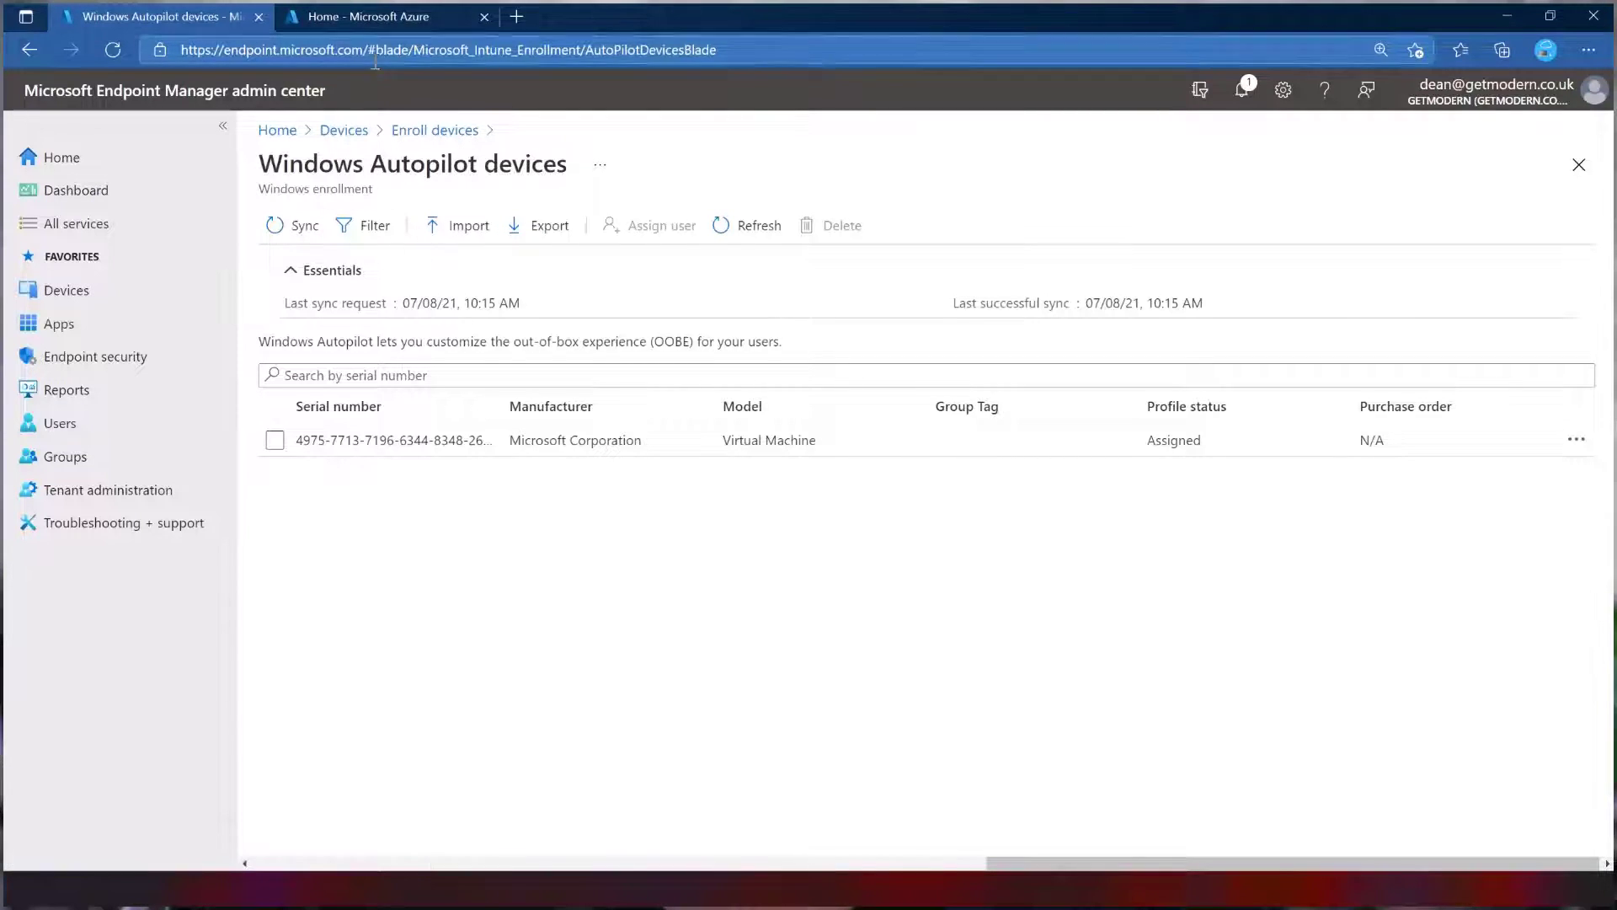
pyautogui.moveTo(738, 107)
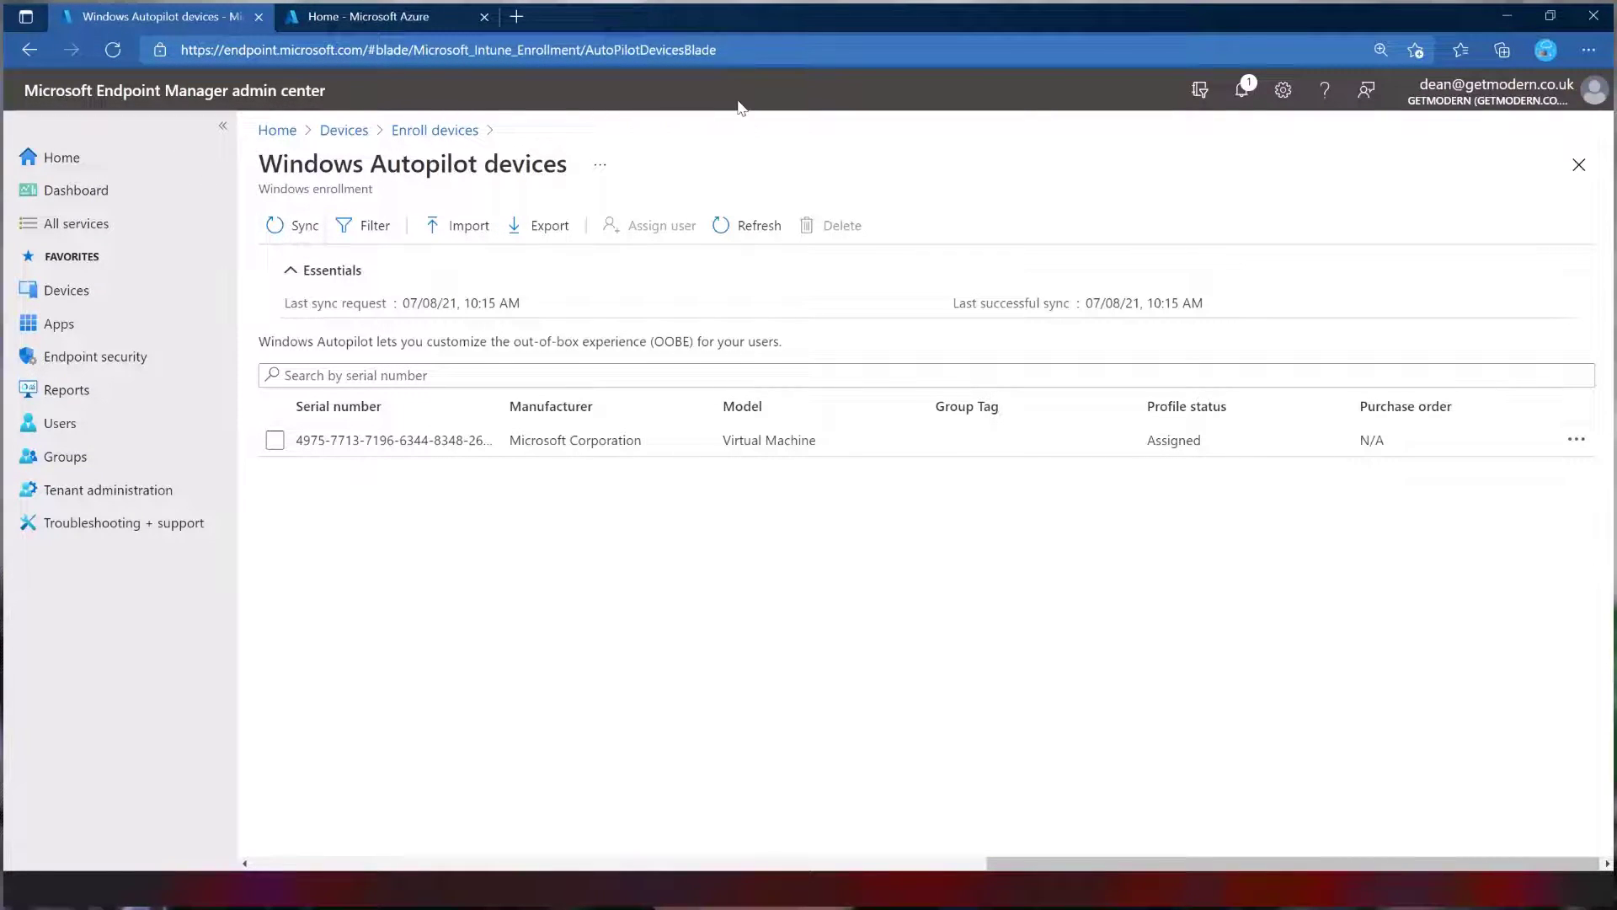
pyautogui.moveTo(633, 207)
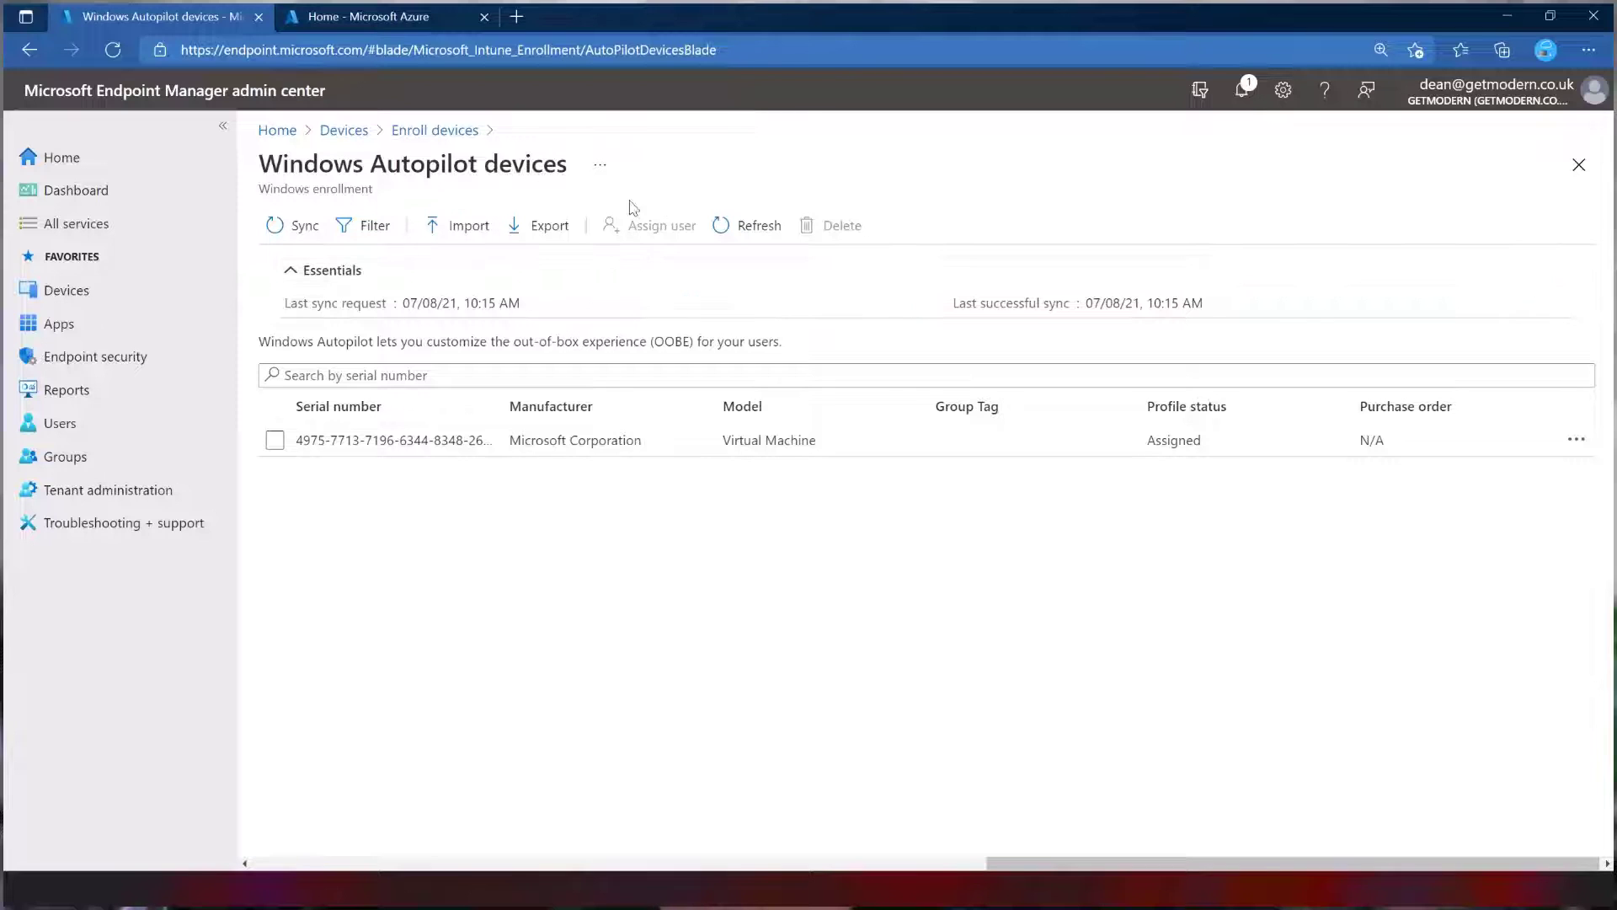
# Sync and refresh the Windows Autopilot device list to show the second virtual machine
pyautogui.click(745, 225)
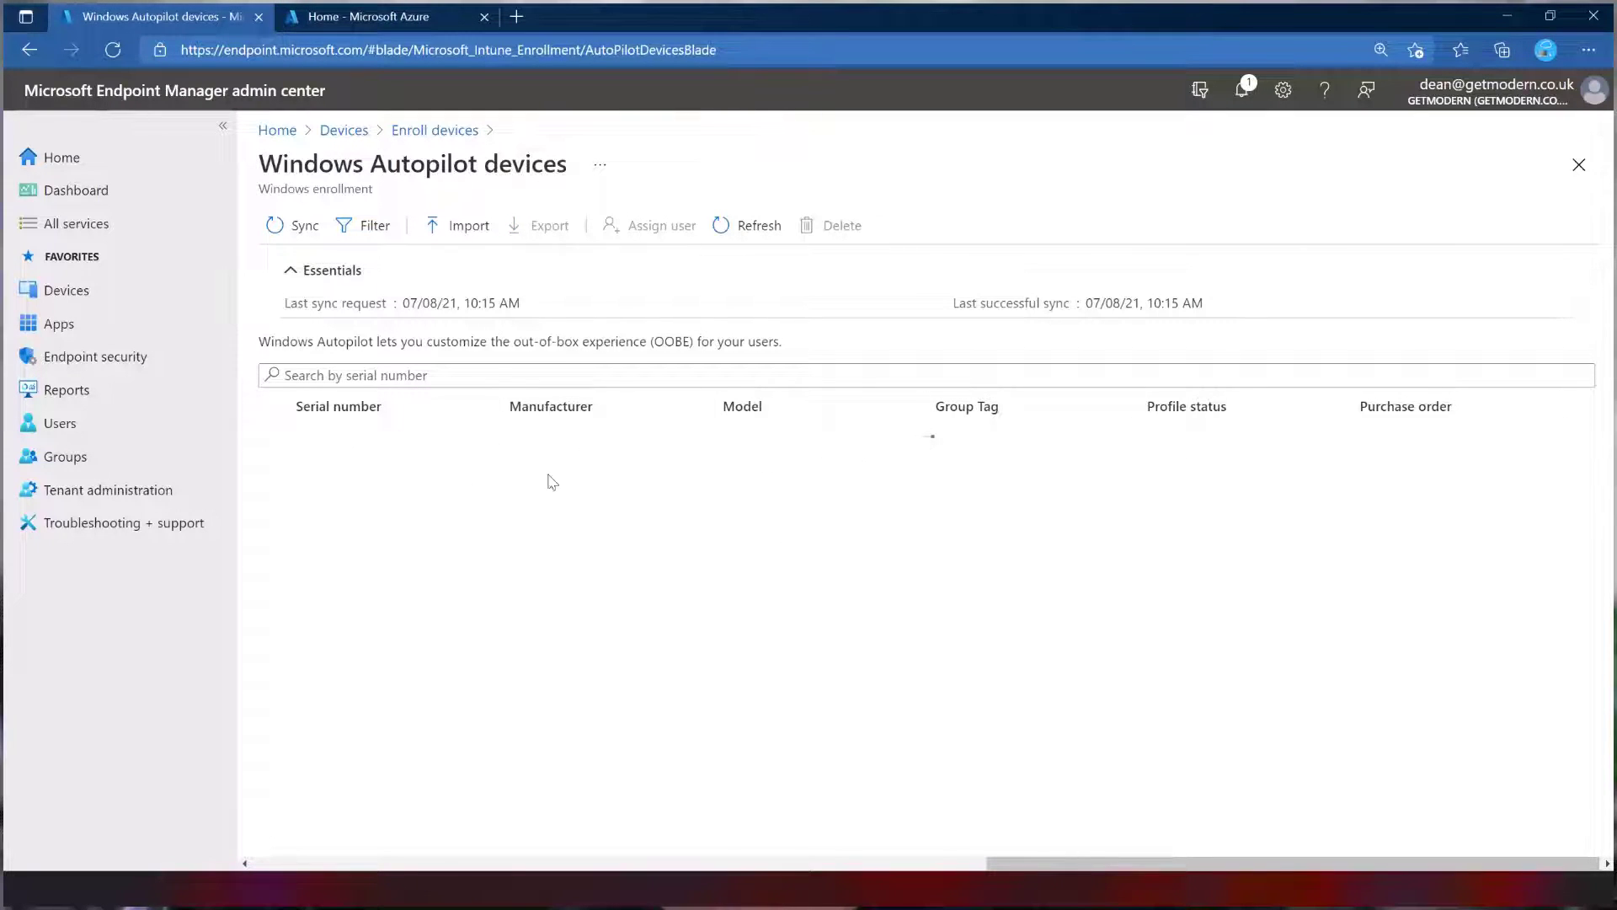
pyautogui.click(758, 225)
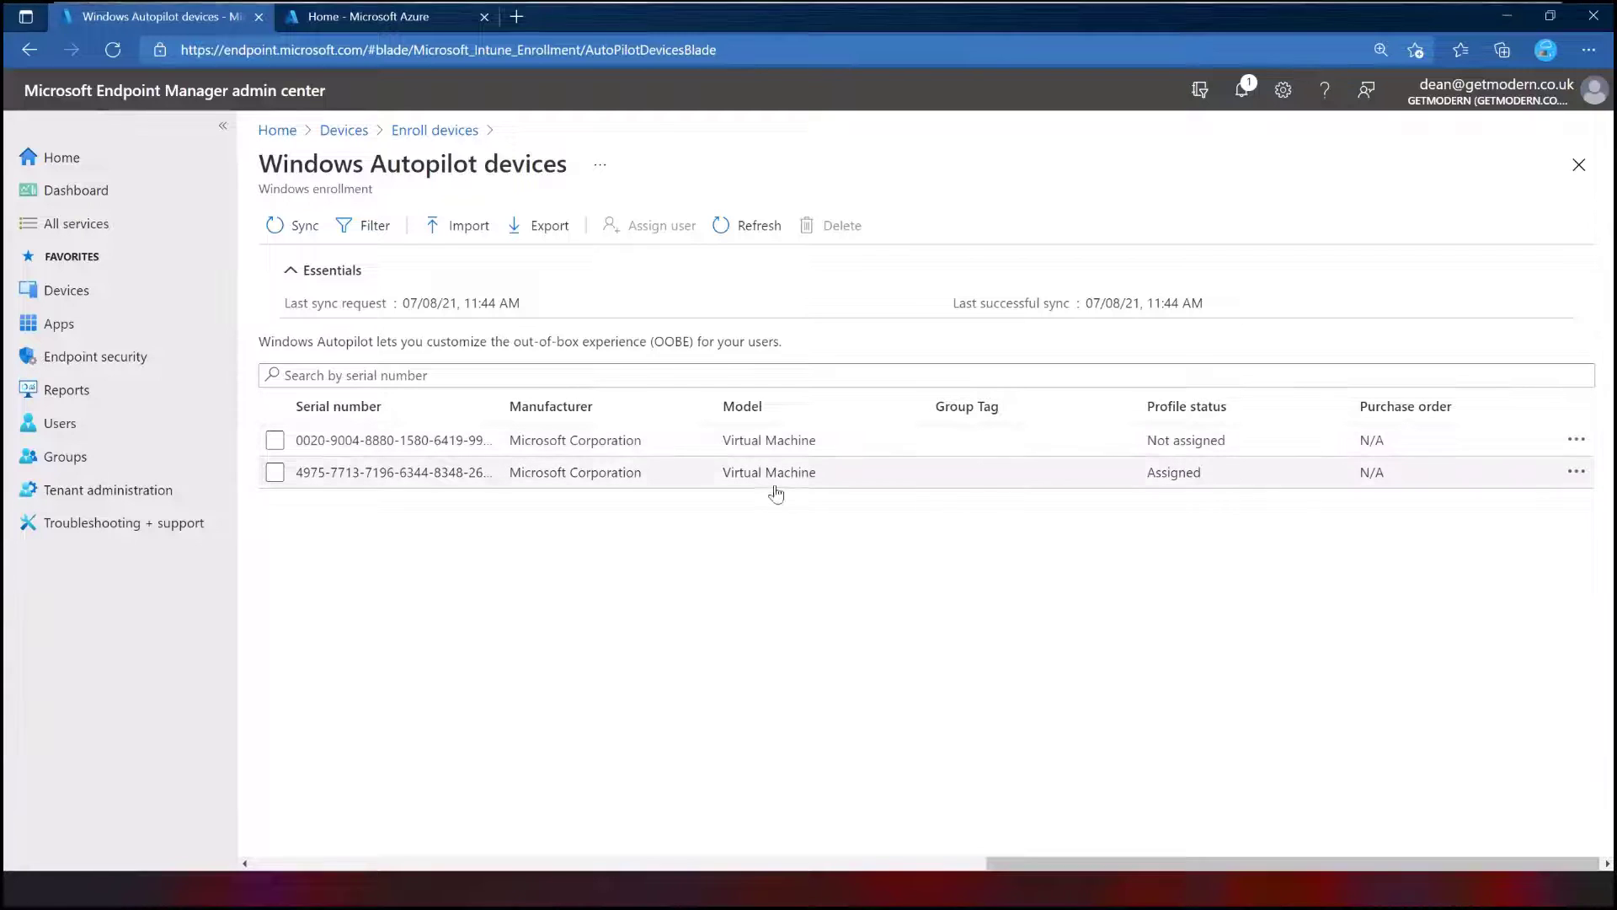
pyautogui.moveTo(1021, 456)
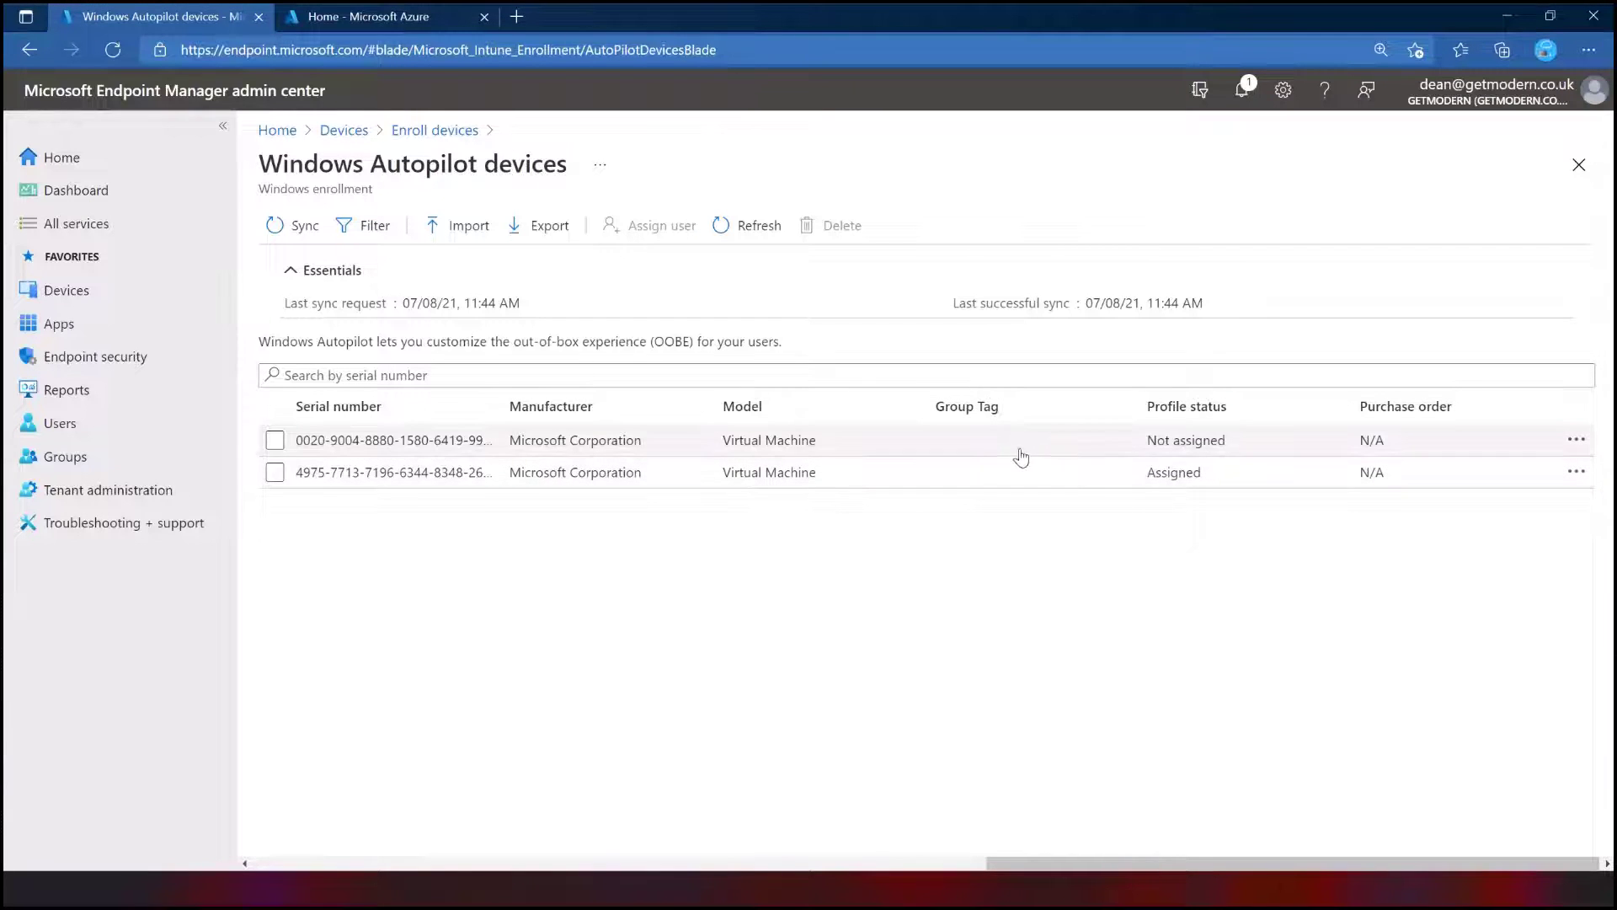
pyautogui.moveTo(477, 564)
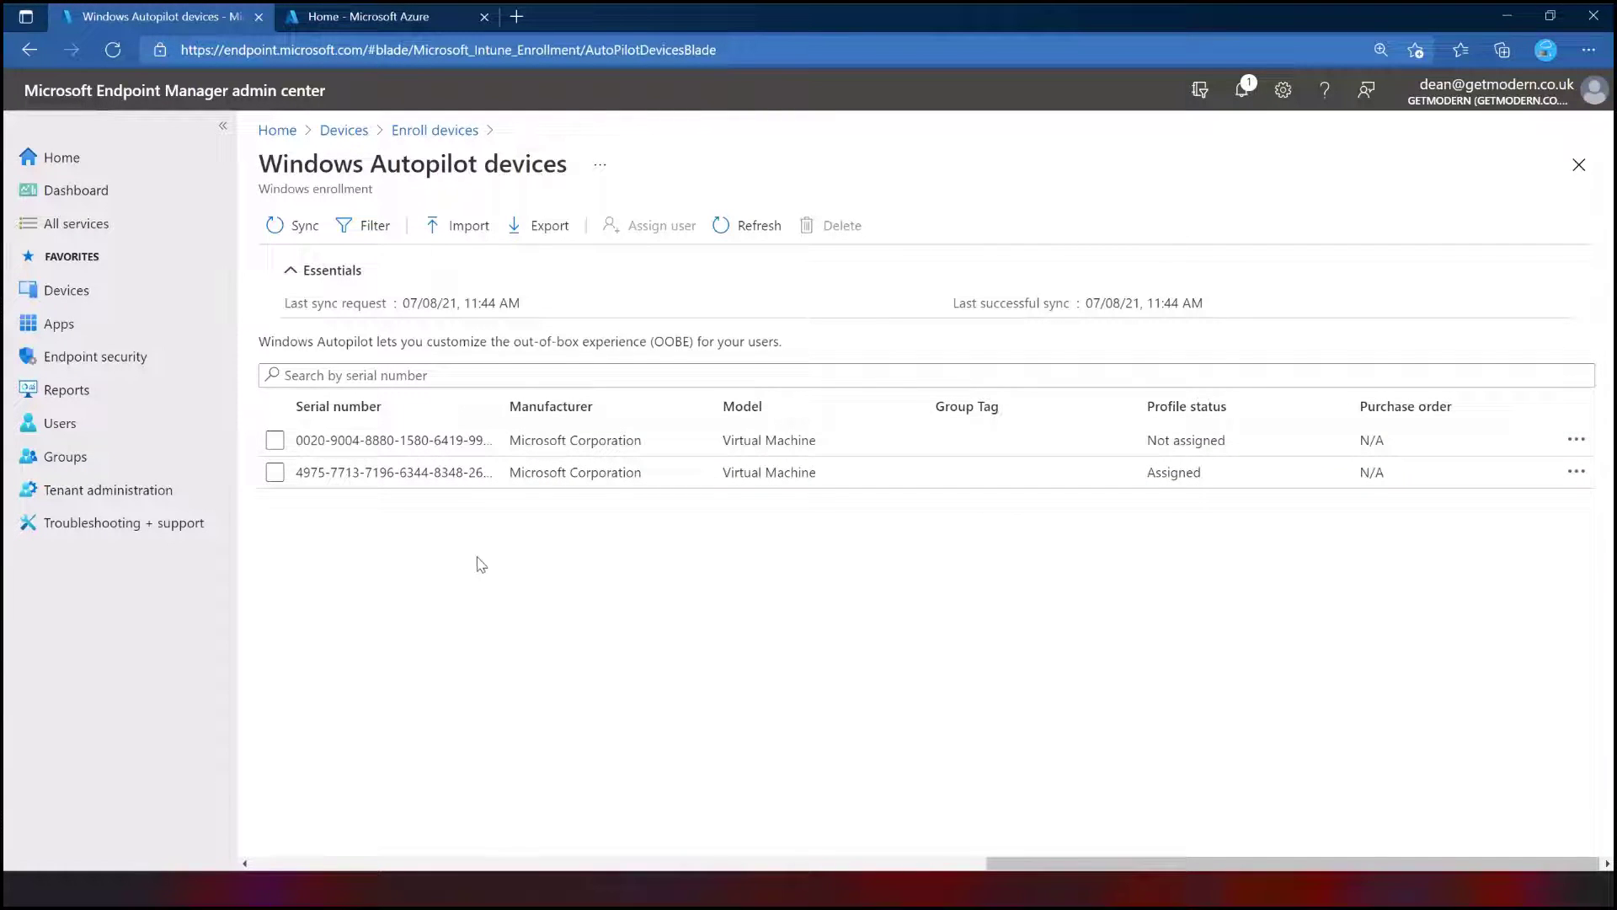
pyautogui.moveTo(1189, 446)
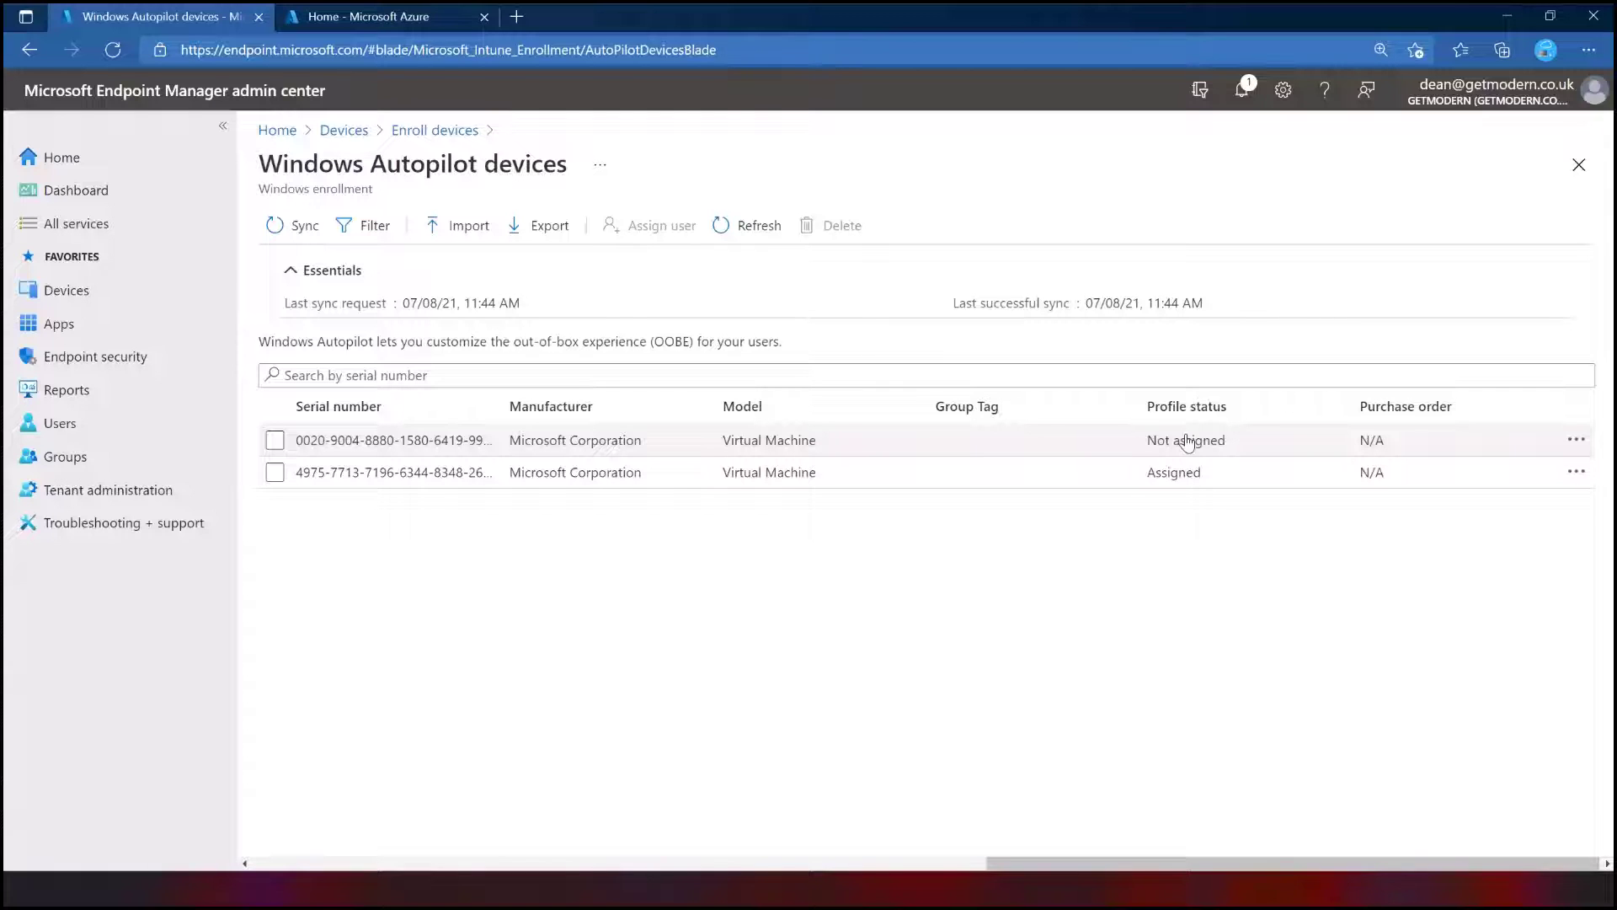
pyautogui.moveTo(248, 476)
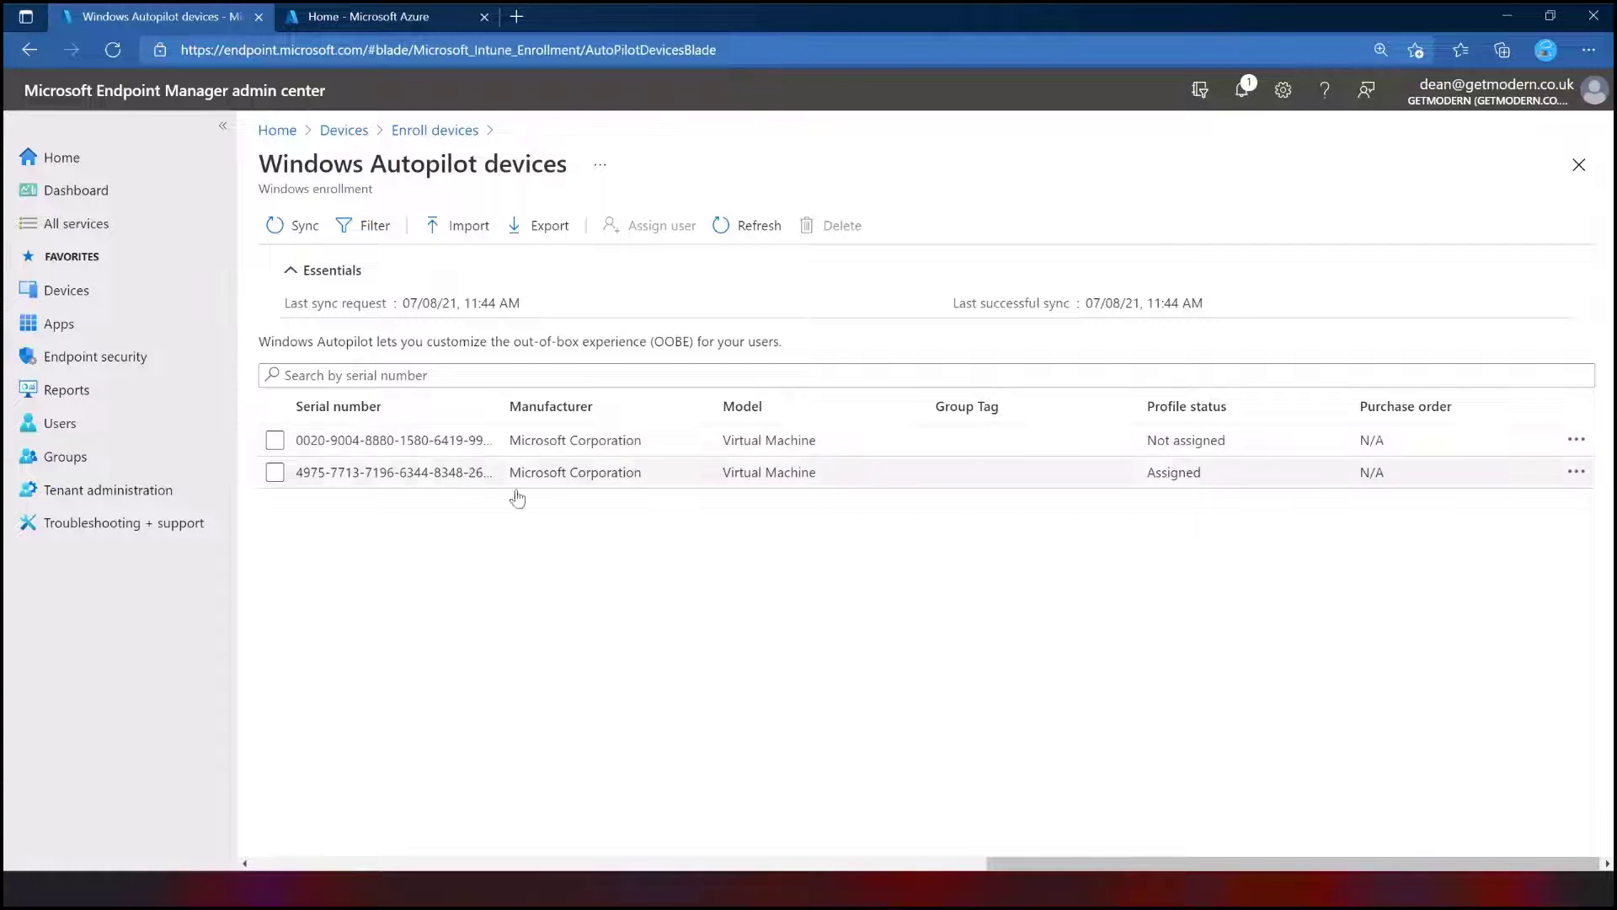
pyautogui.moveTo(535, 532)
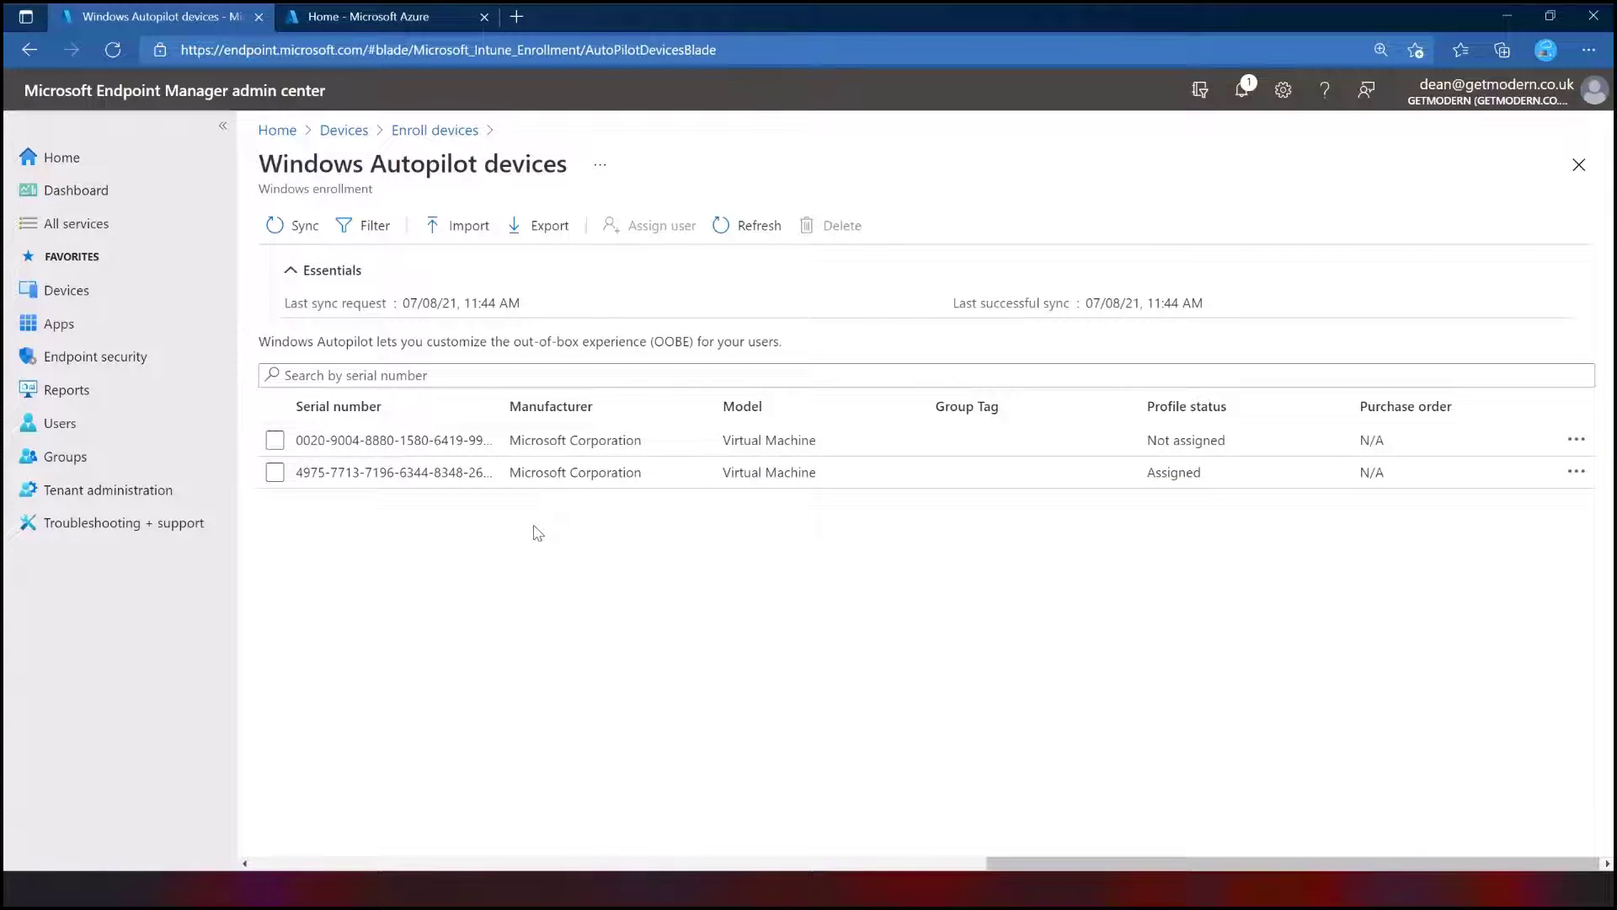
pyautogui.moveTo(486, 513)
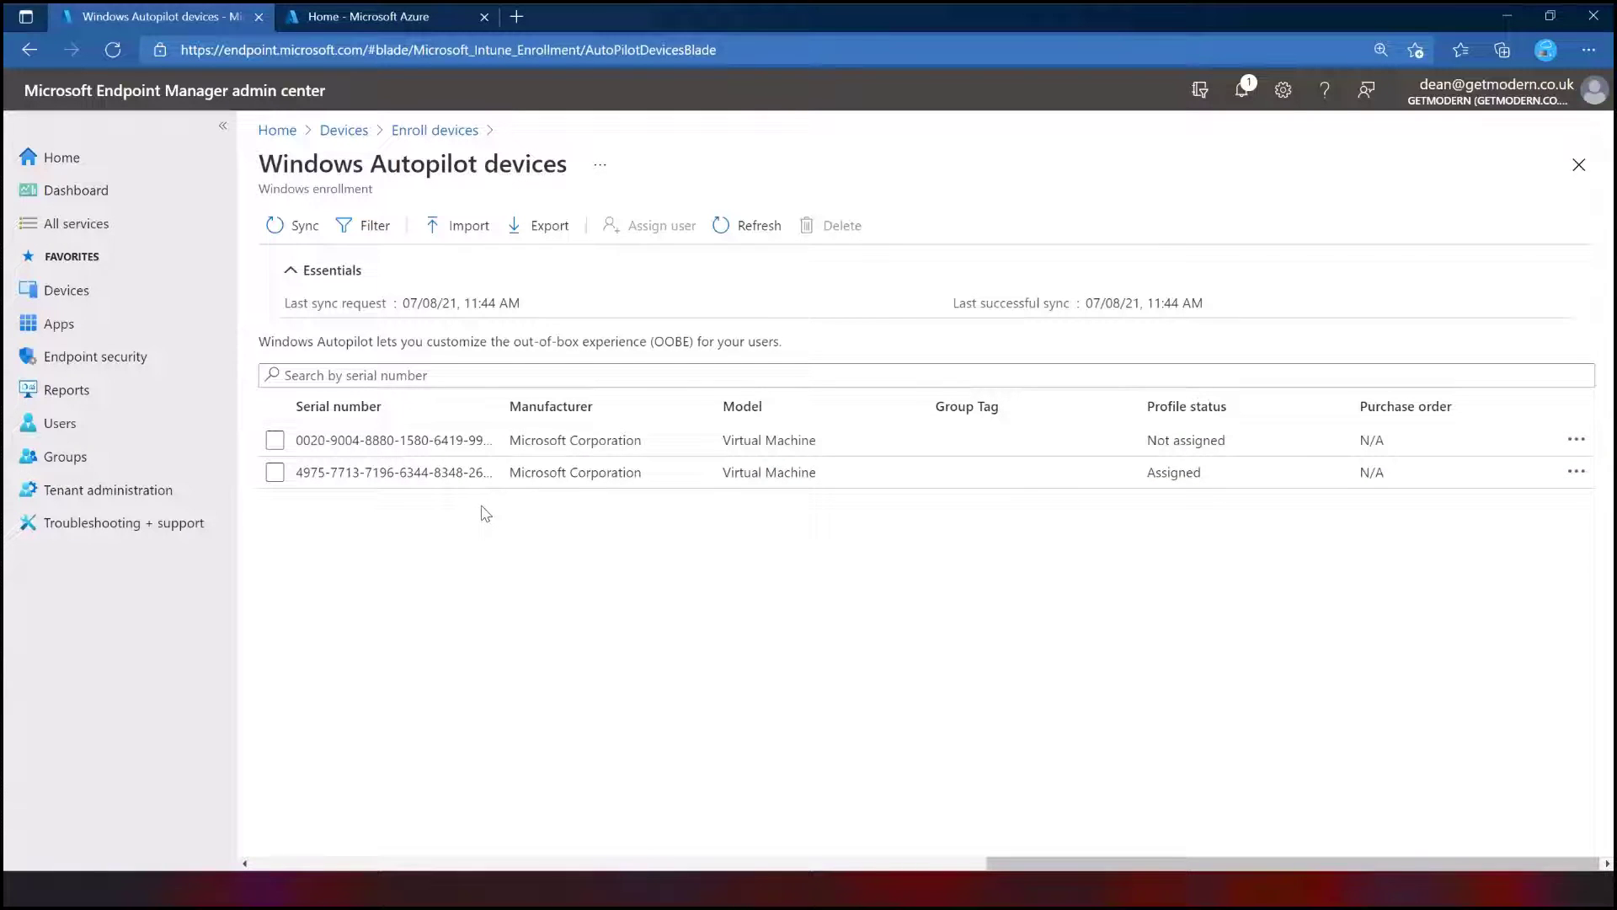
pyautogui.moveTo(438, 454)
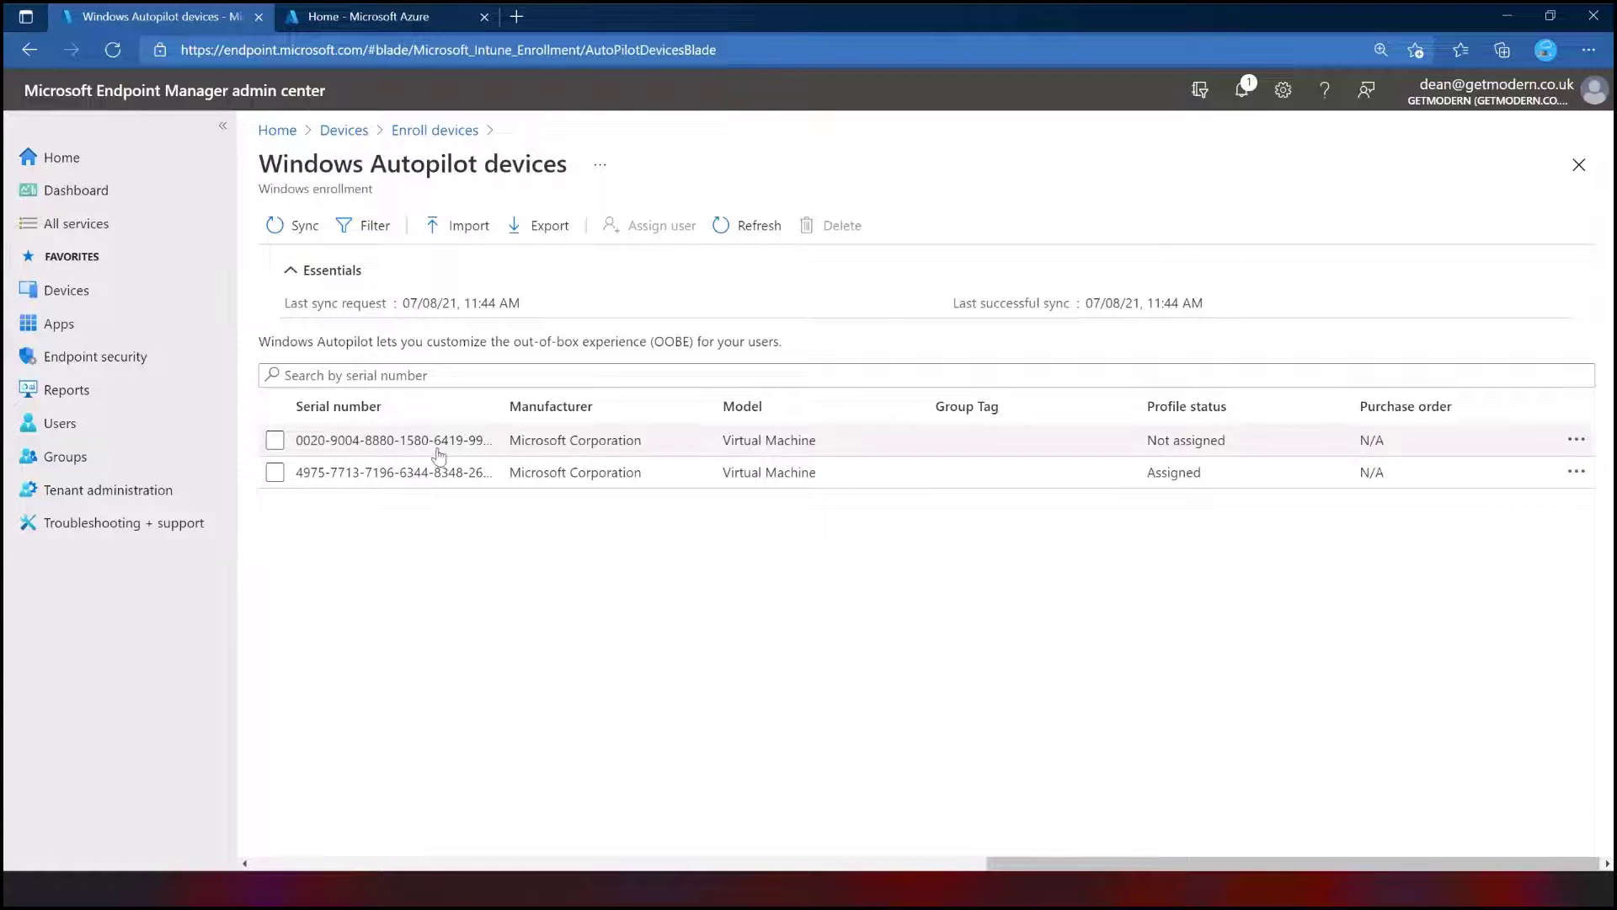
# Start a new group named 'All Autopilot Devices' with Dynamic Device membership
pyautogui.click(65, 456)
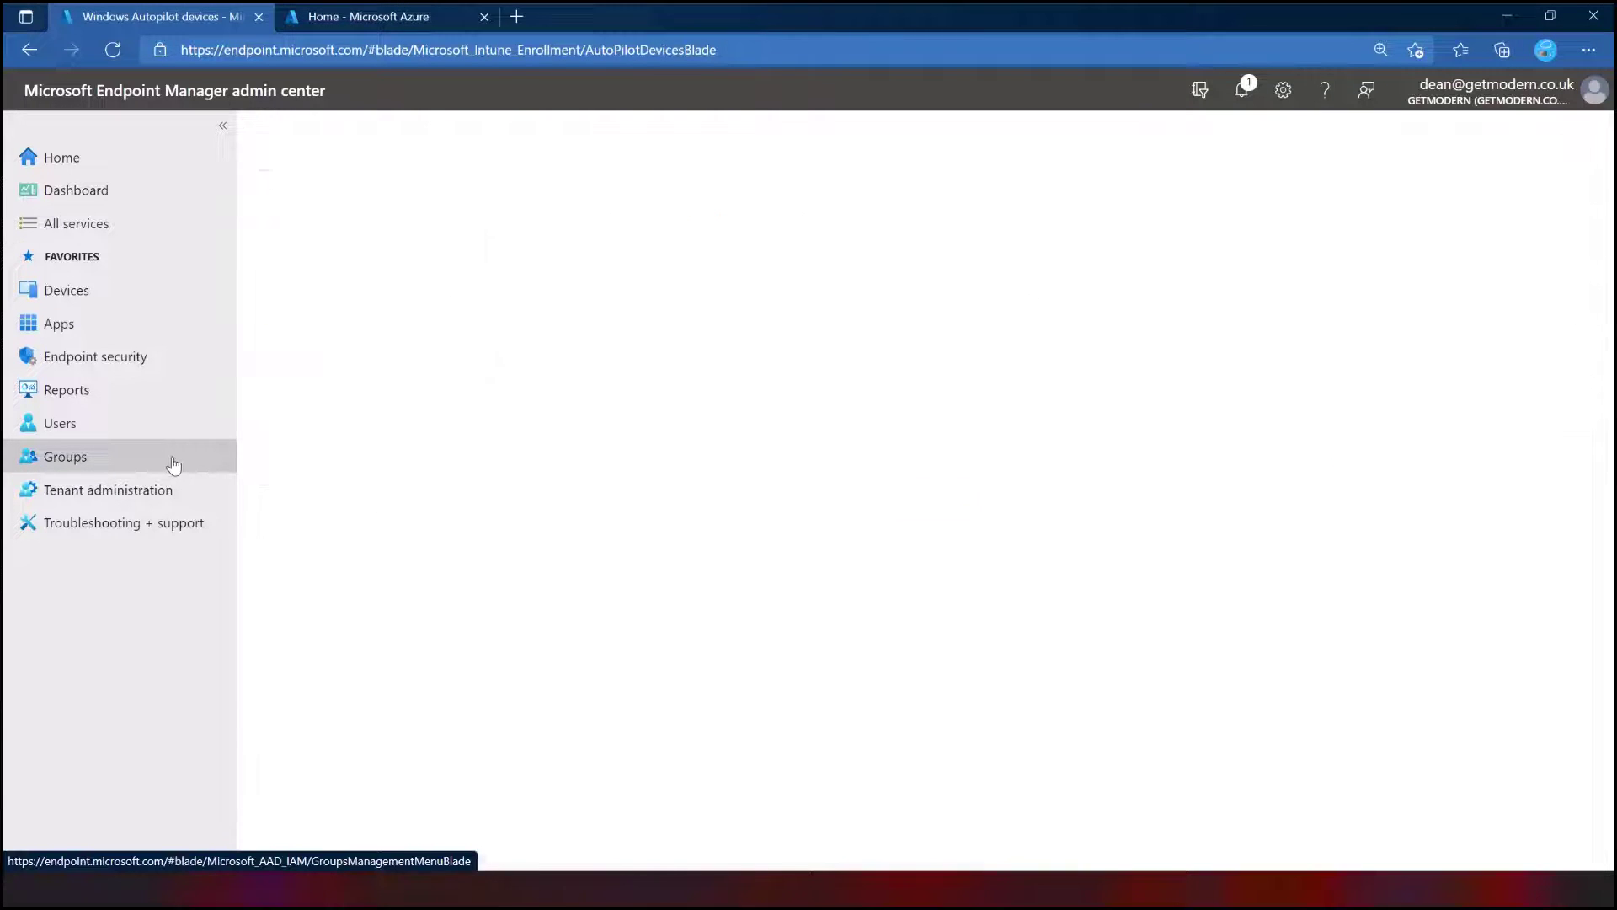
pyautogui.click(65, 455)
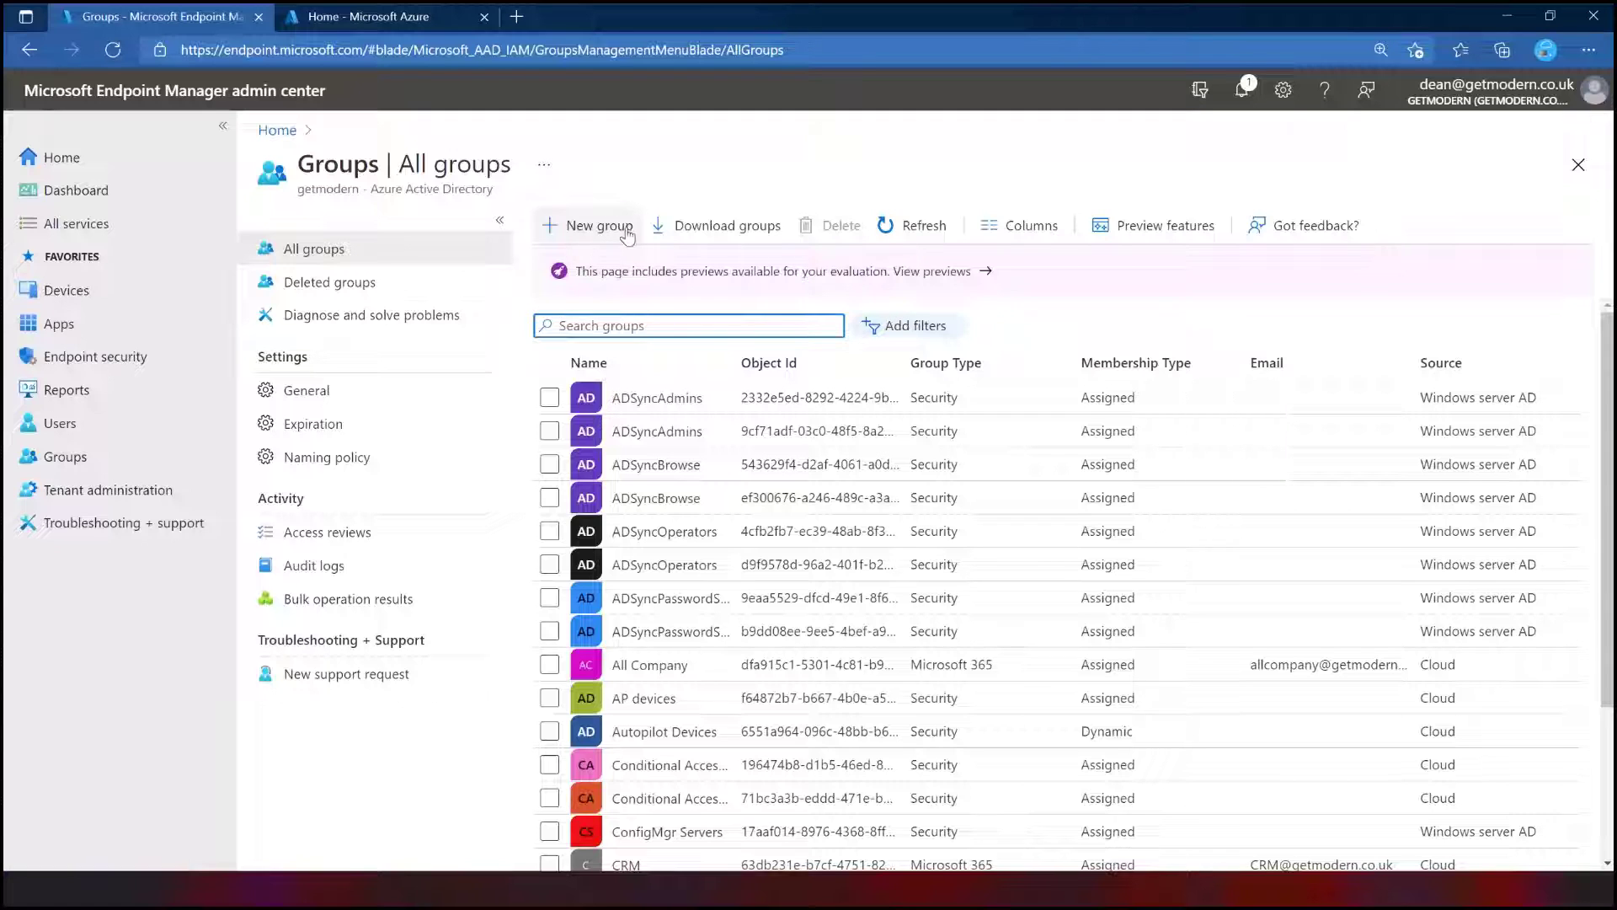
pyautogui.click(588, 225)
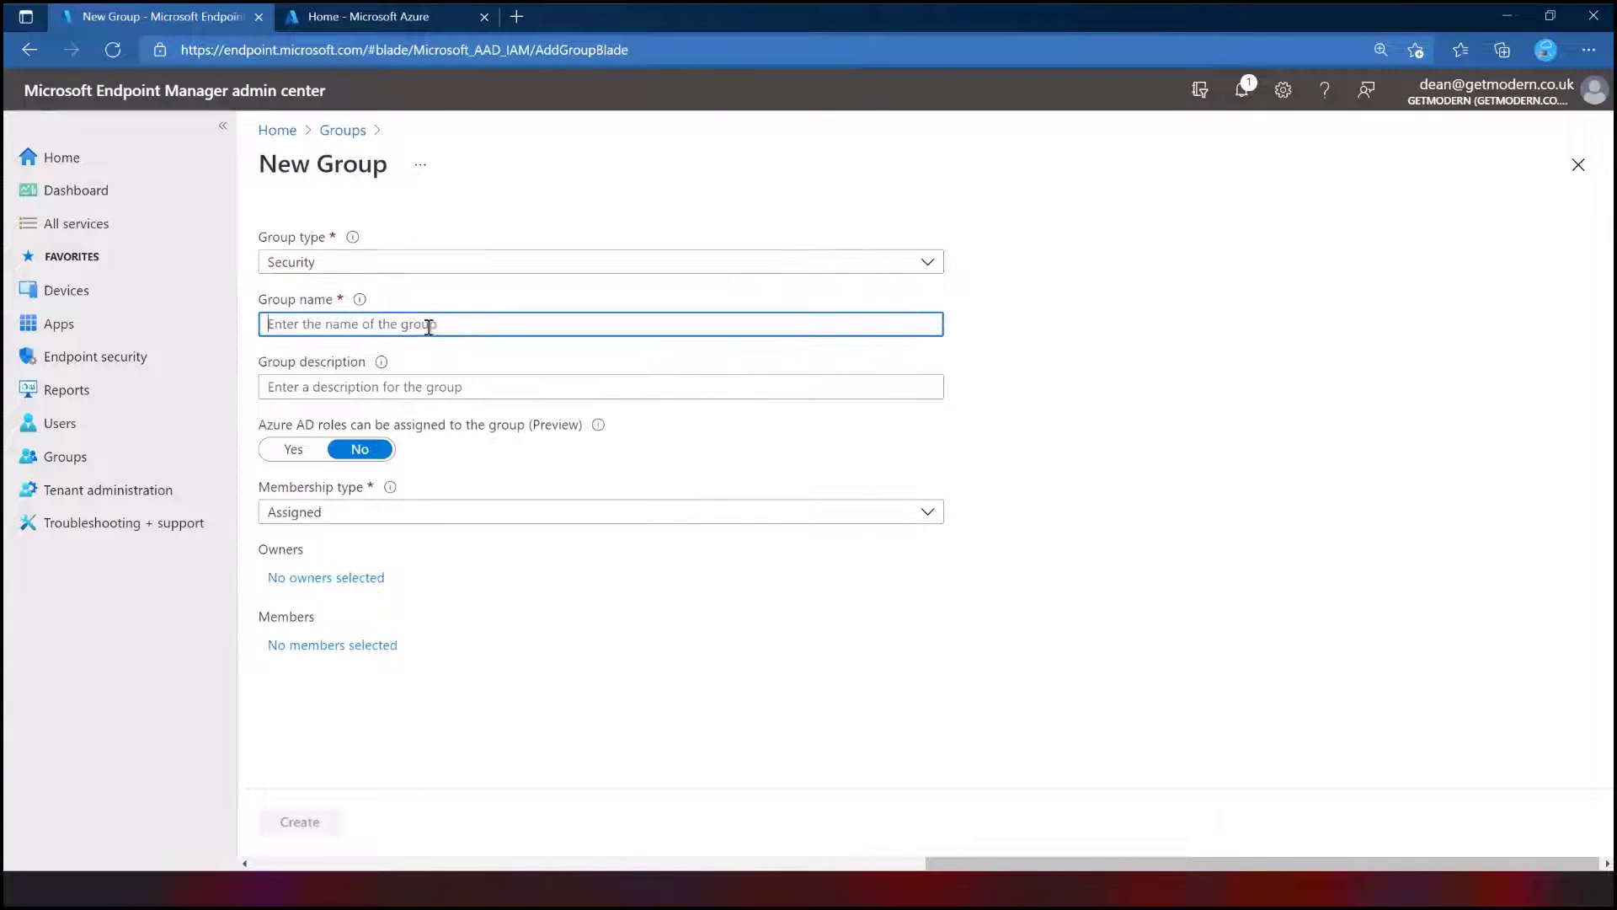
pyautogui.write('All Autop')
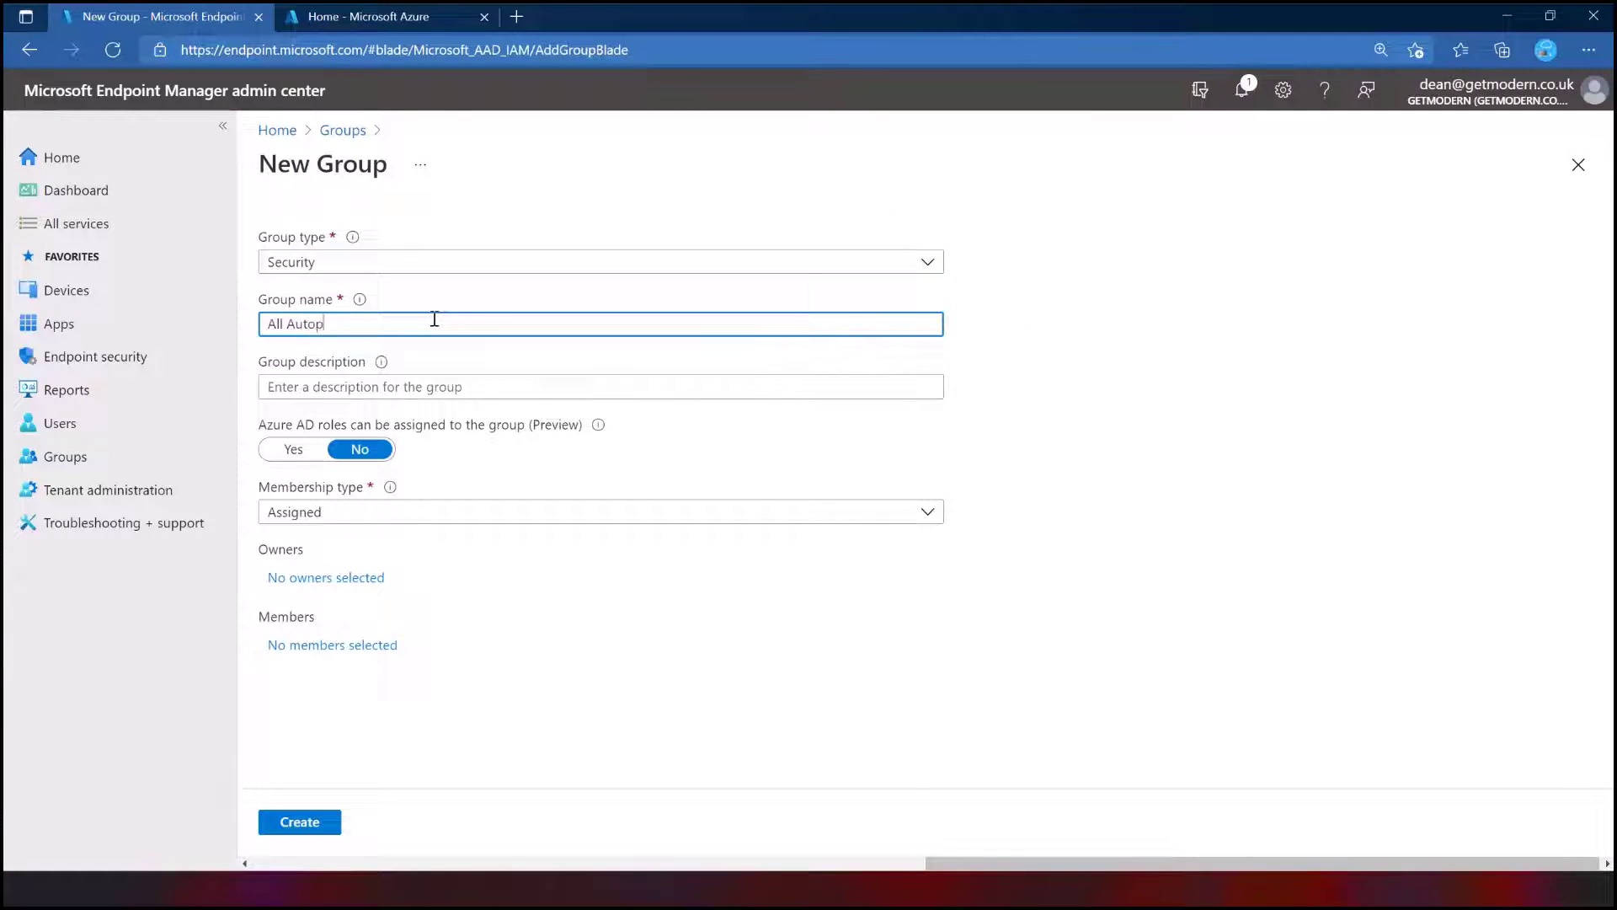
pyautogui.write('ilot Device')
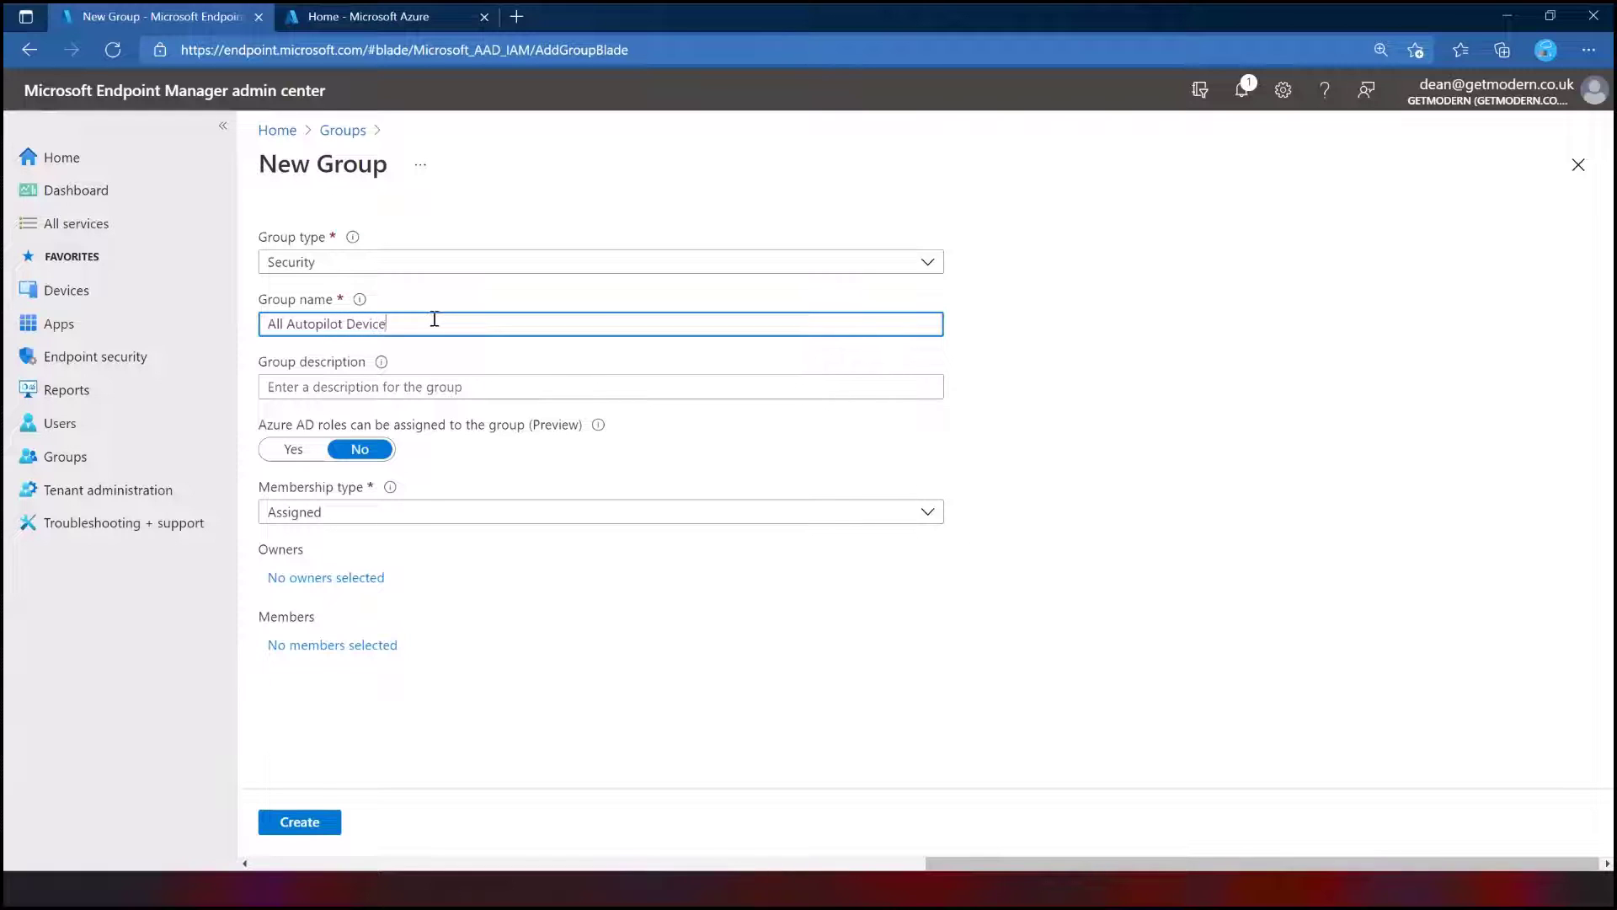
pyautogui.write('s')
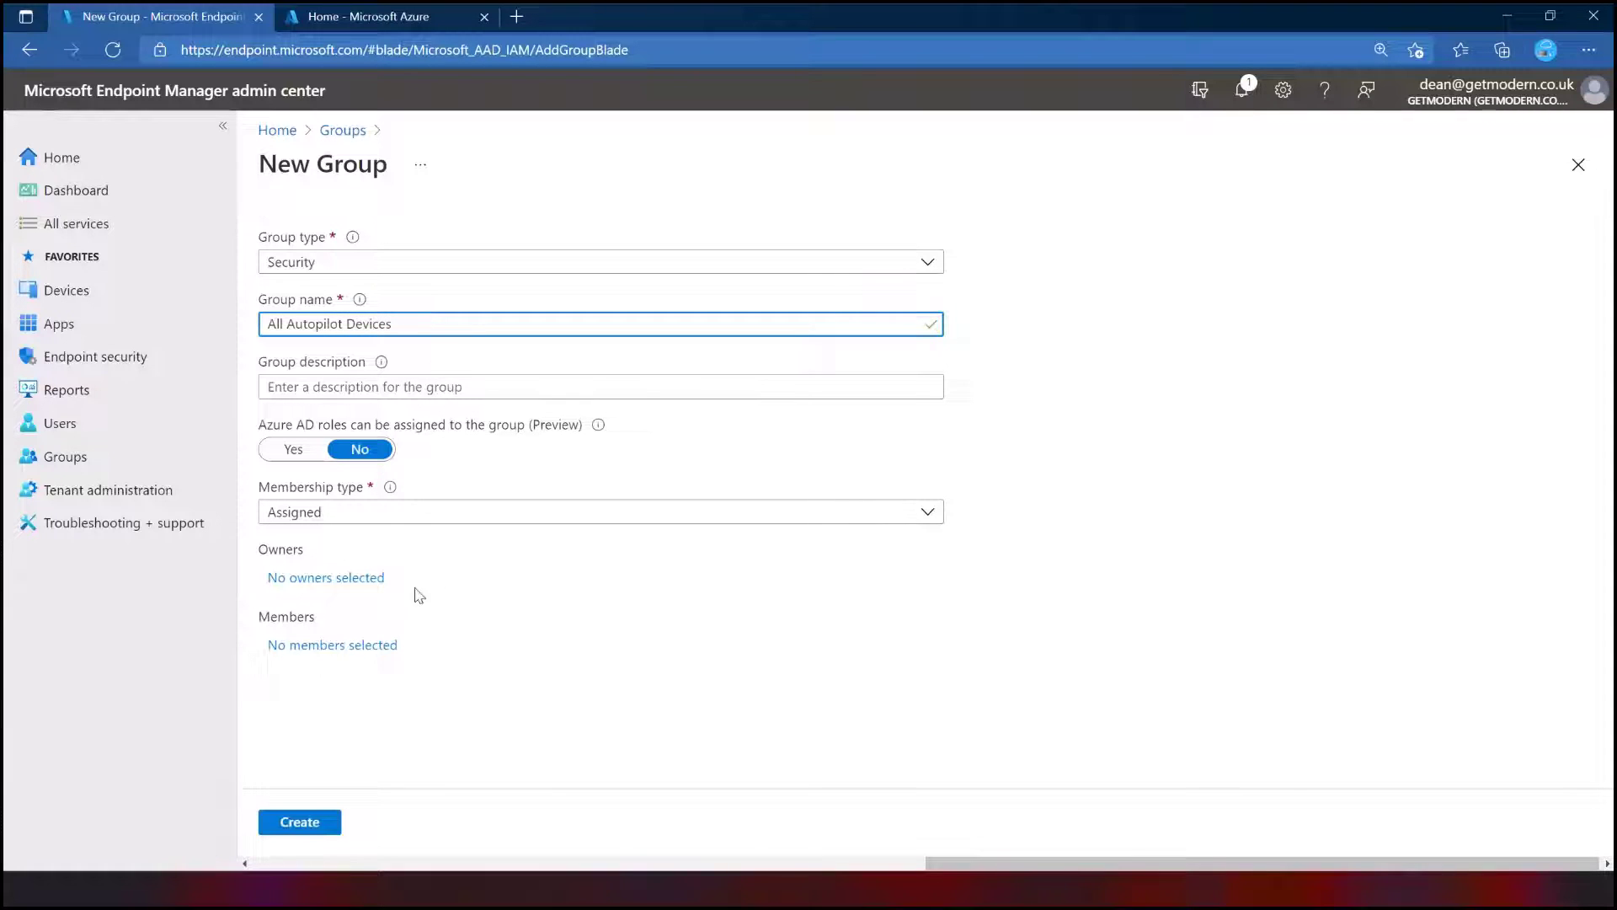
pyautogui.click(600, 512)
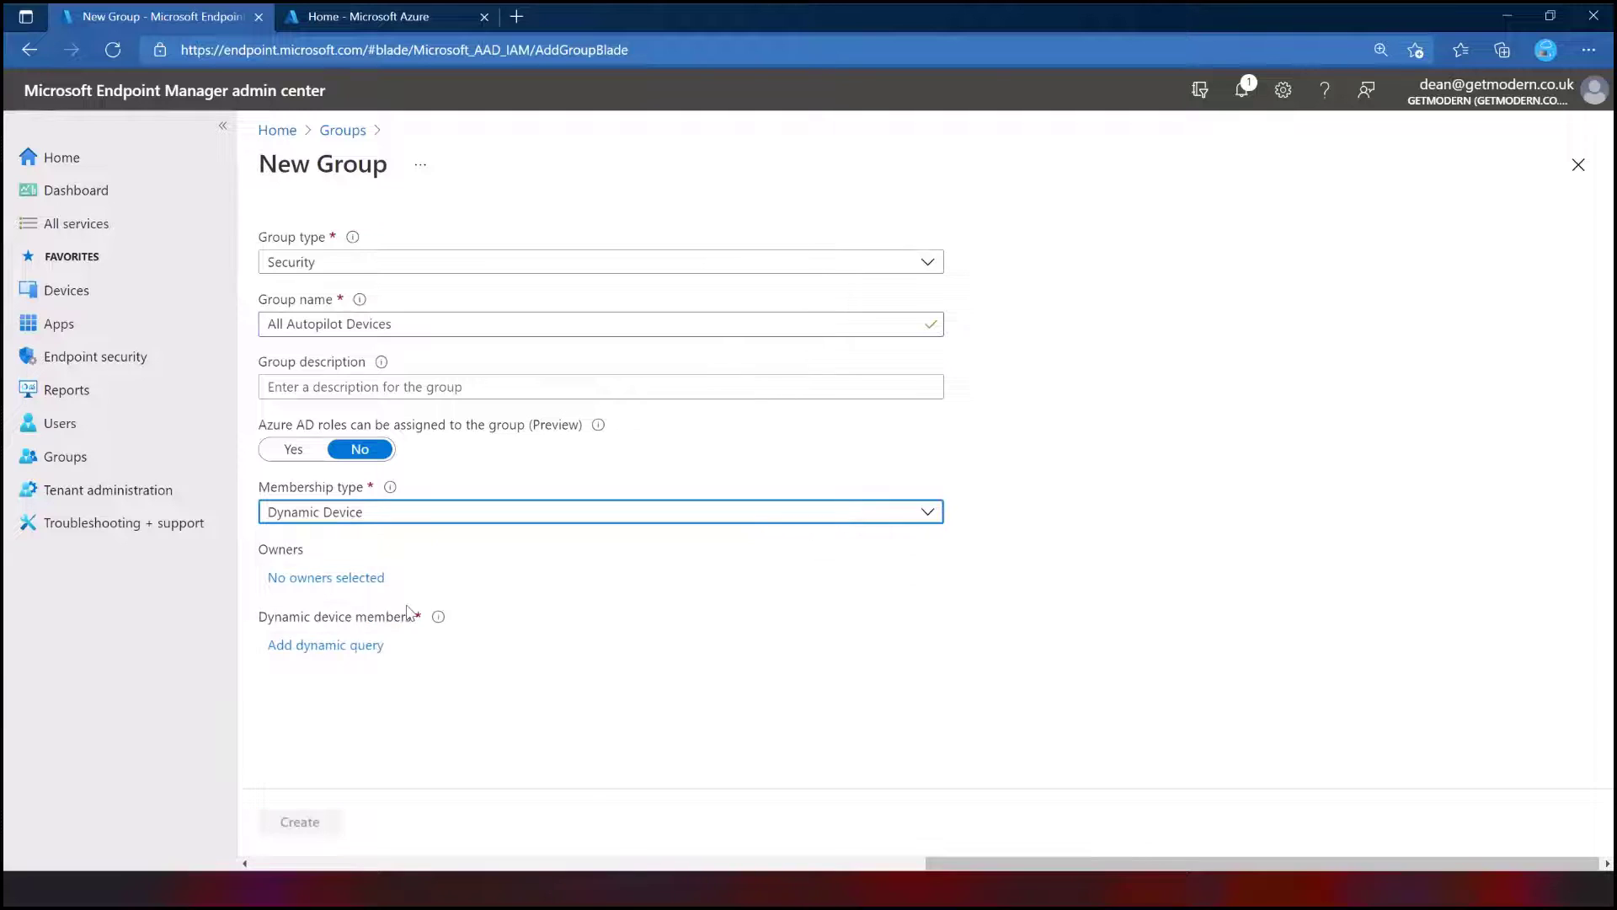
# Begin the raw membership rule syntax: (device.devicePhysicalIDs -any ..
pyautogui.click(325, 644)
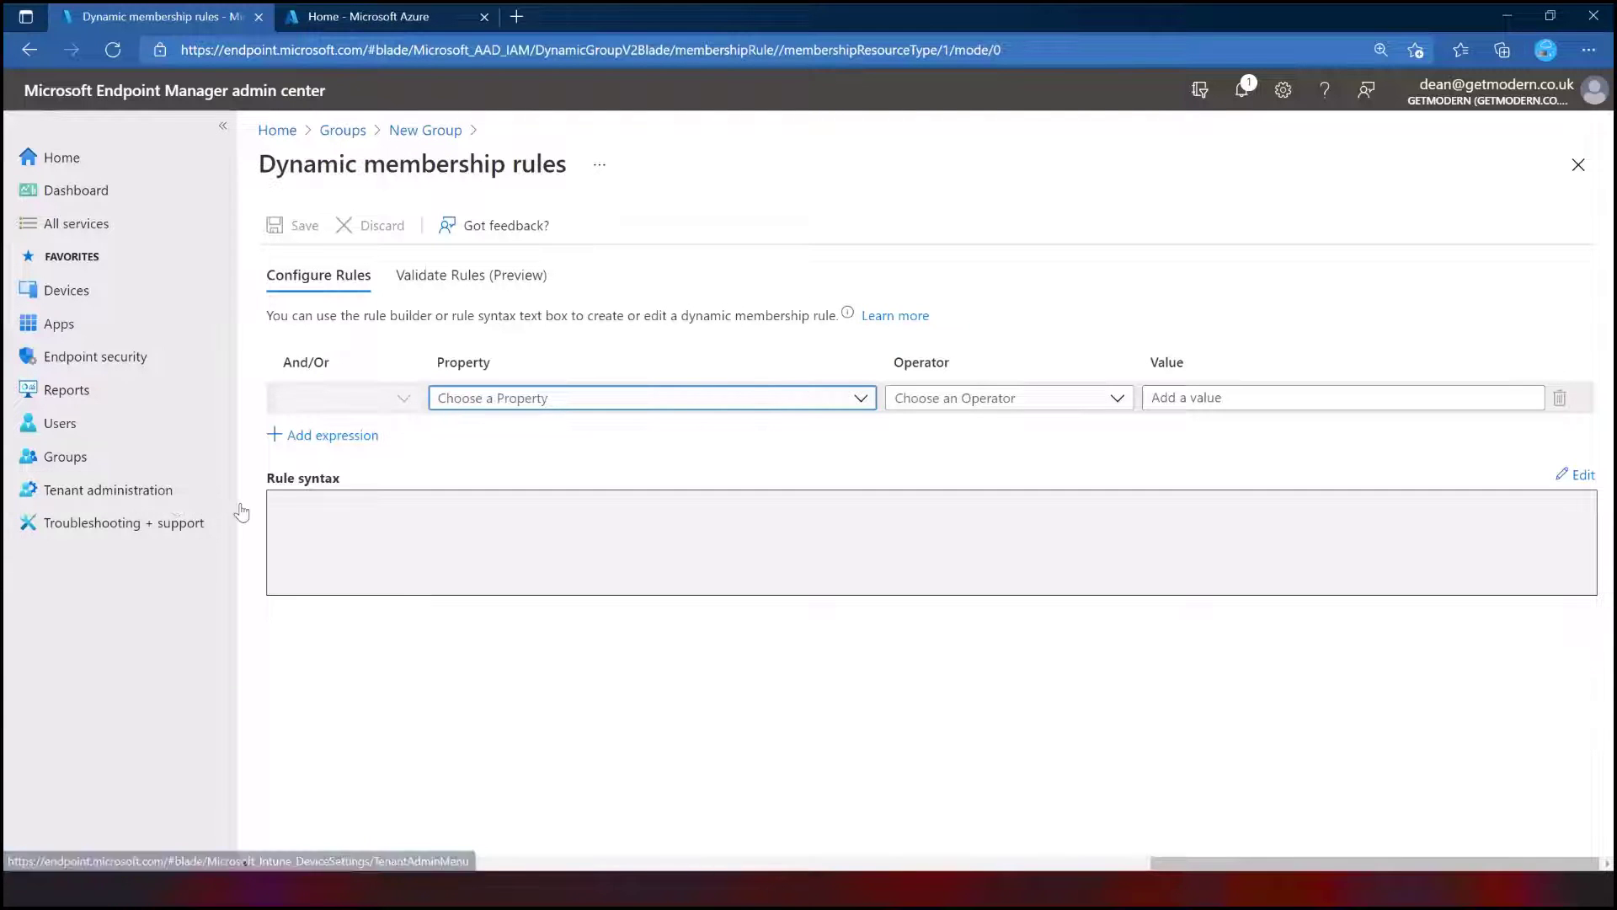
pyautogui.click(1581, 474)
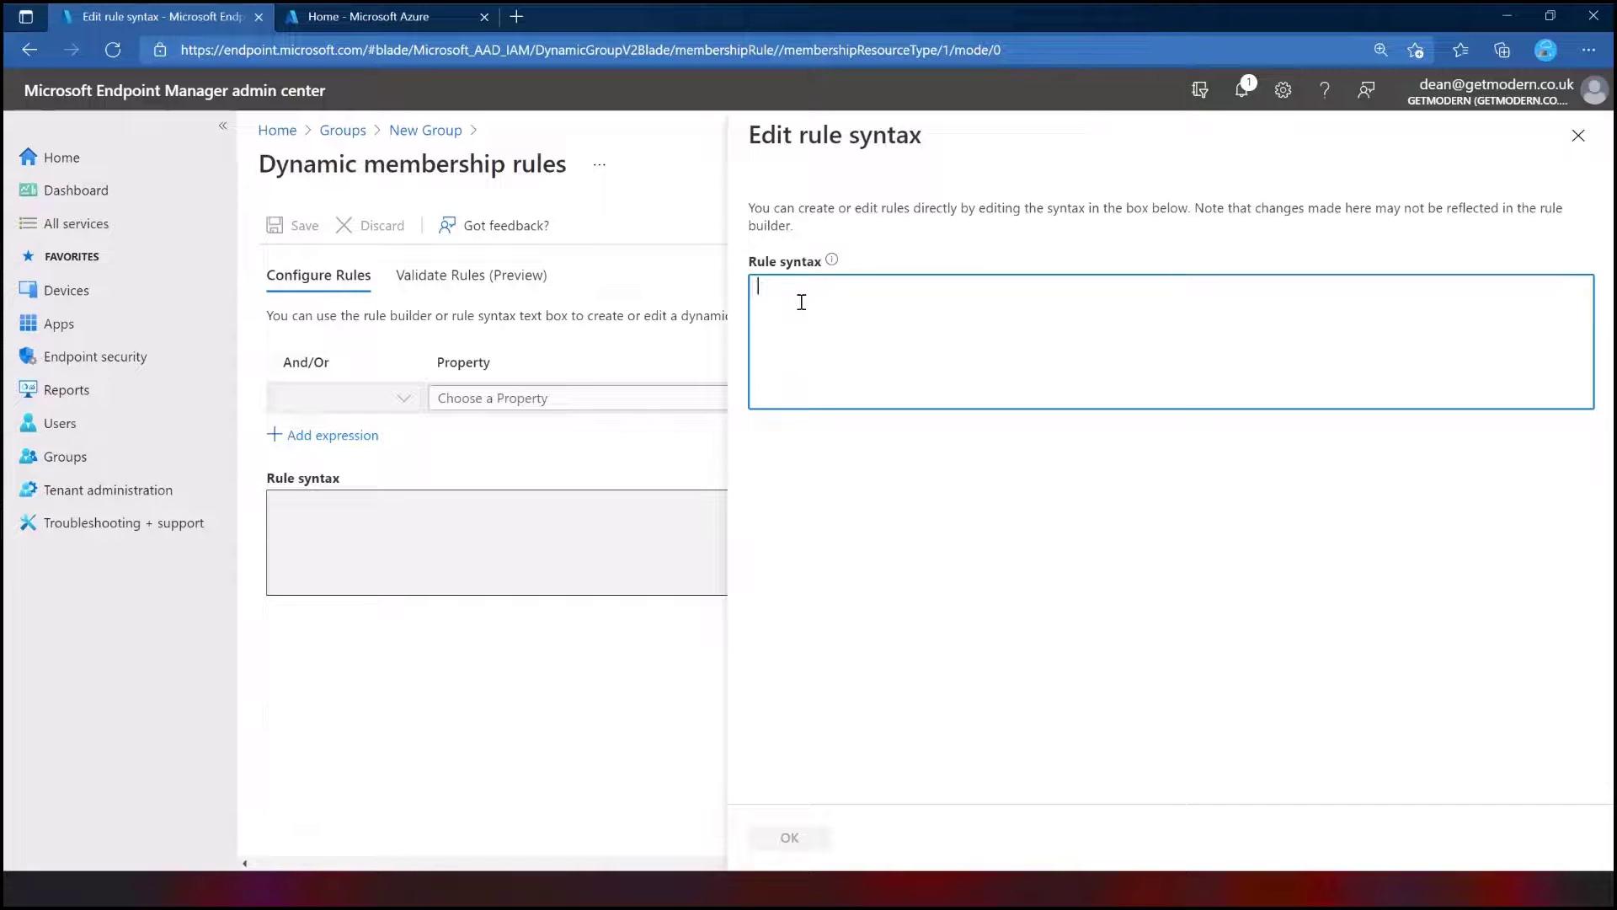
pyautogui.write('(')
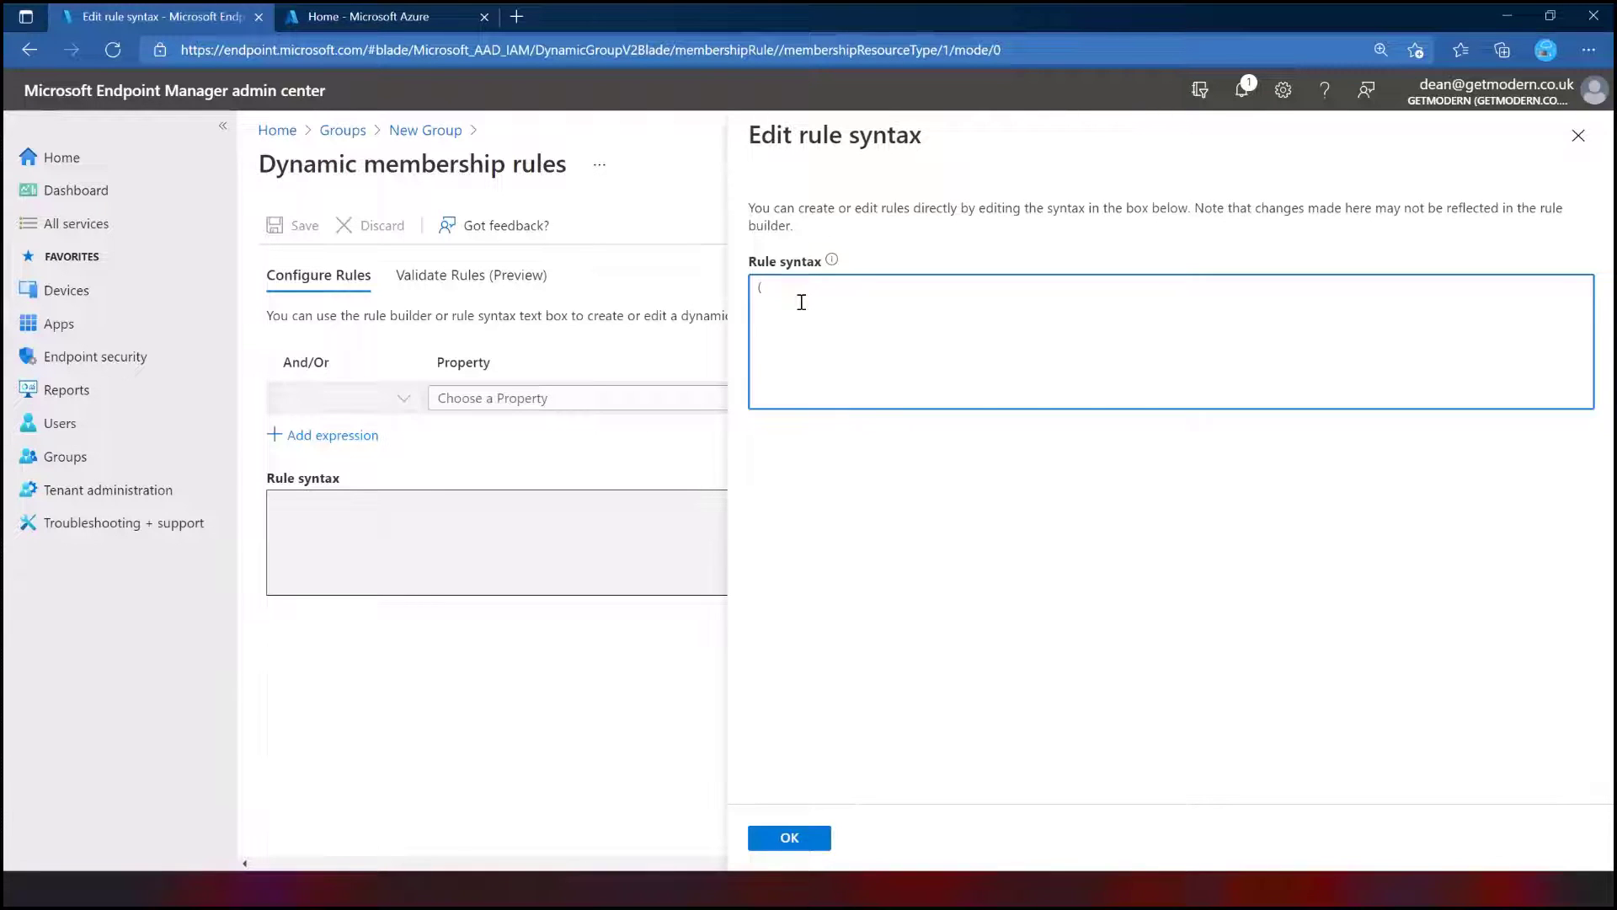
pyautogui.write('device.')
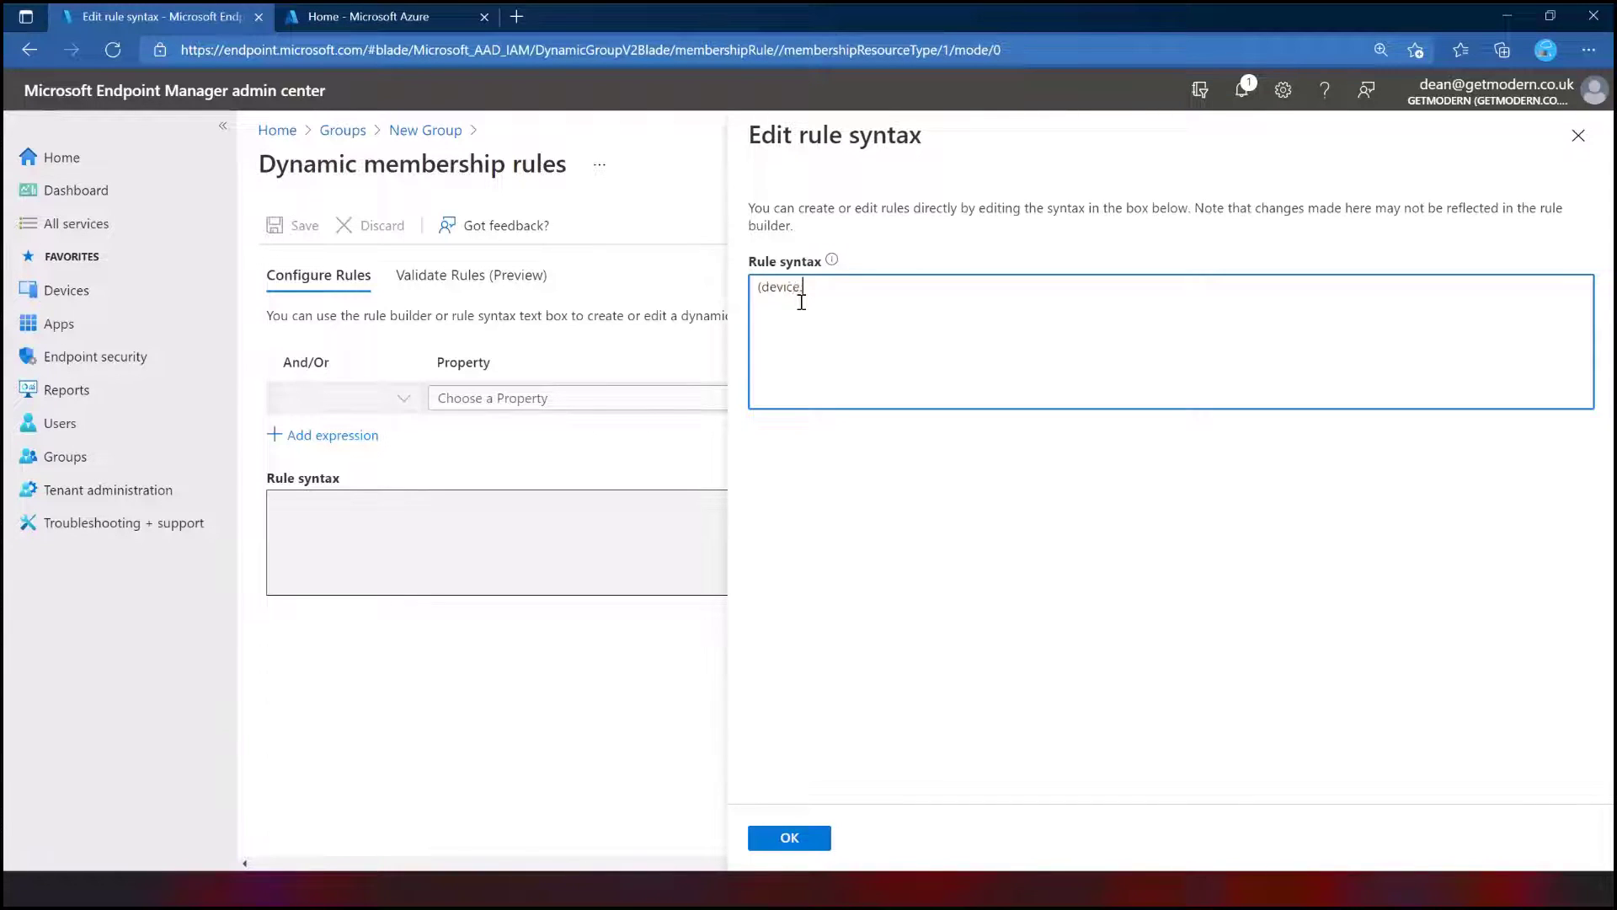
pyautogui.write('devi')
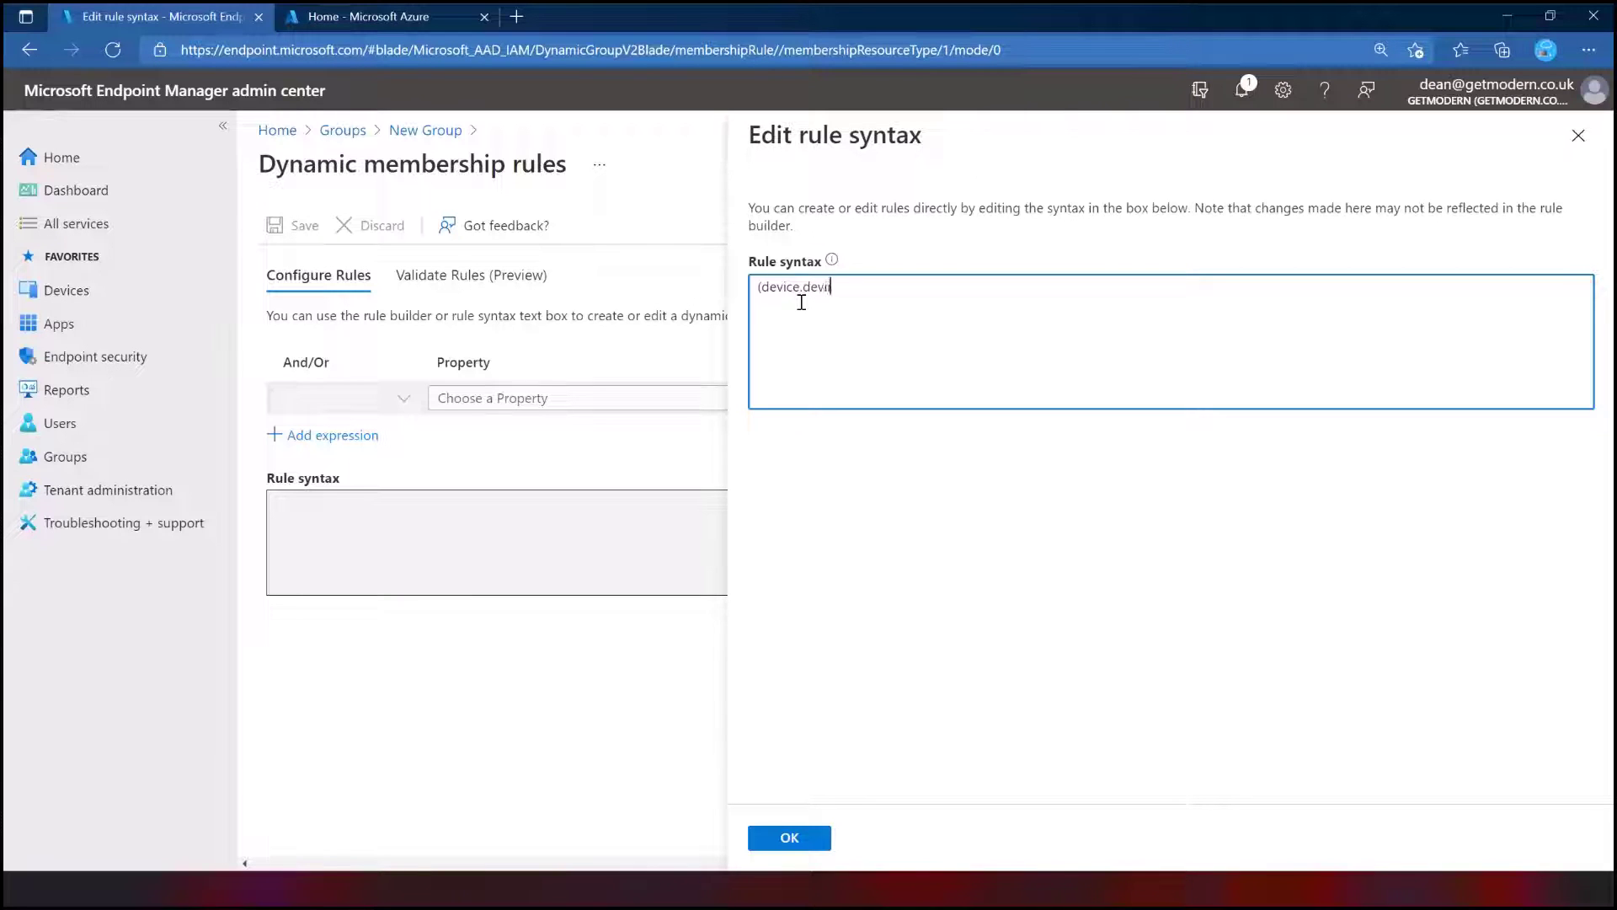
pyautogui.write('ce')
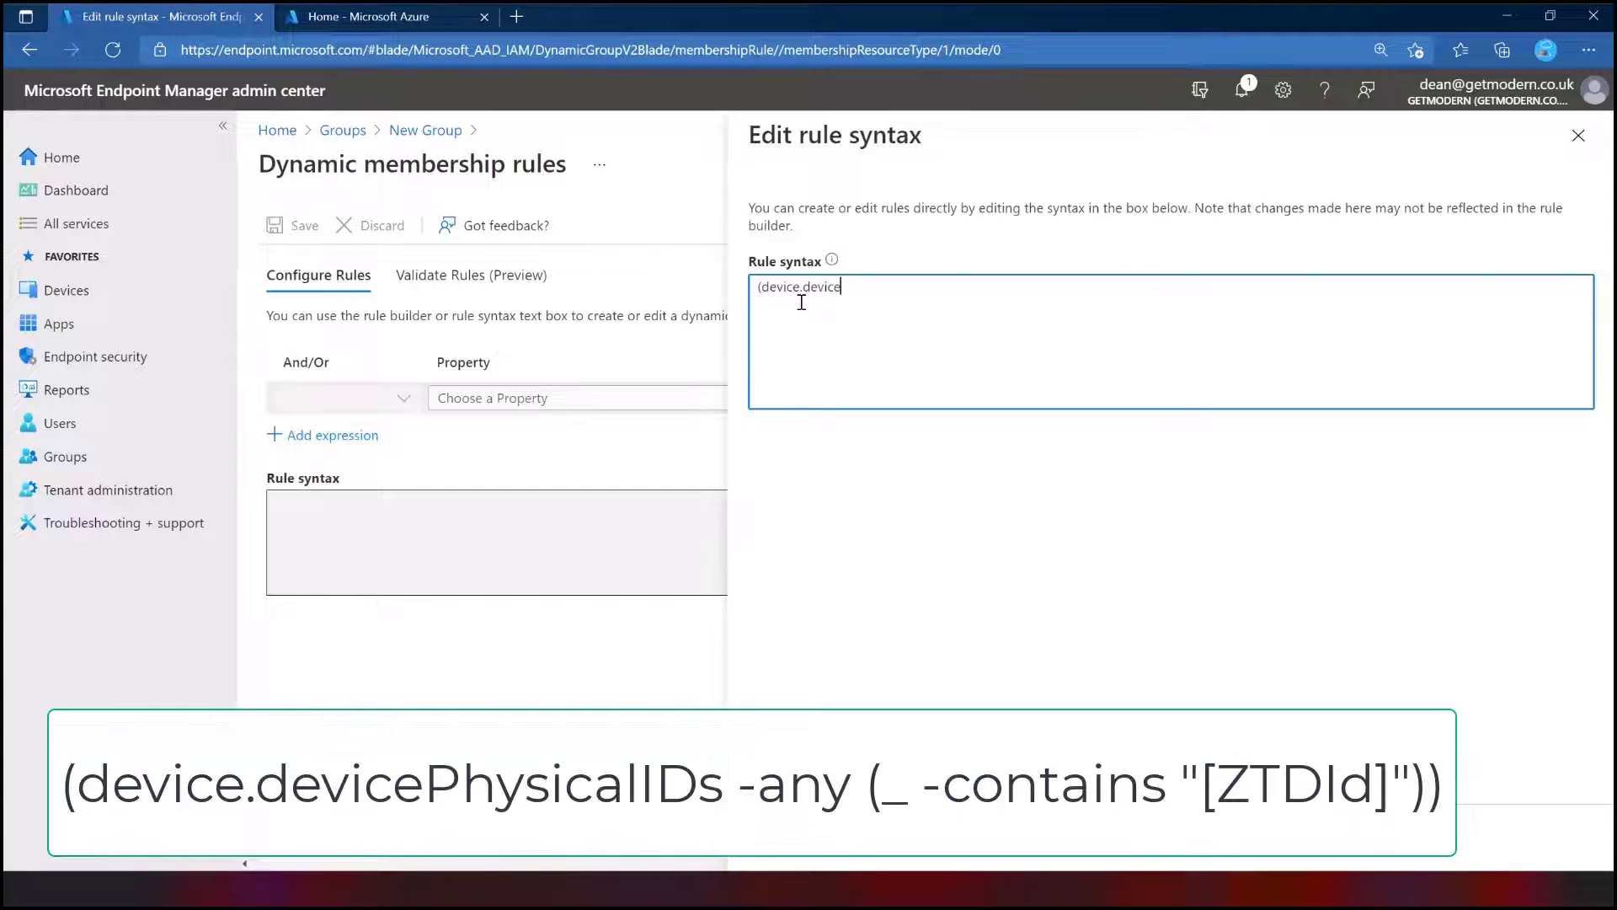
pyautogui.write('PhysicalIDs -any _ (')
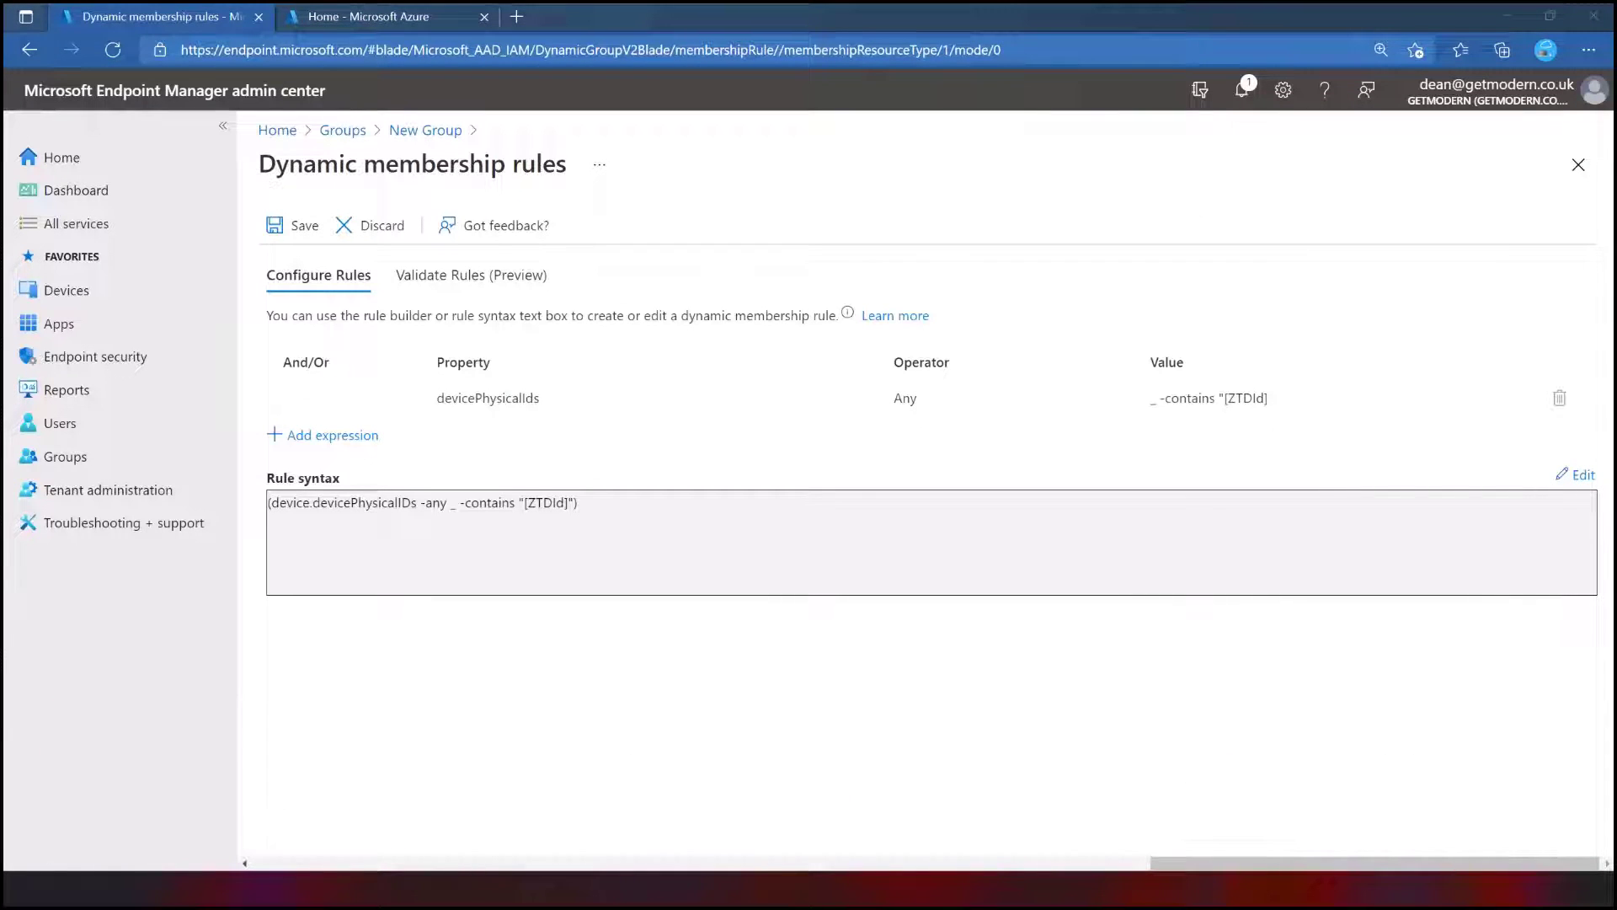
pyautogui.moveTo(599, 500)
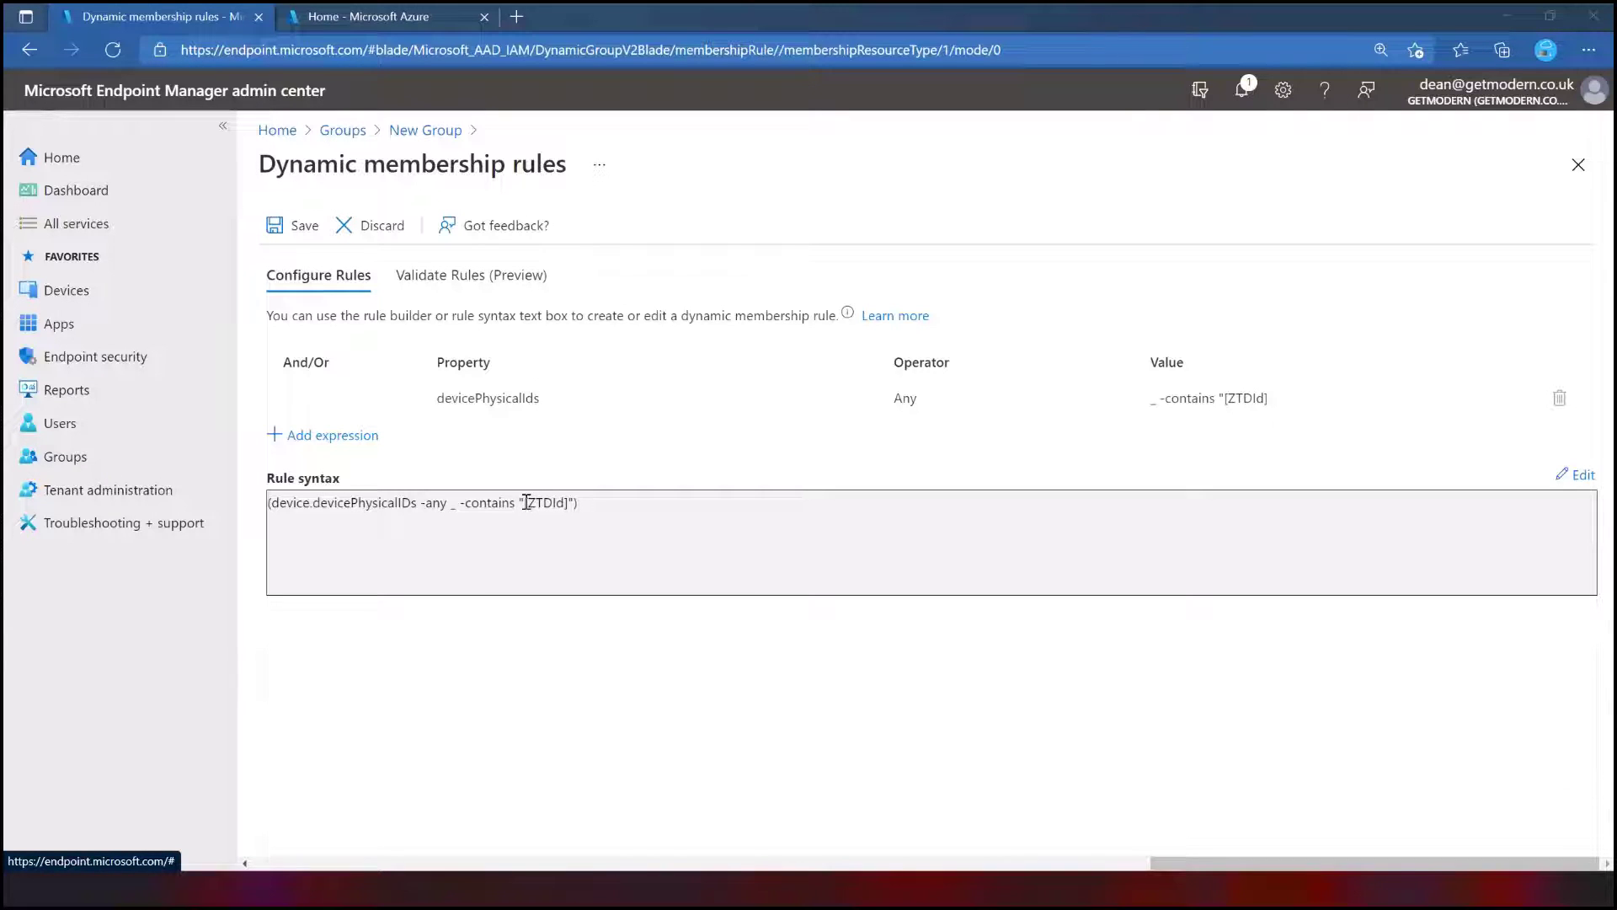
pyautogui.moveTo(659, 536)
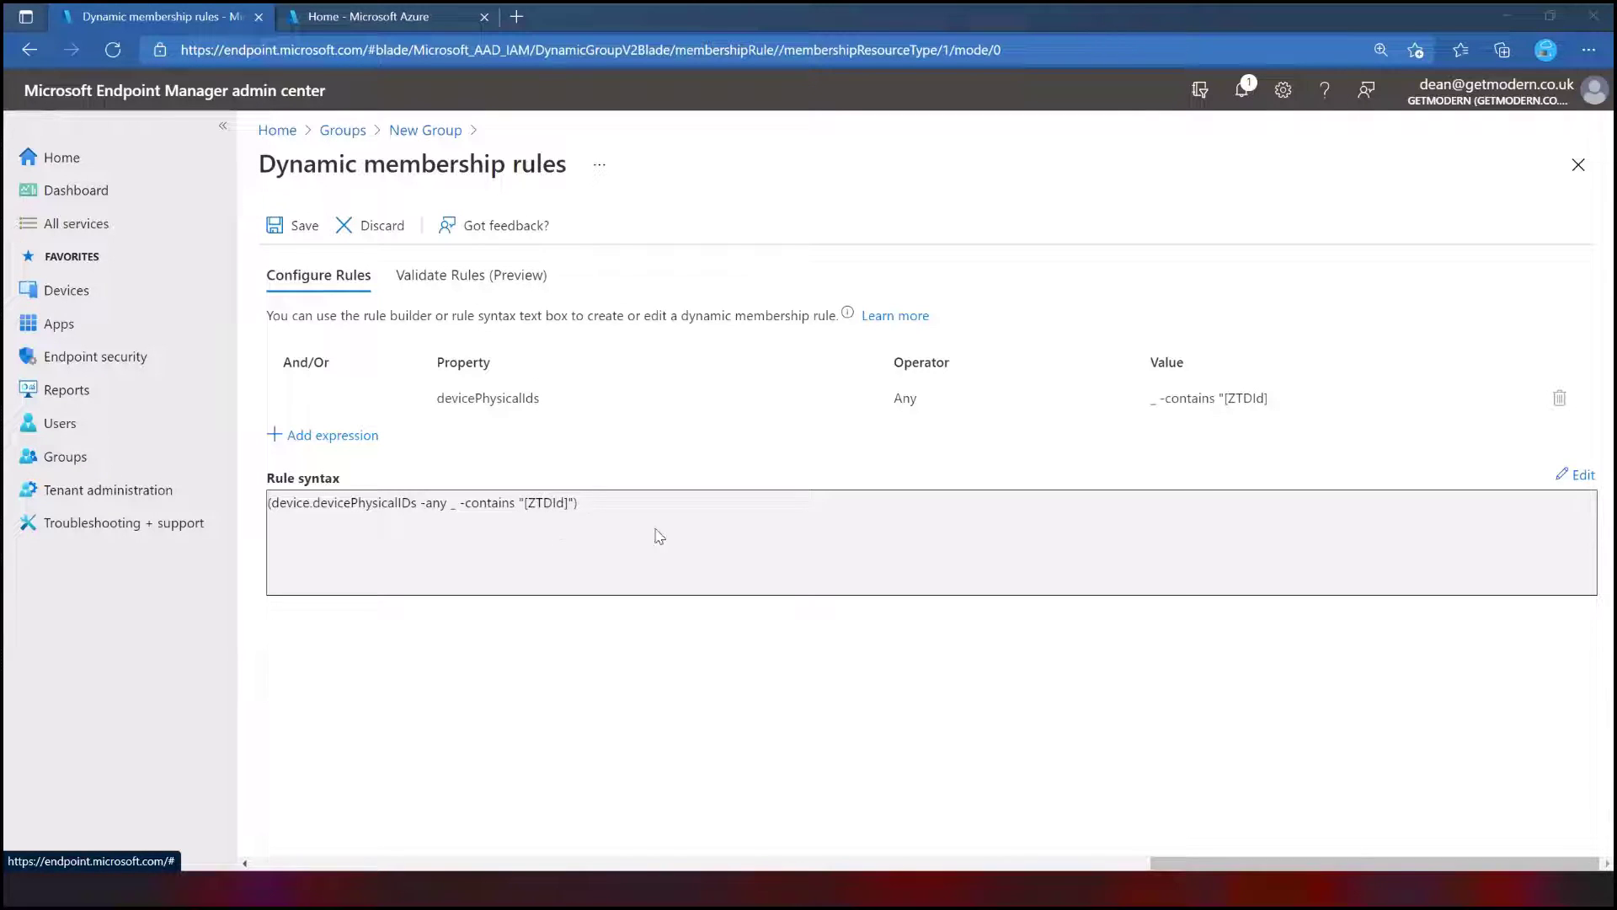
pyautogui.moveTo(622, 555)
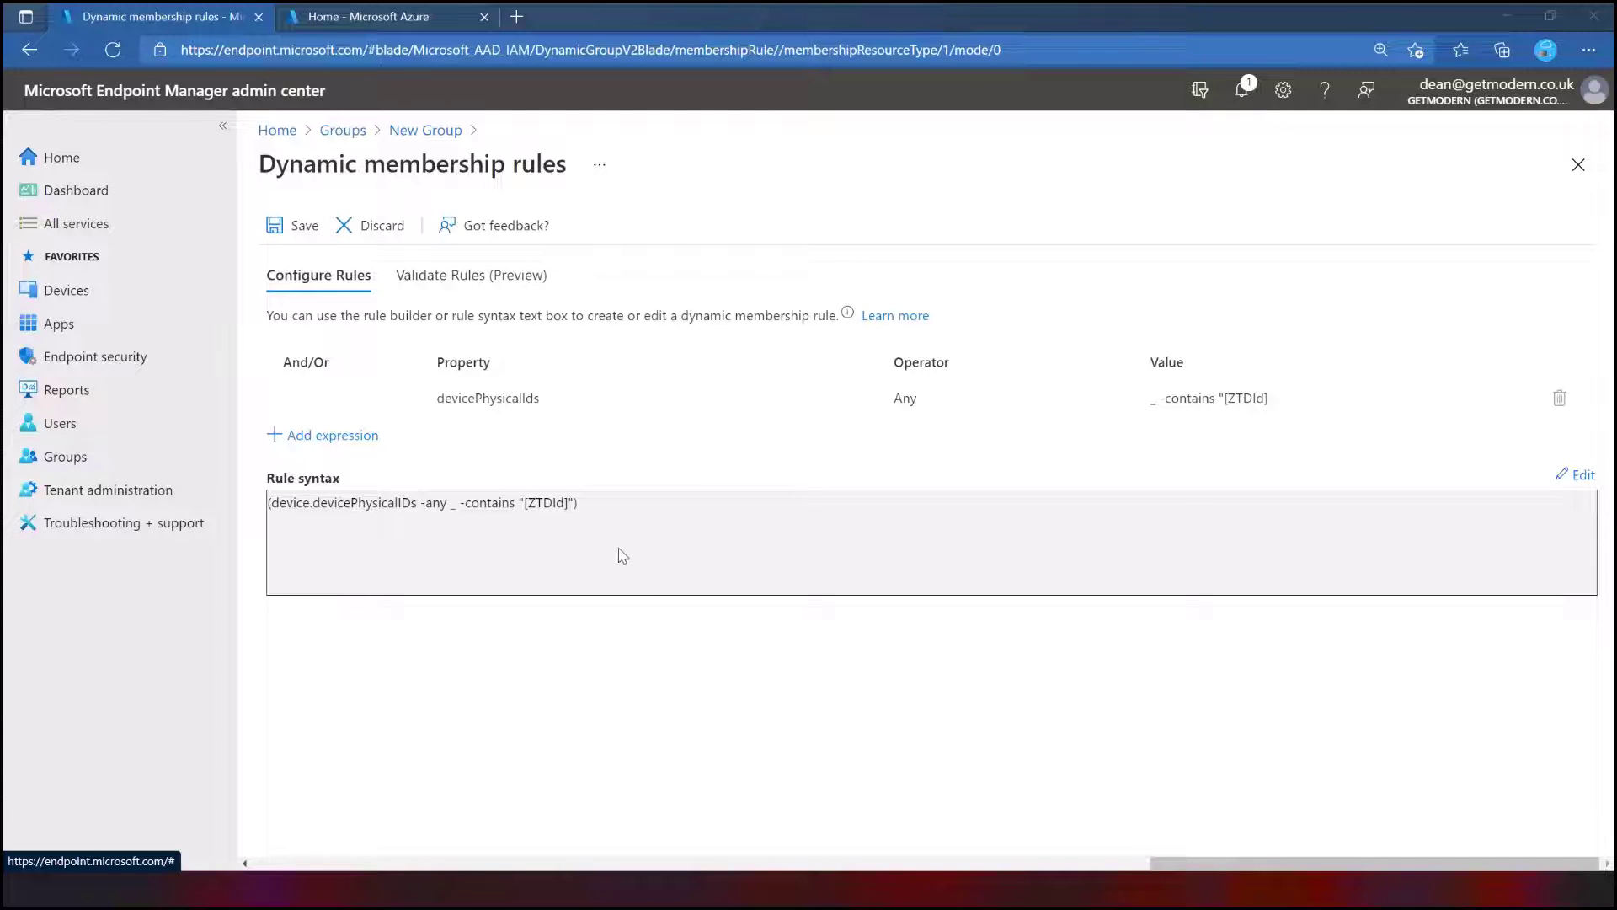
pyautogui.moveTo(611, 558)
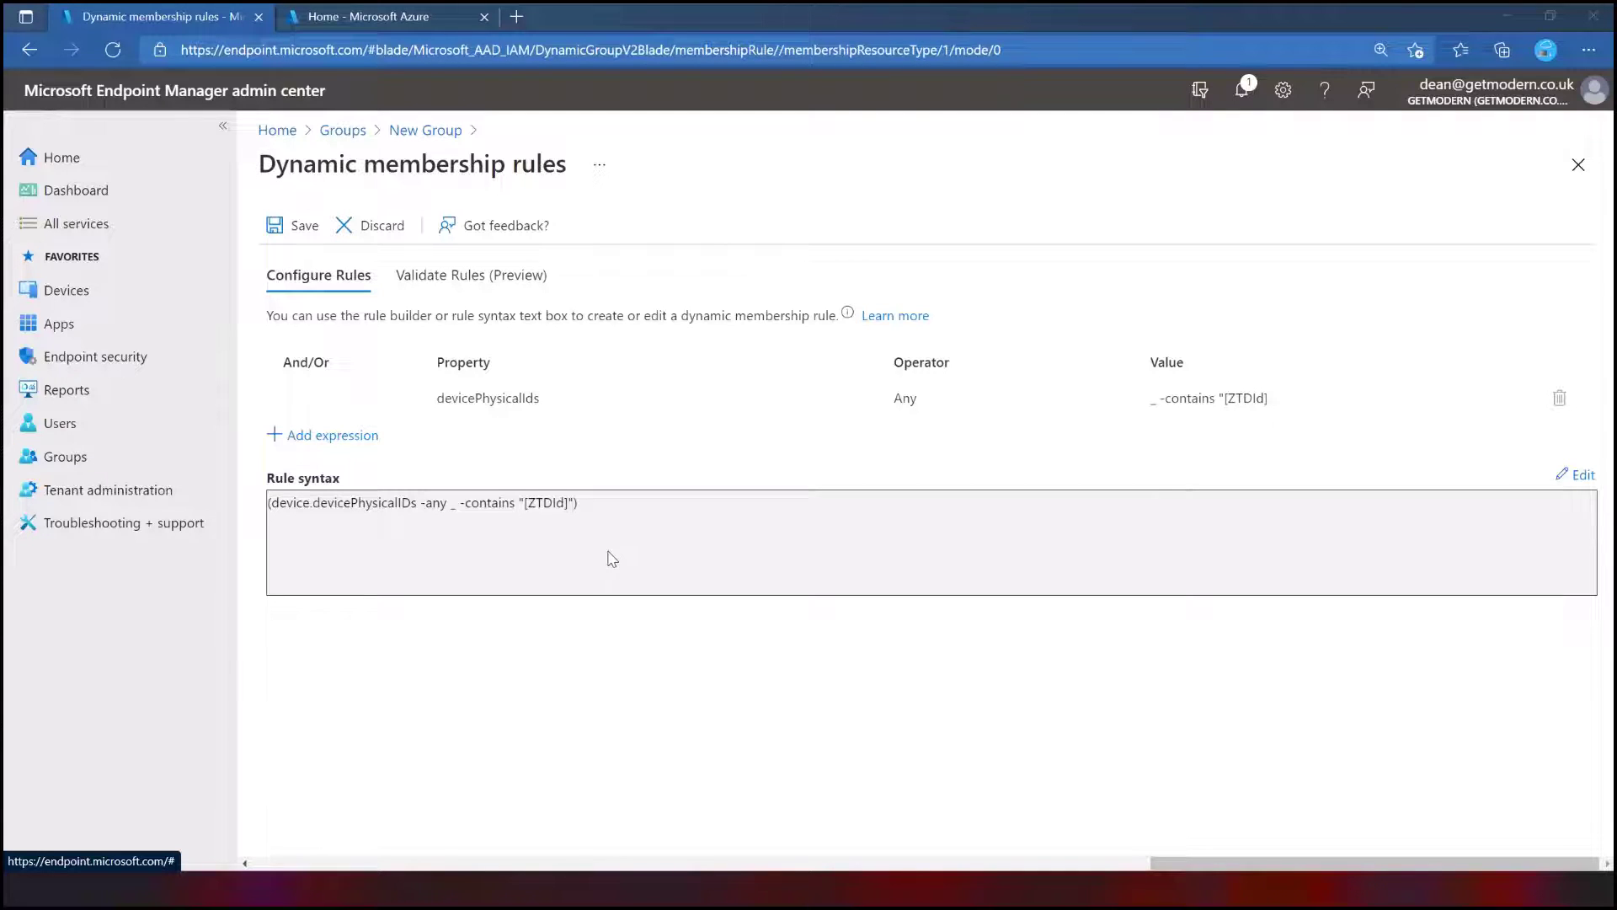
pyautogui.moveTo(583, 536)
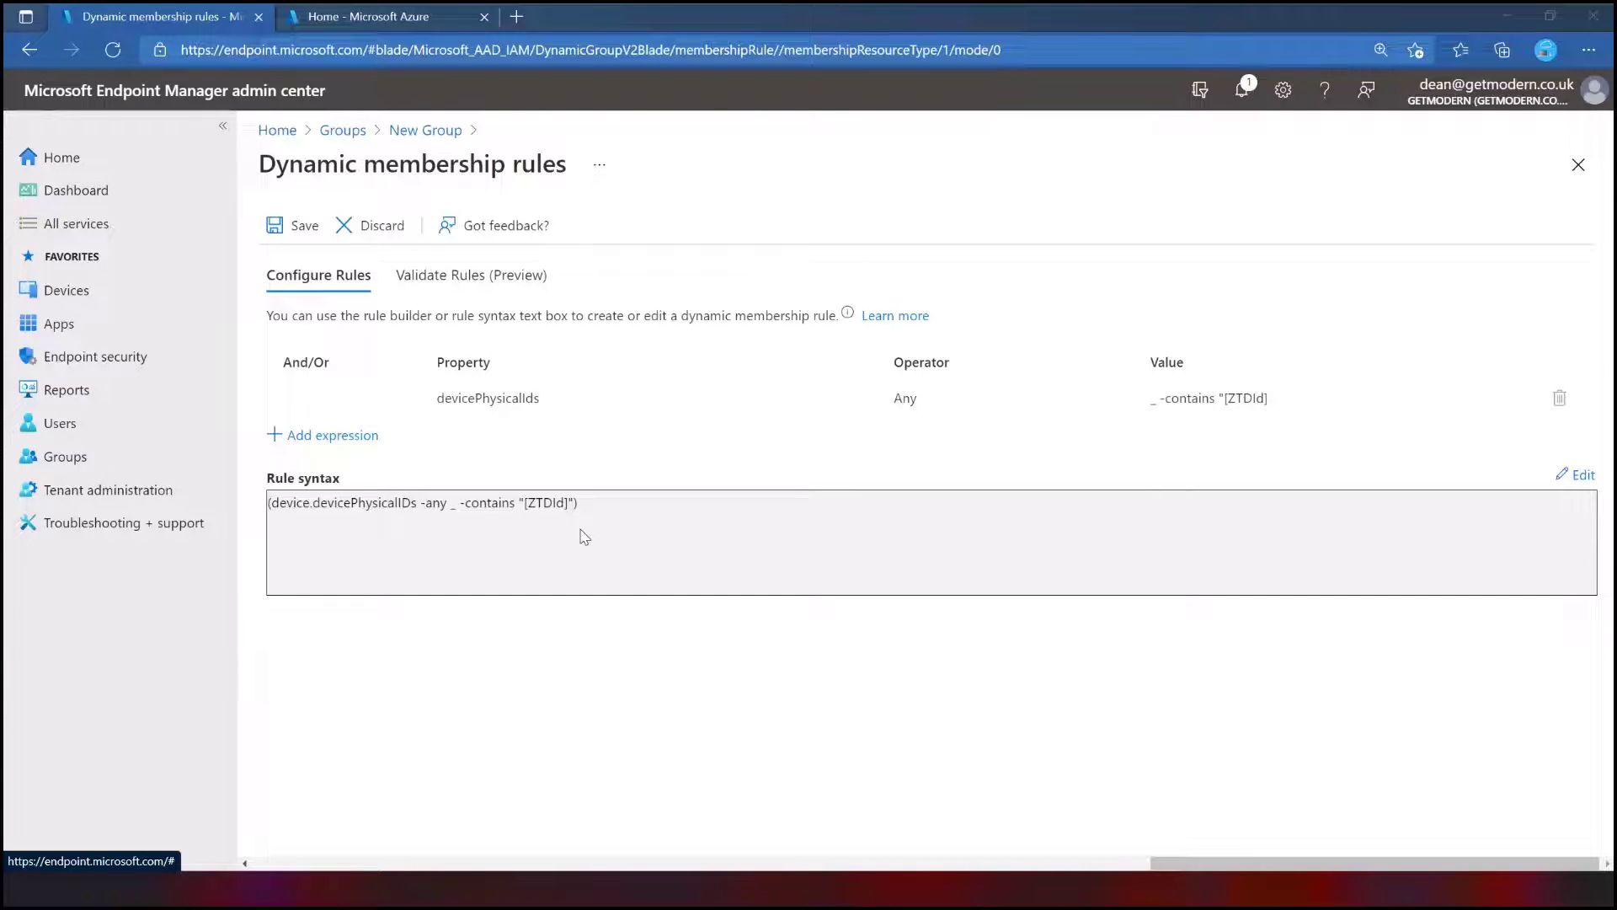
pyautogui.moveTo(1181, 374)
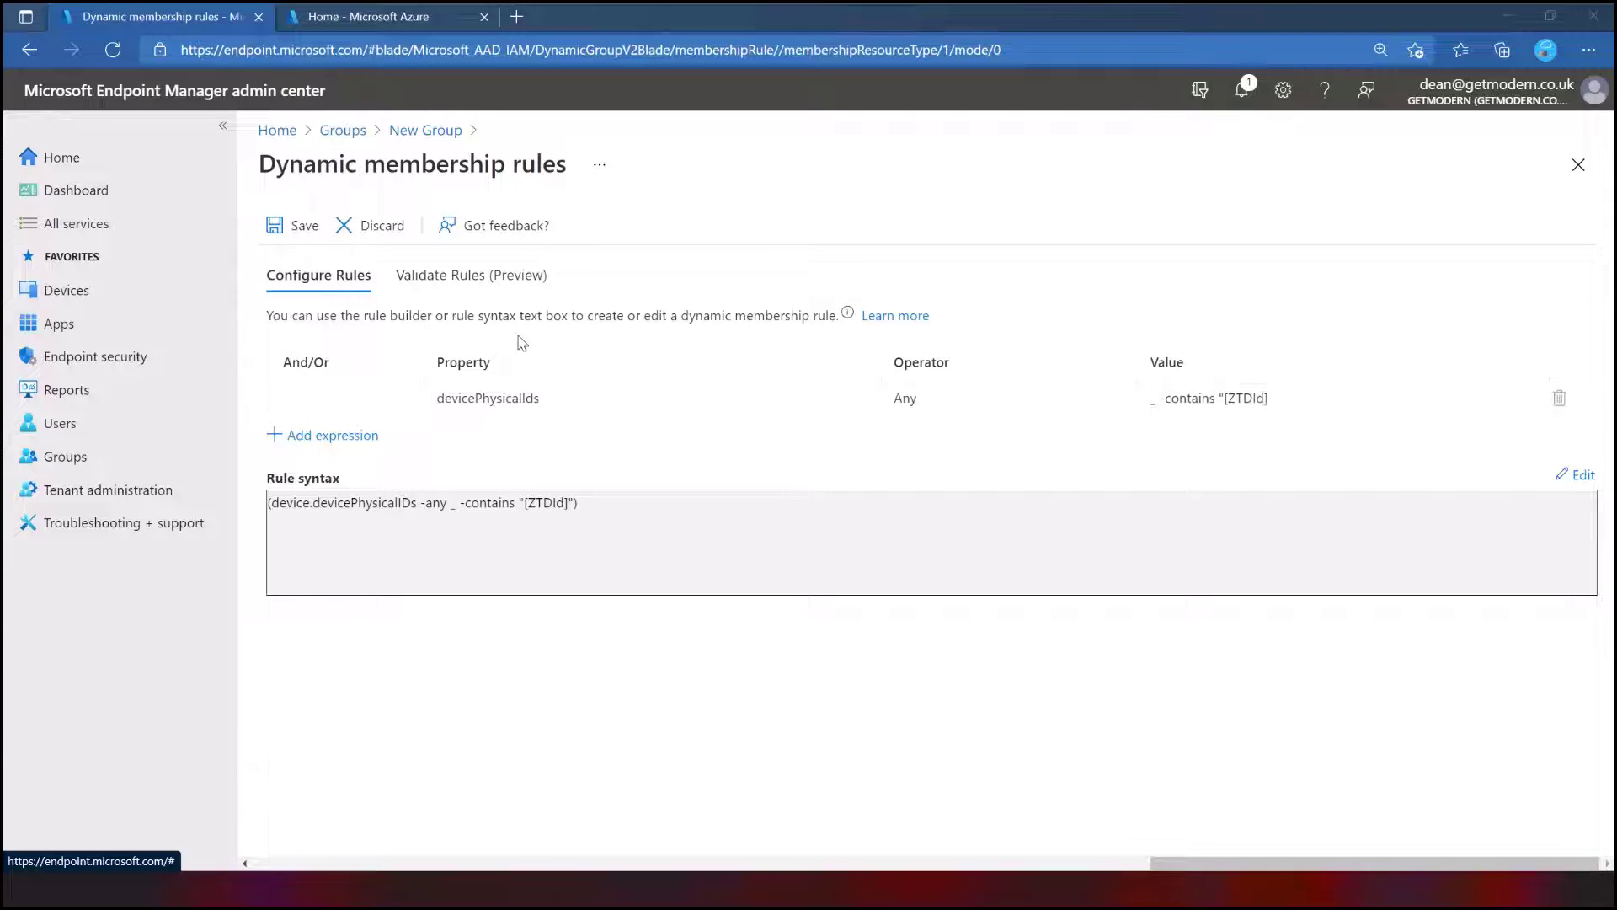
pyautogui.moveTo(417, 341)
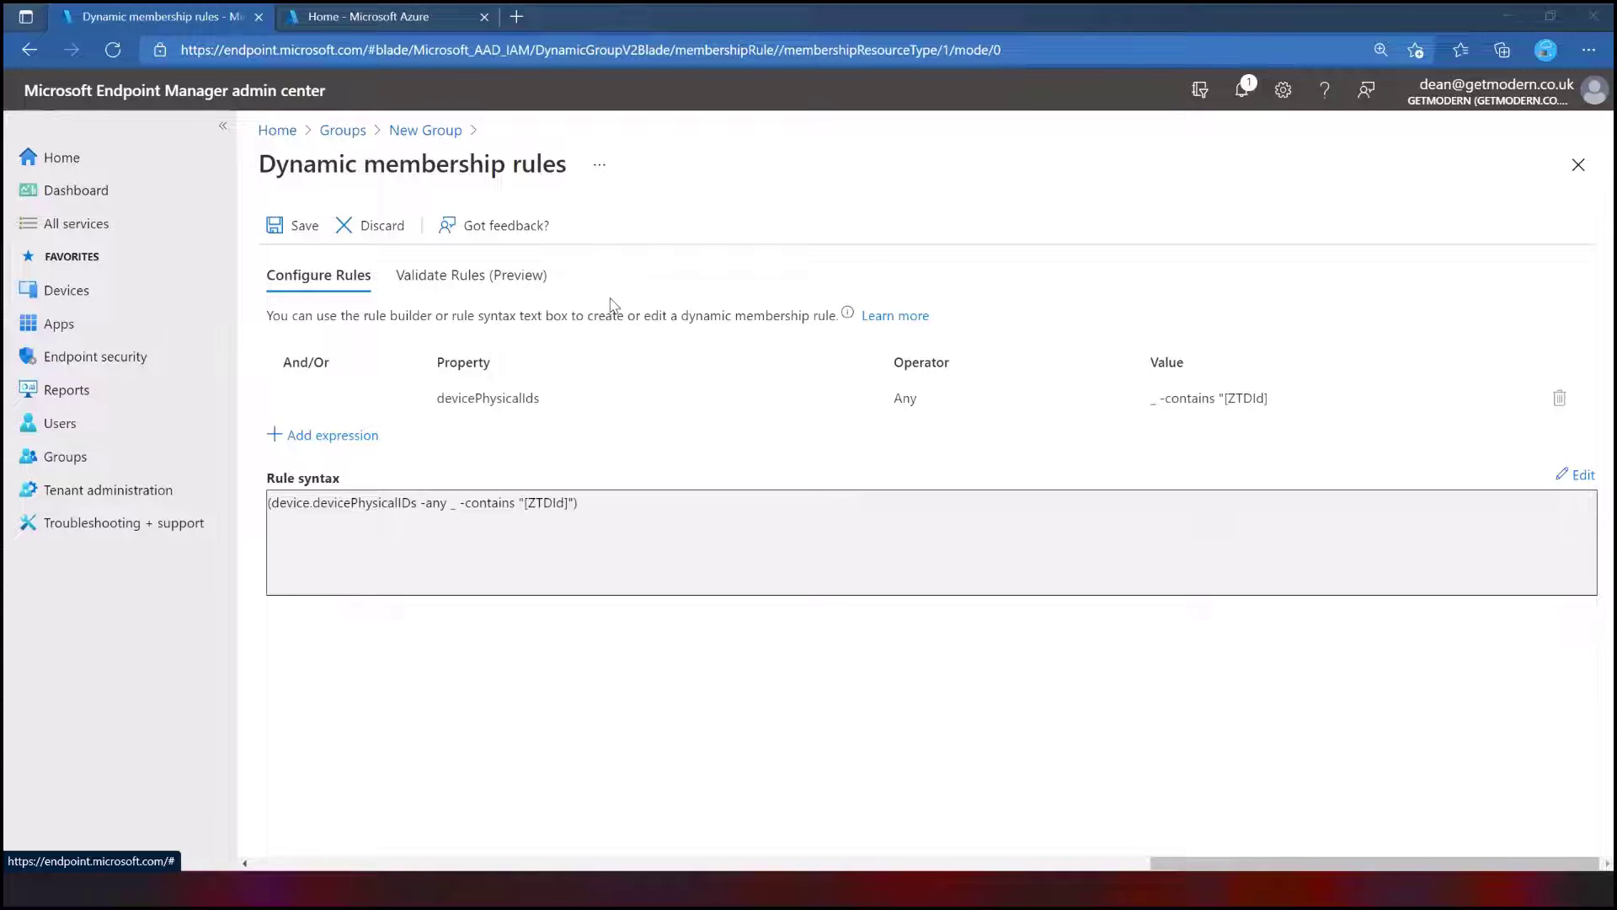
pyautogui.moveTo(507, 305)
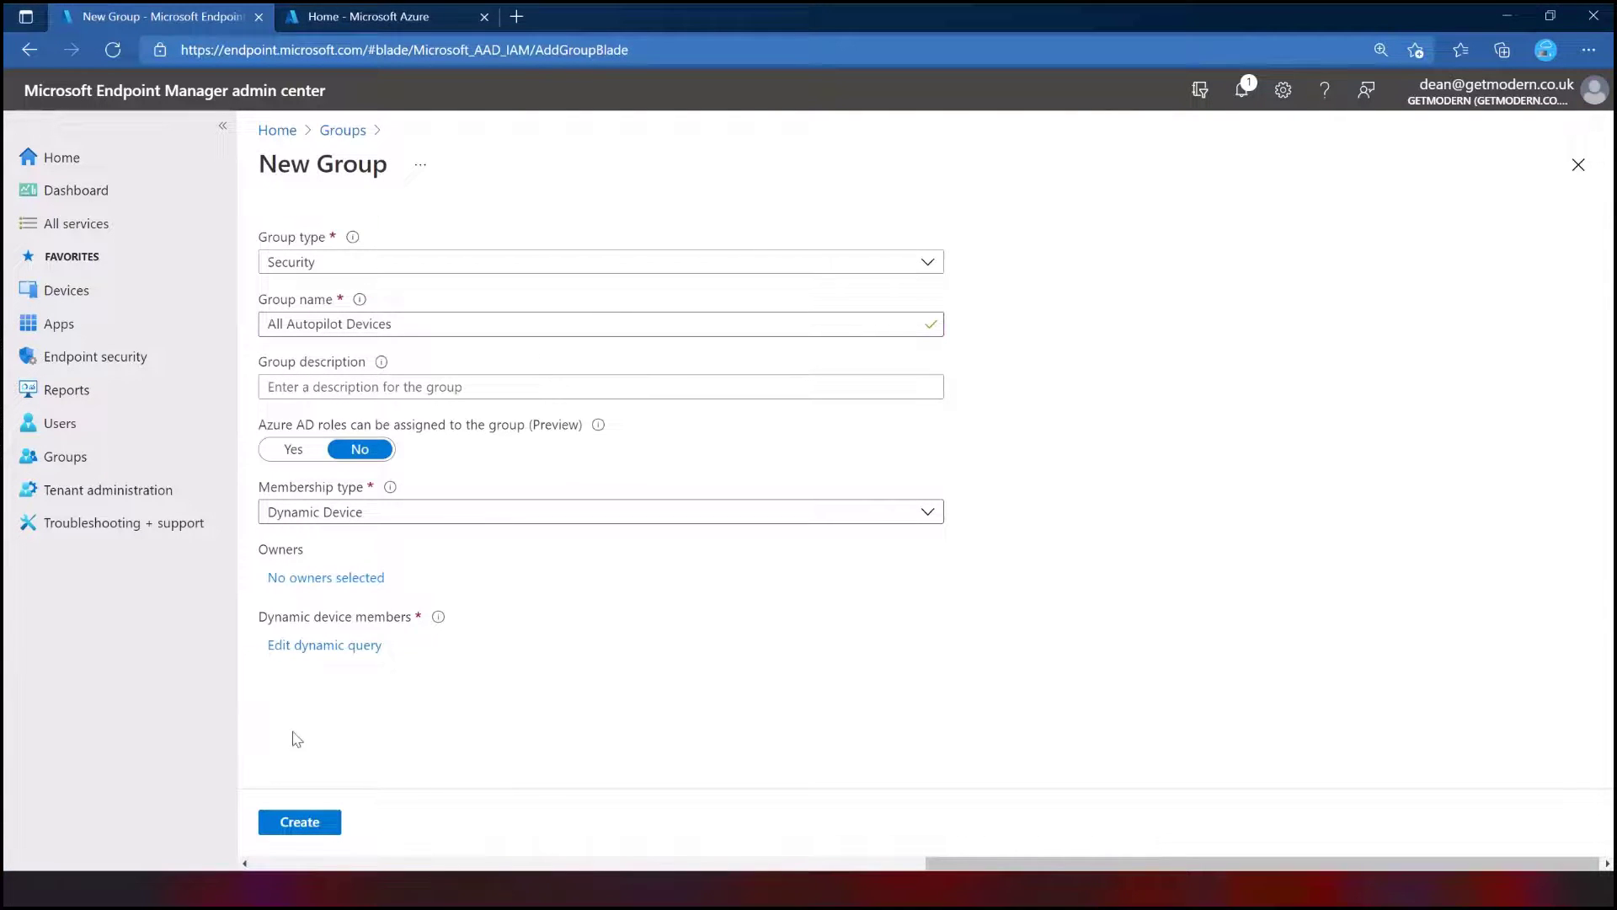
# Create the group, then view its members, GETMODERN-82693 and another device
pyautogui.click(299, 822)
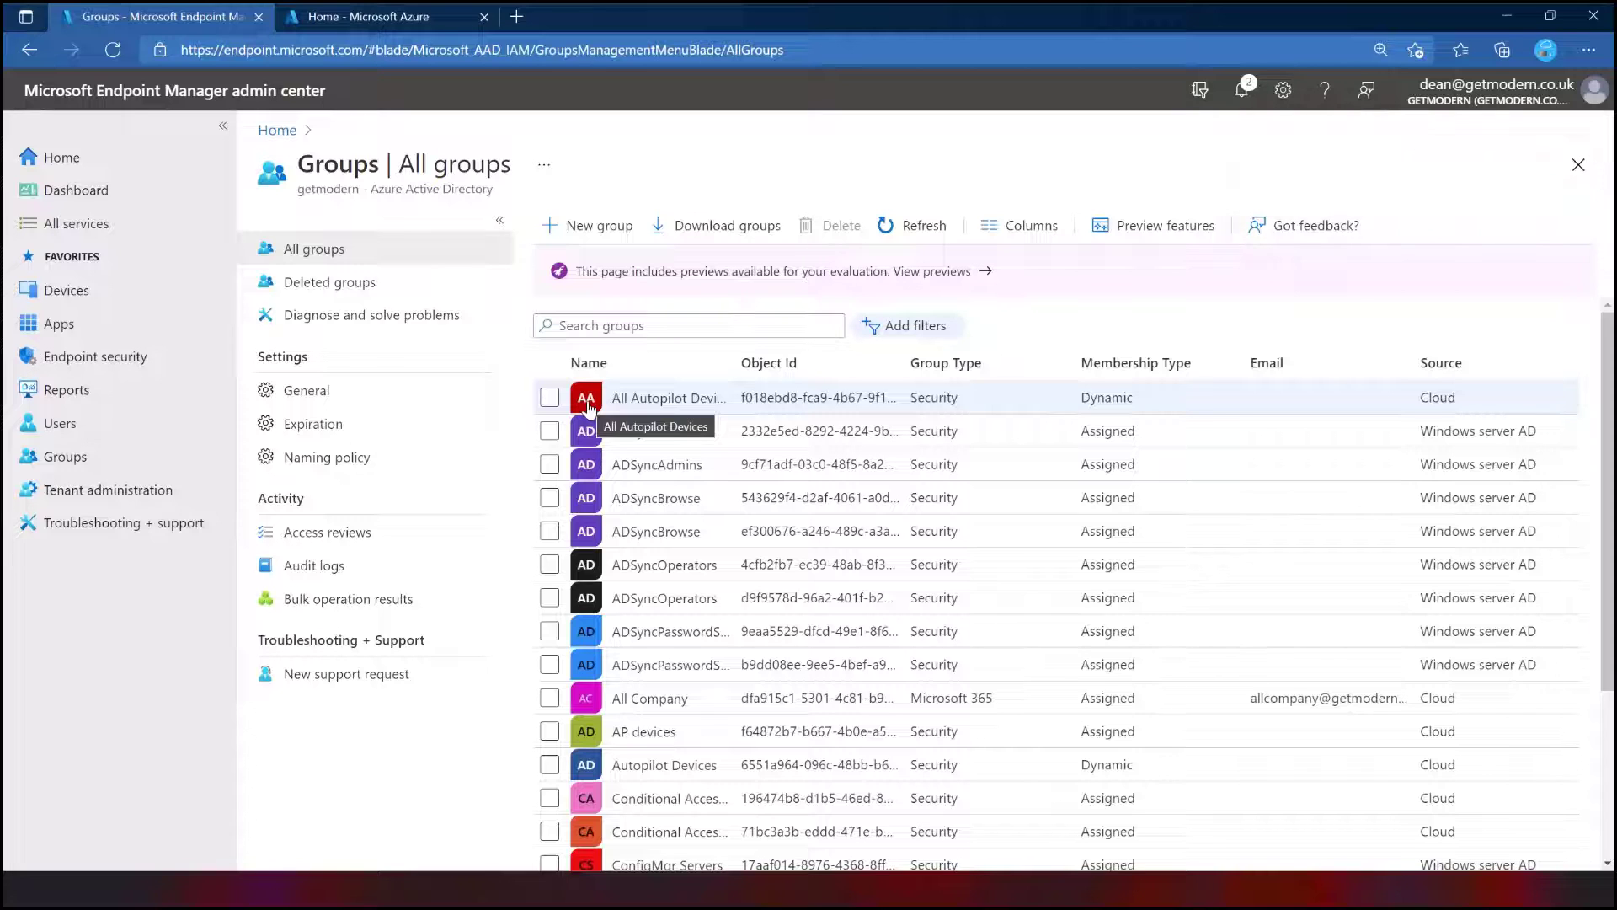
pyautogui.click(668, 396)
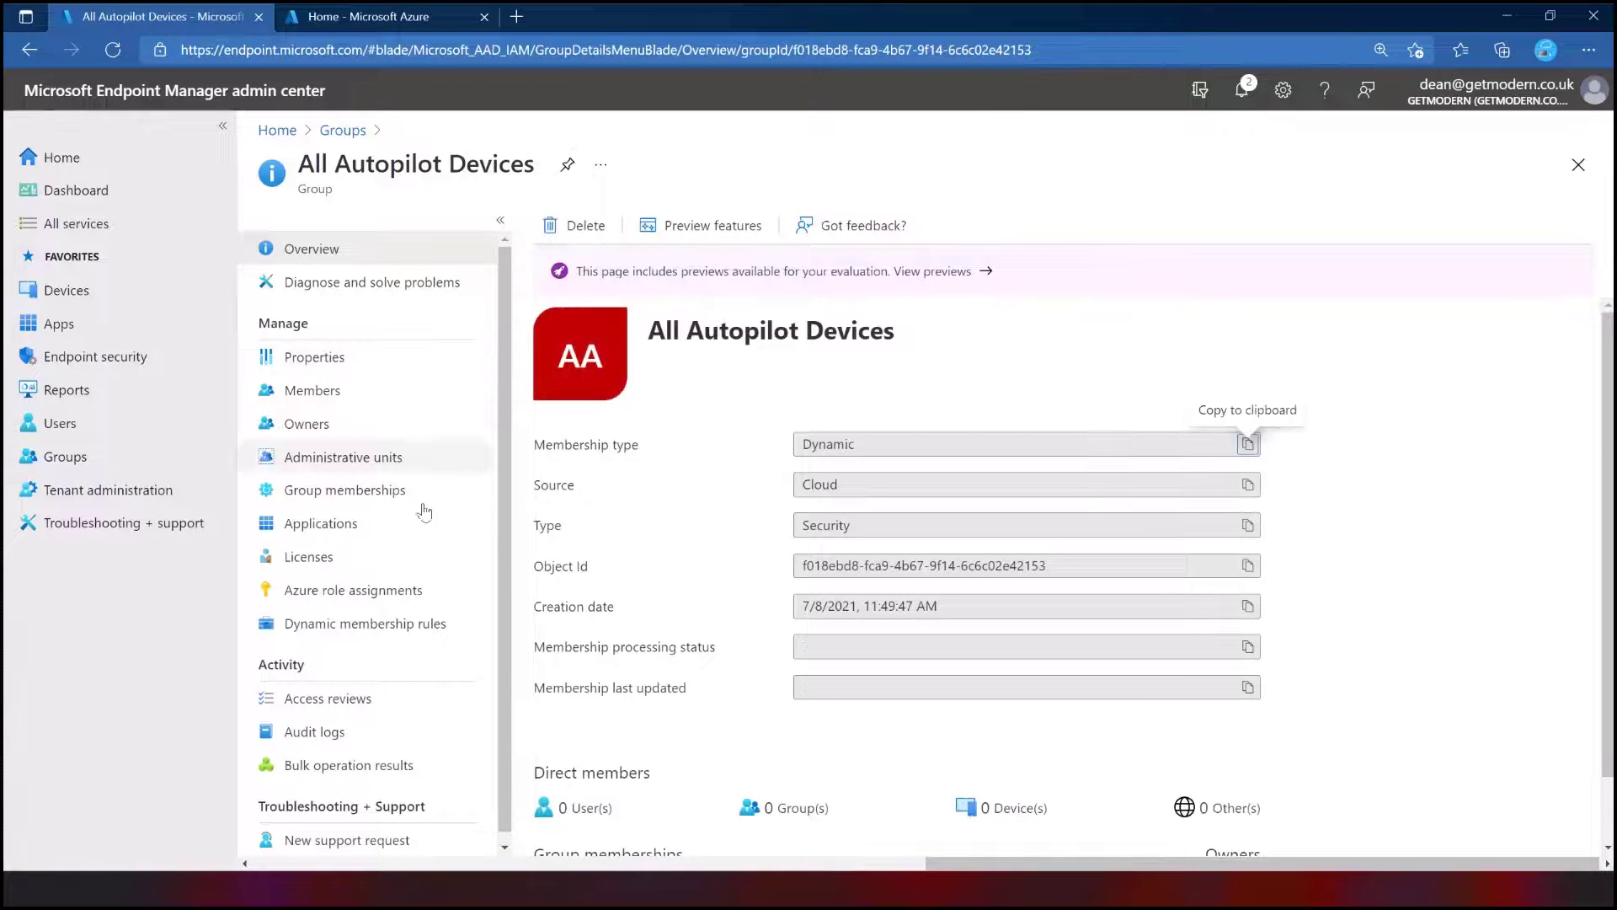
pyautogui.moveTo(437, 390)
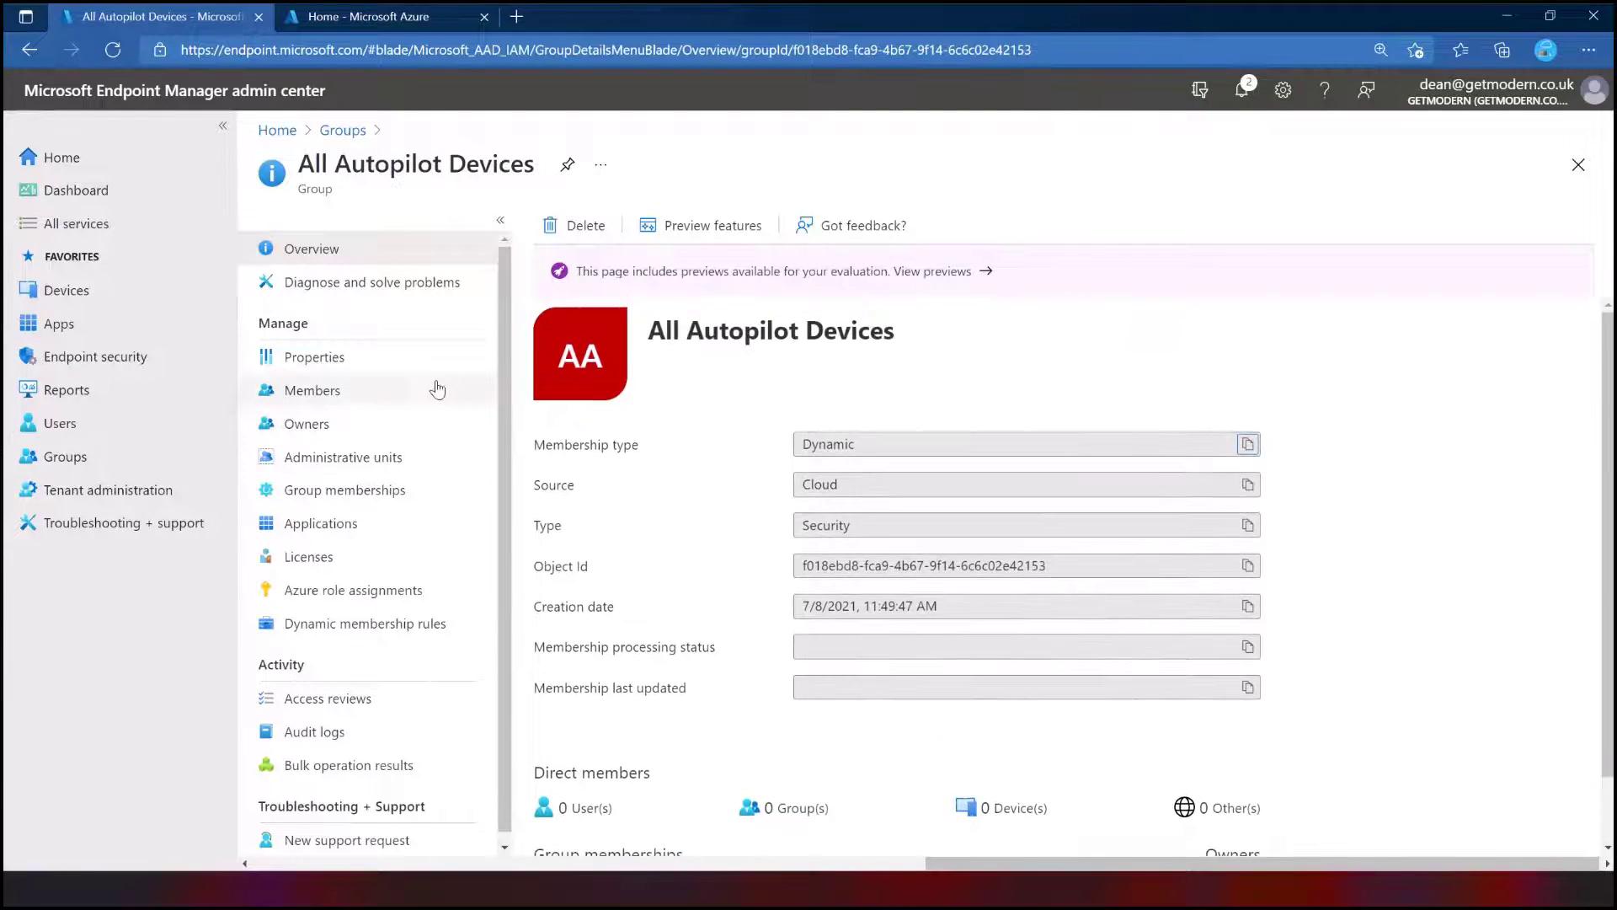
pyautogui.moveTo(416, 395)
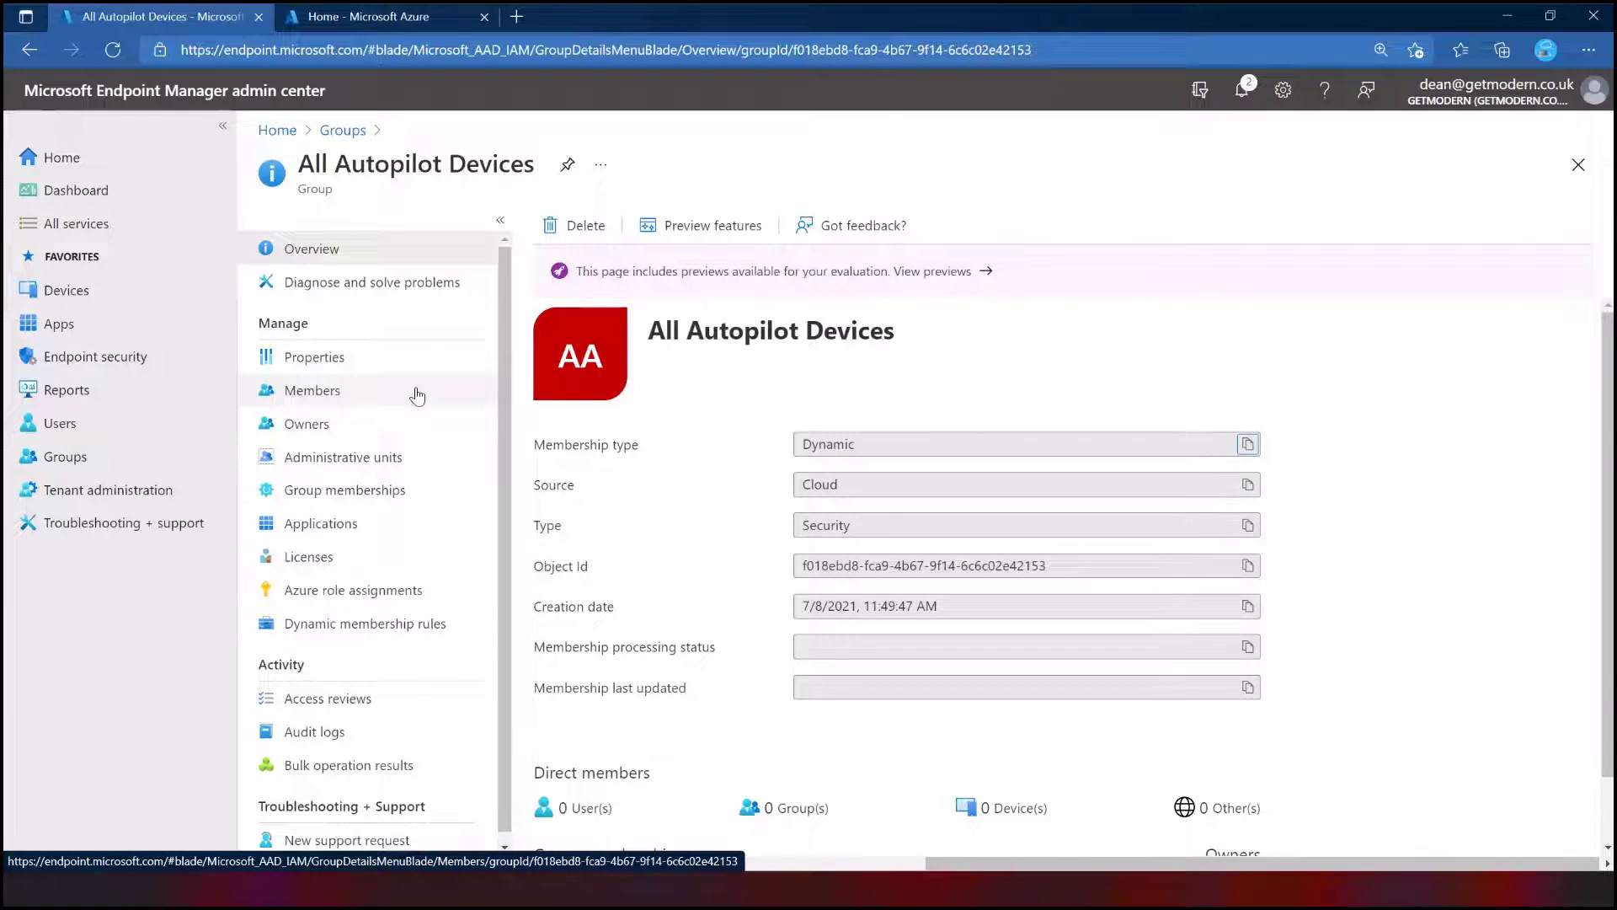
pyautogui.click(313, 390)
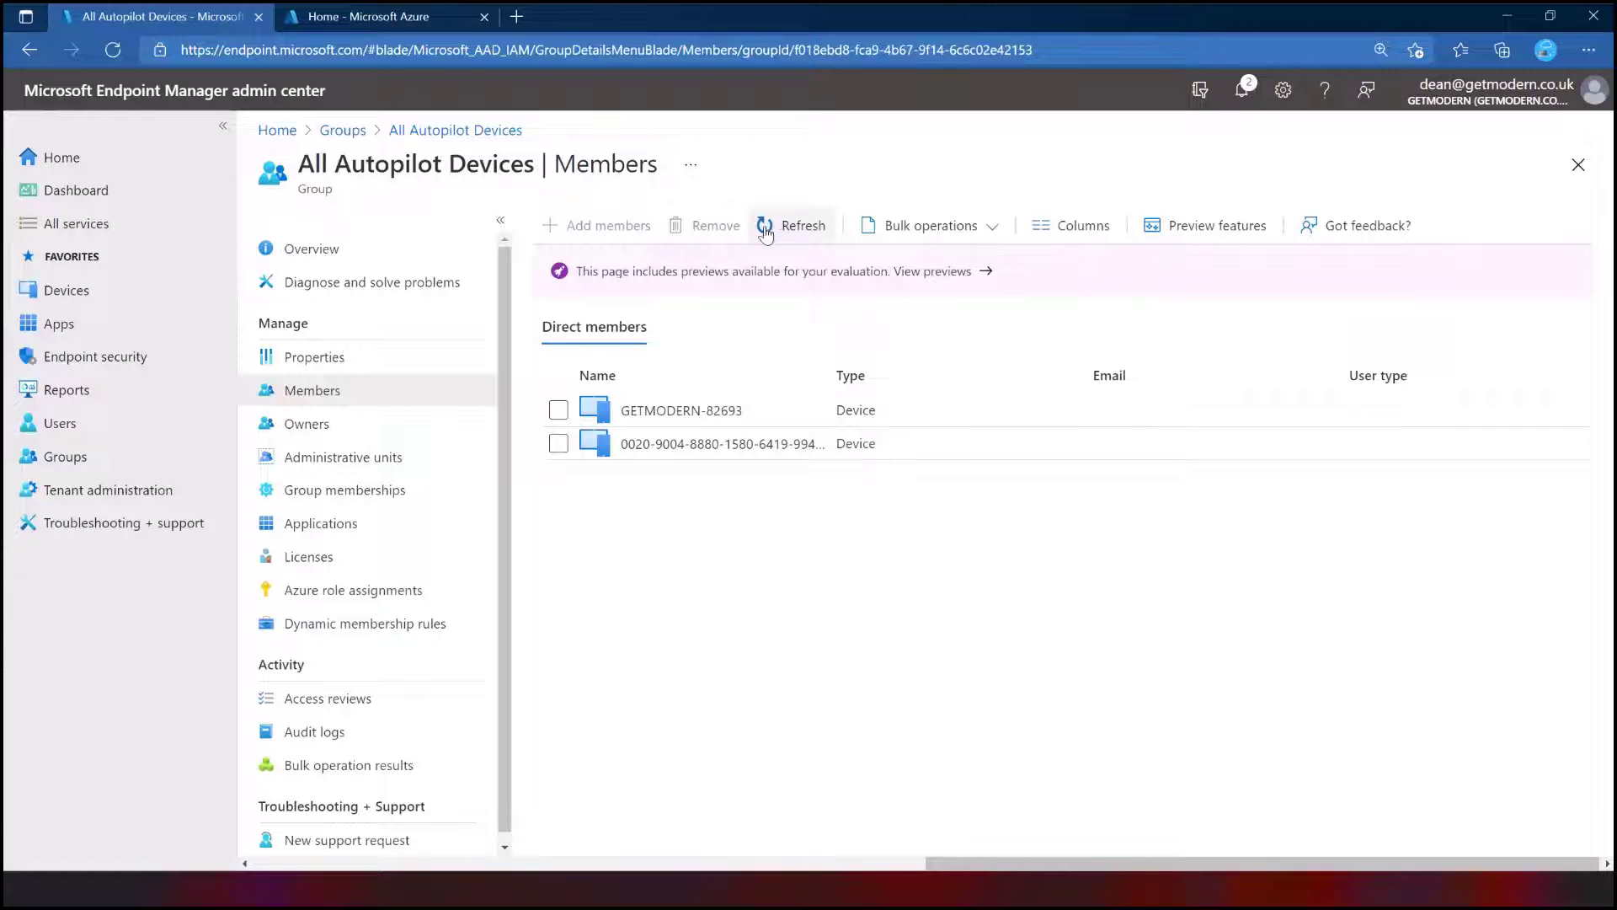
pyautogui.moveTo(757, 423)
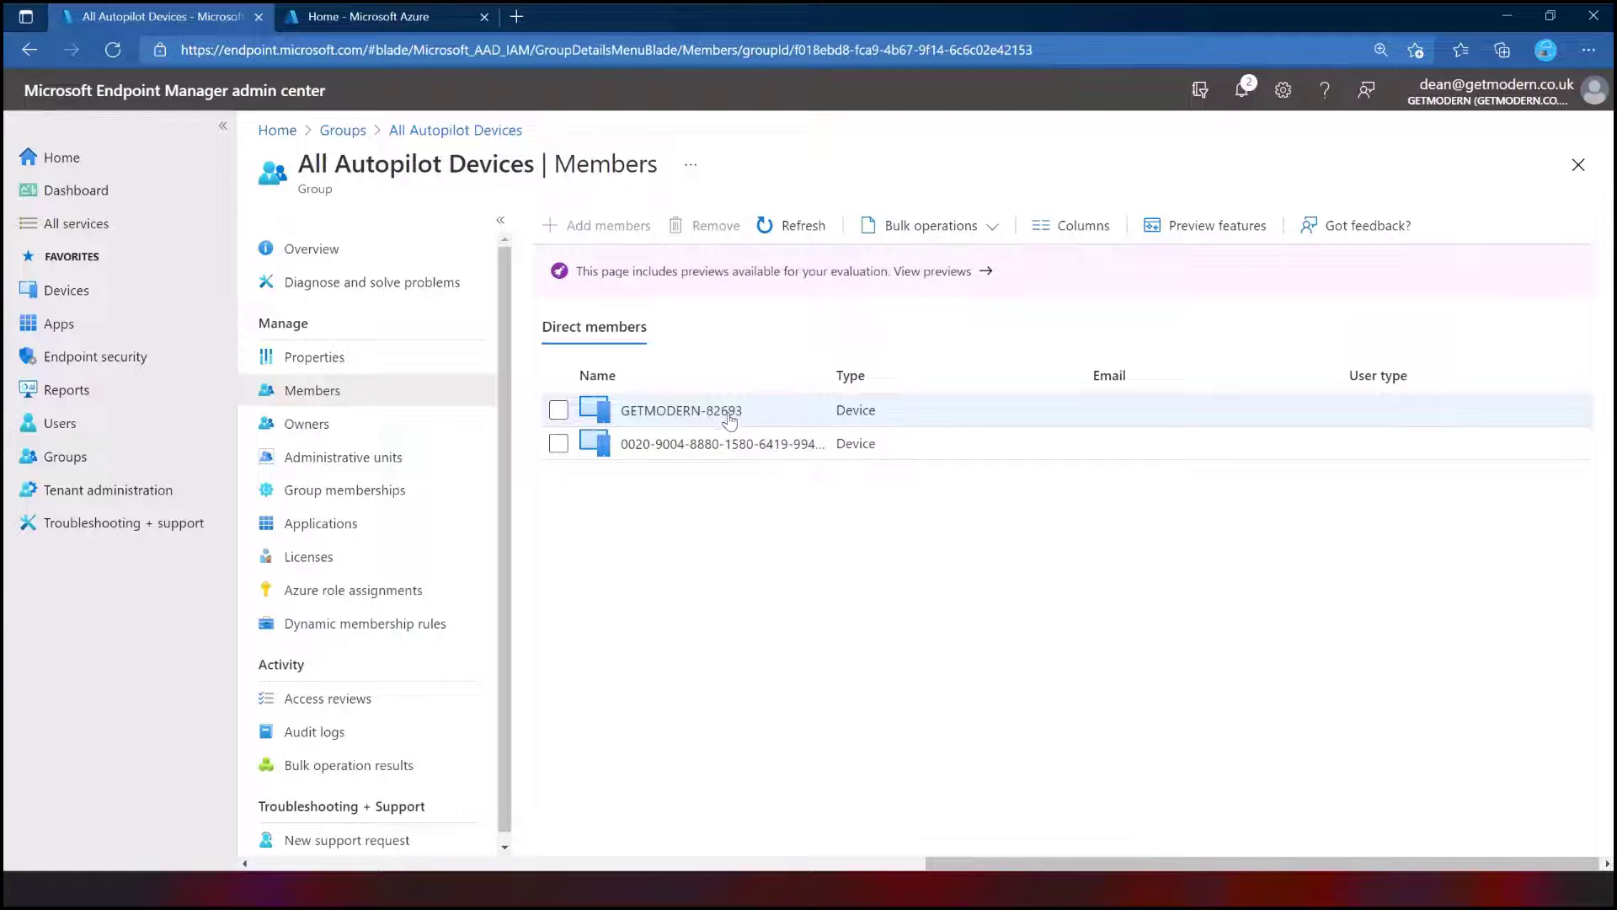
pyautogui.moveTo(722, 444)
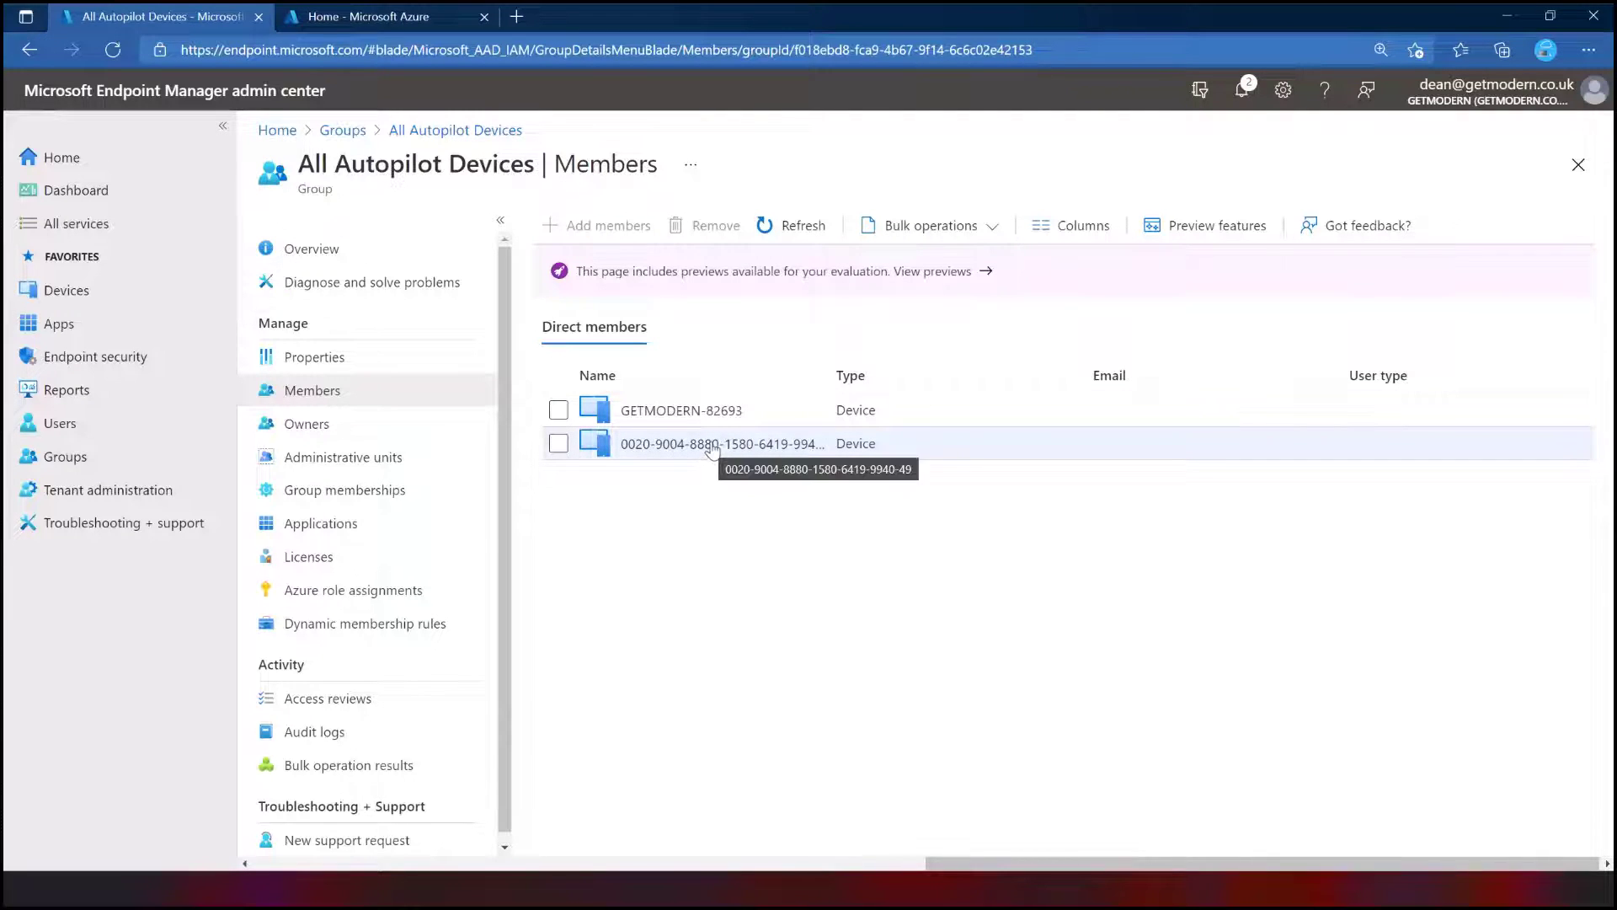
pyautogui.moveTo(675, 427)
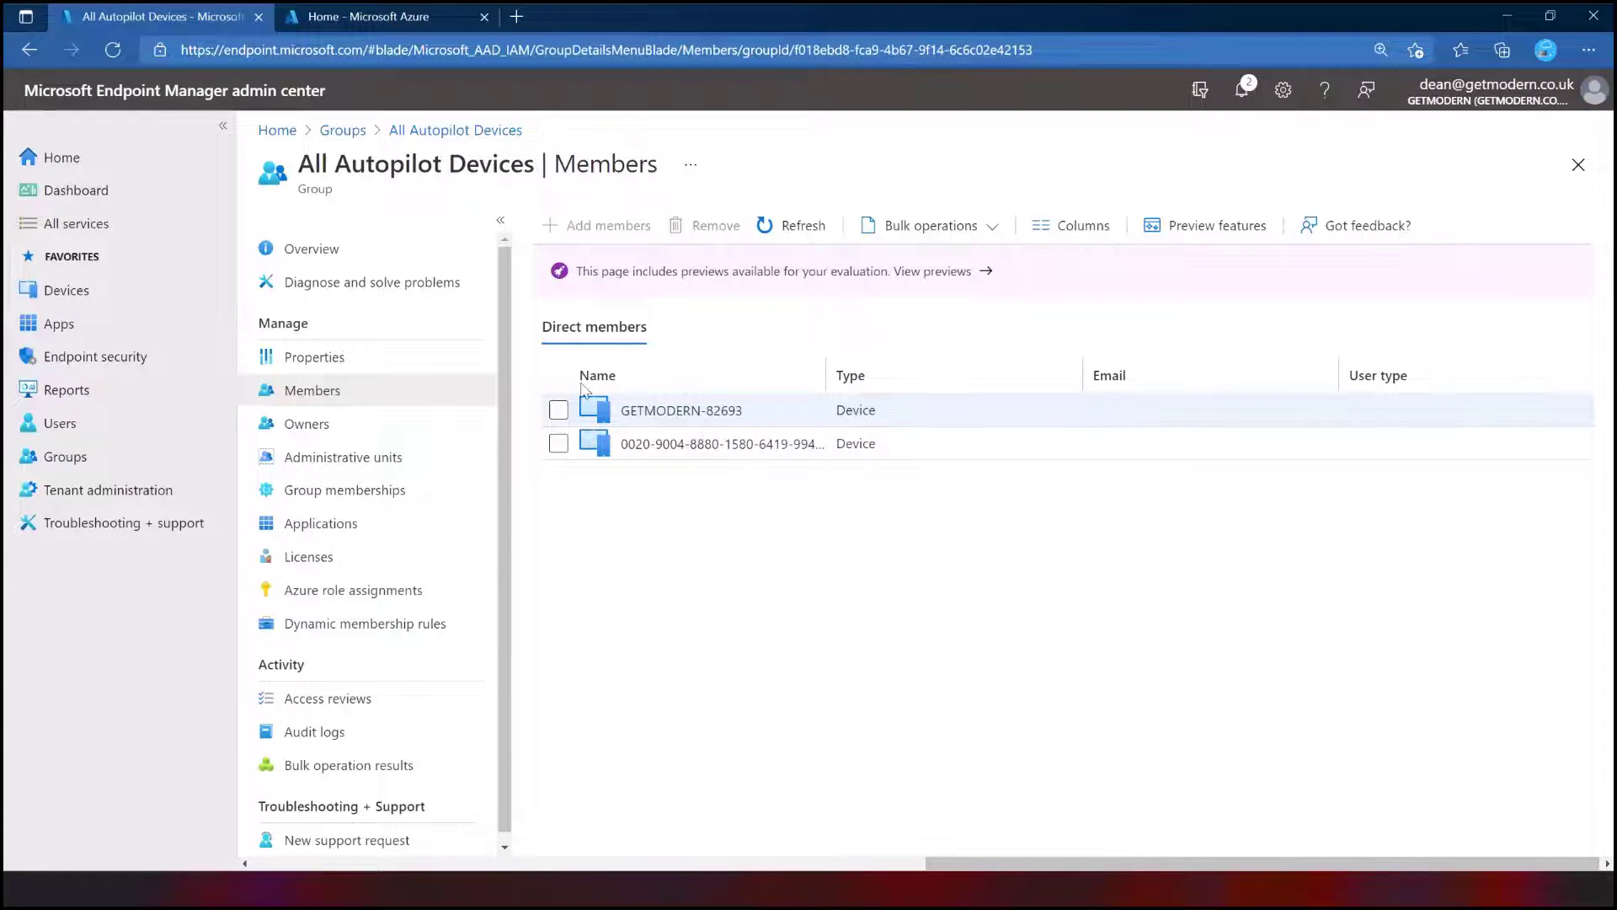
# Open the Autopilot demo profile under Devices > Windows enrollment > Deployment Profiles
pyautogui.click(65, 290)
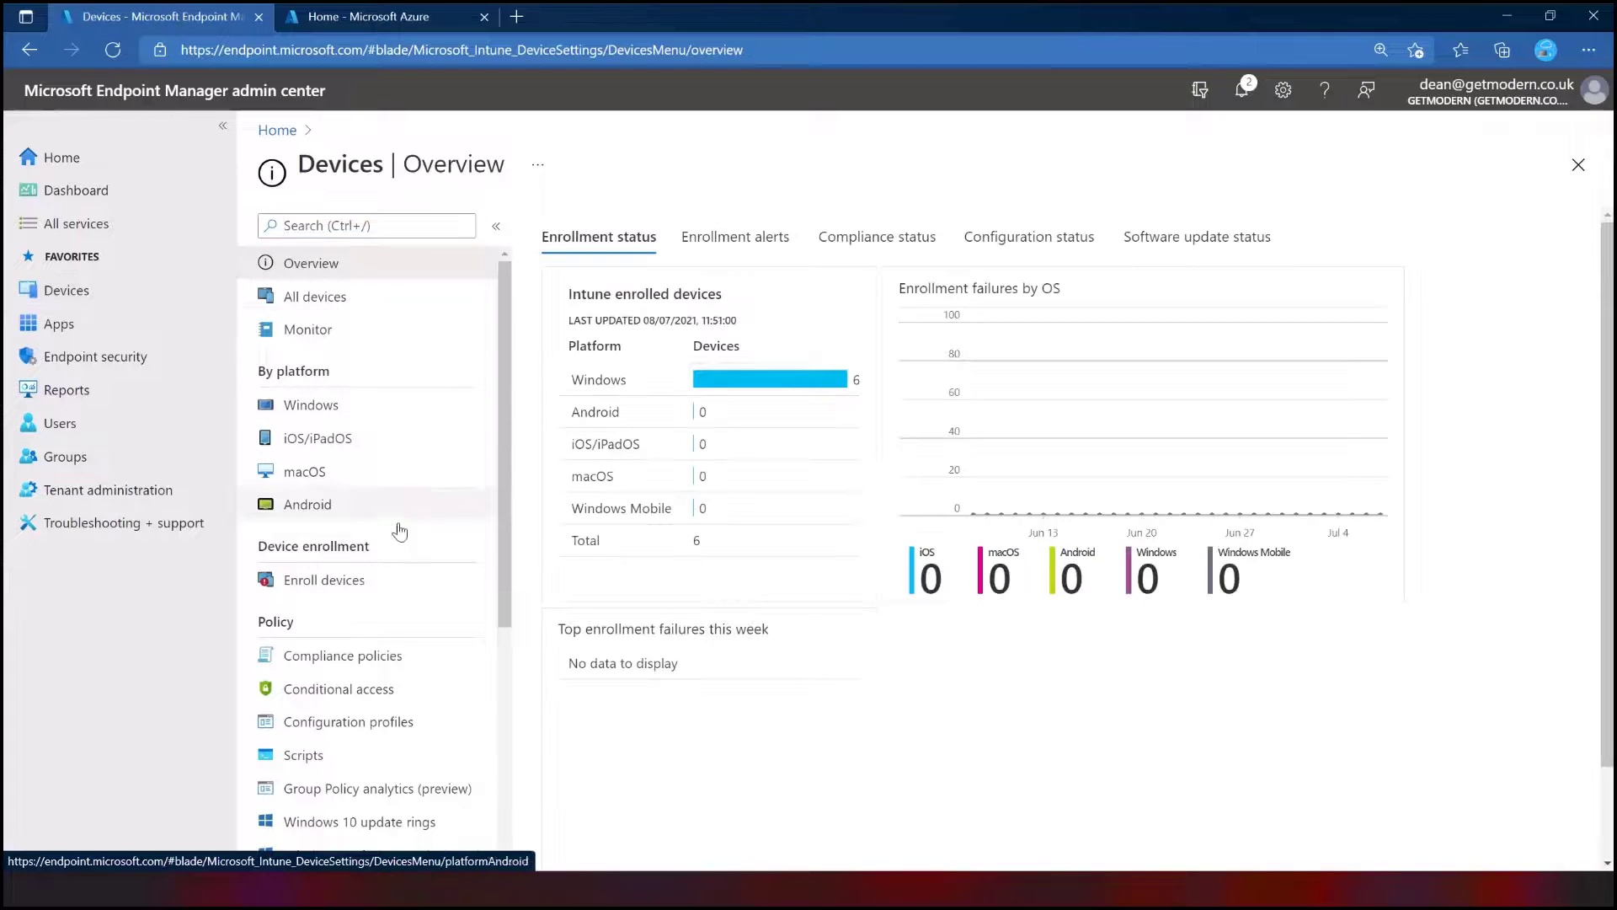
pyautogui.click(322, 579)
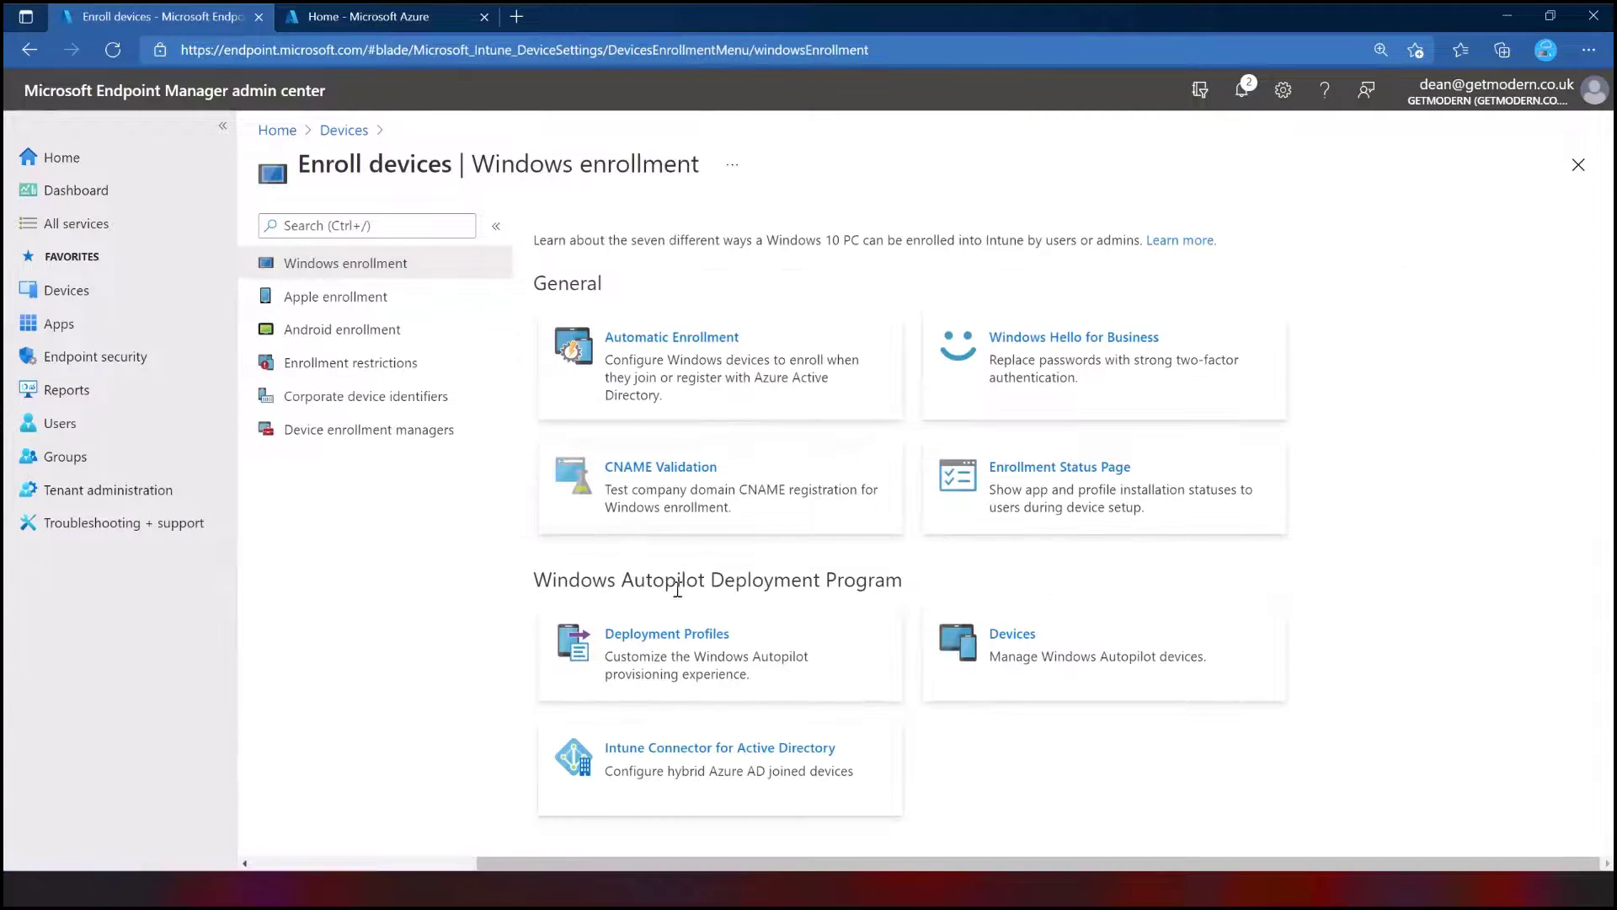
pyautogui.click(667, 634)
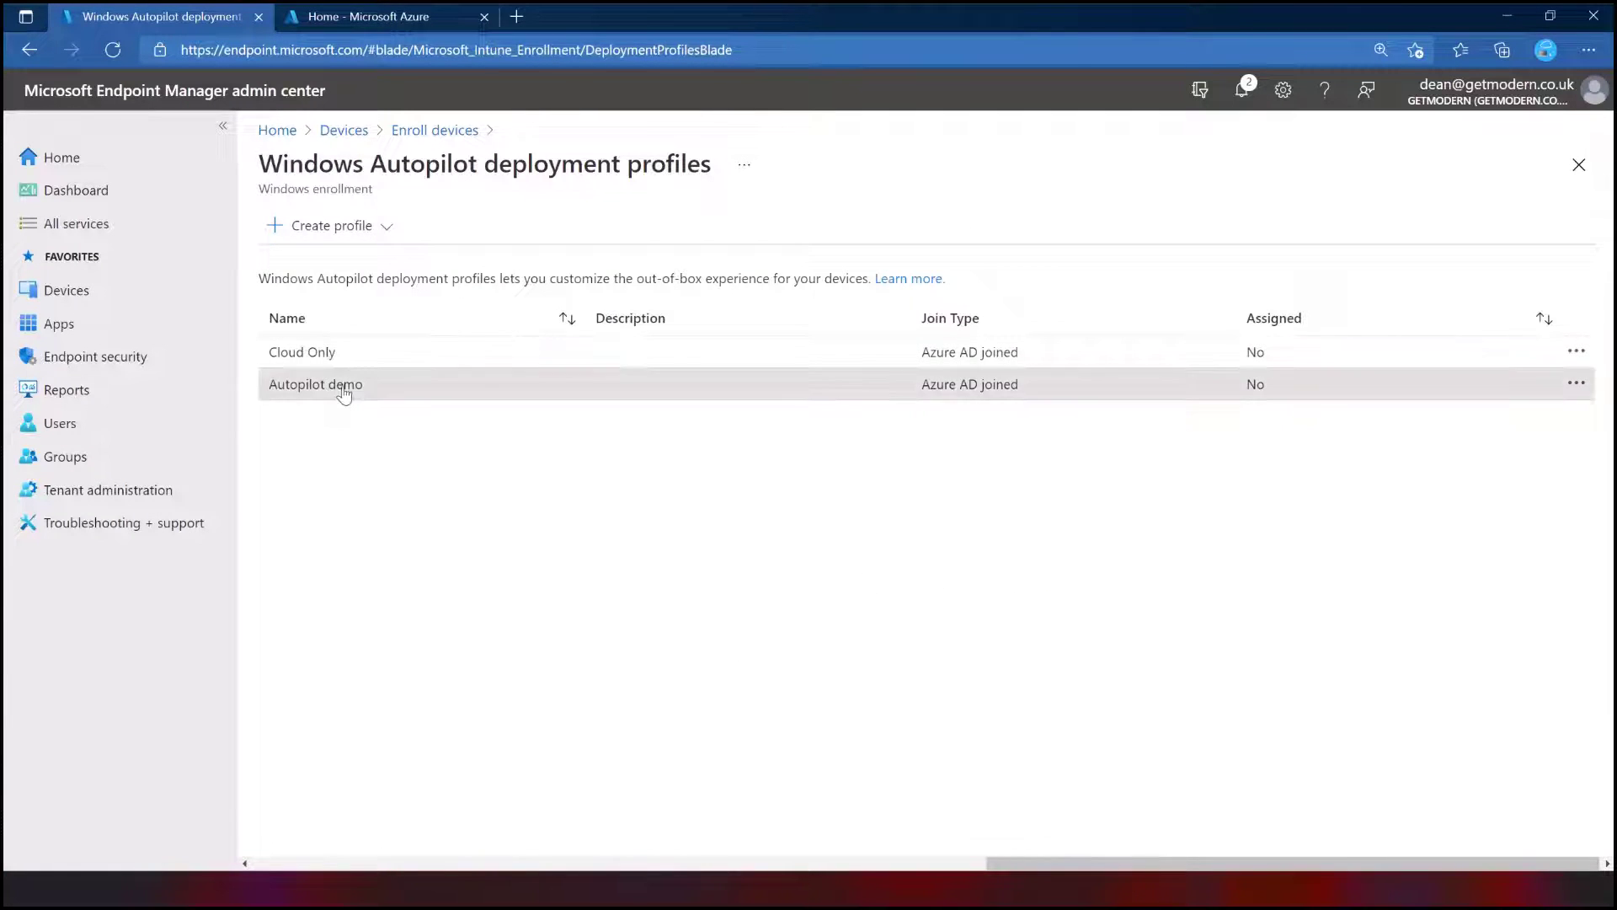
pyautogui.click(315, 384)
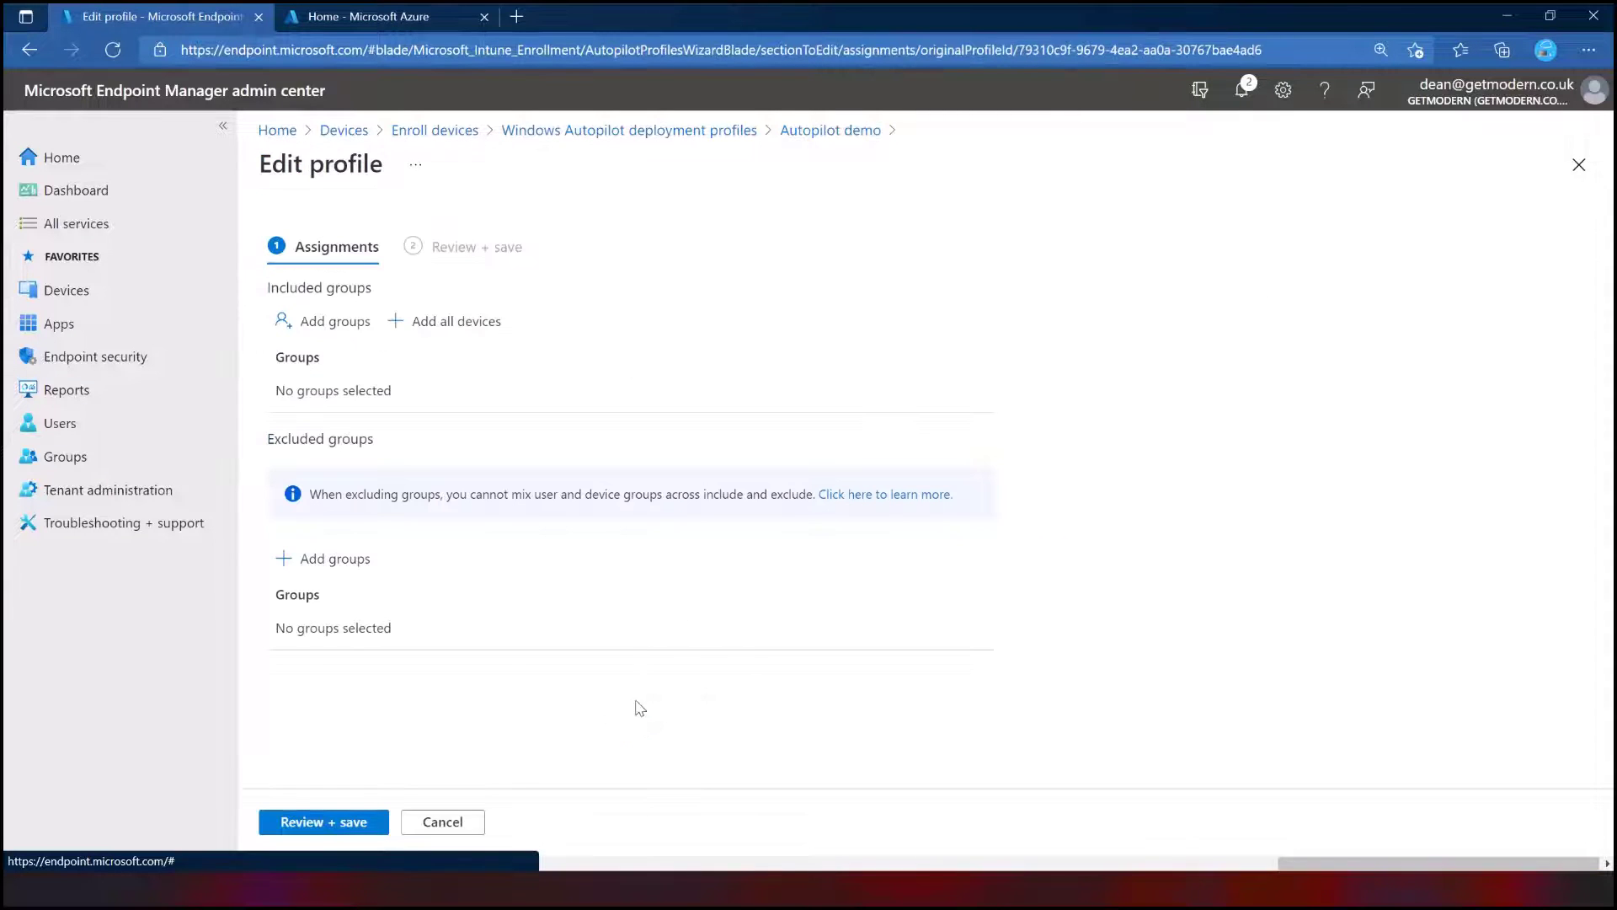
# Include the All Autopilot Devices group in the Autopilot demo profile and save
pyautogui.click(334, 321)
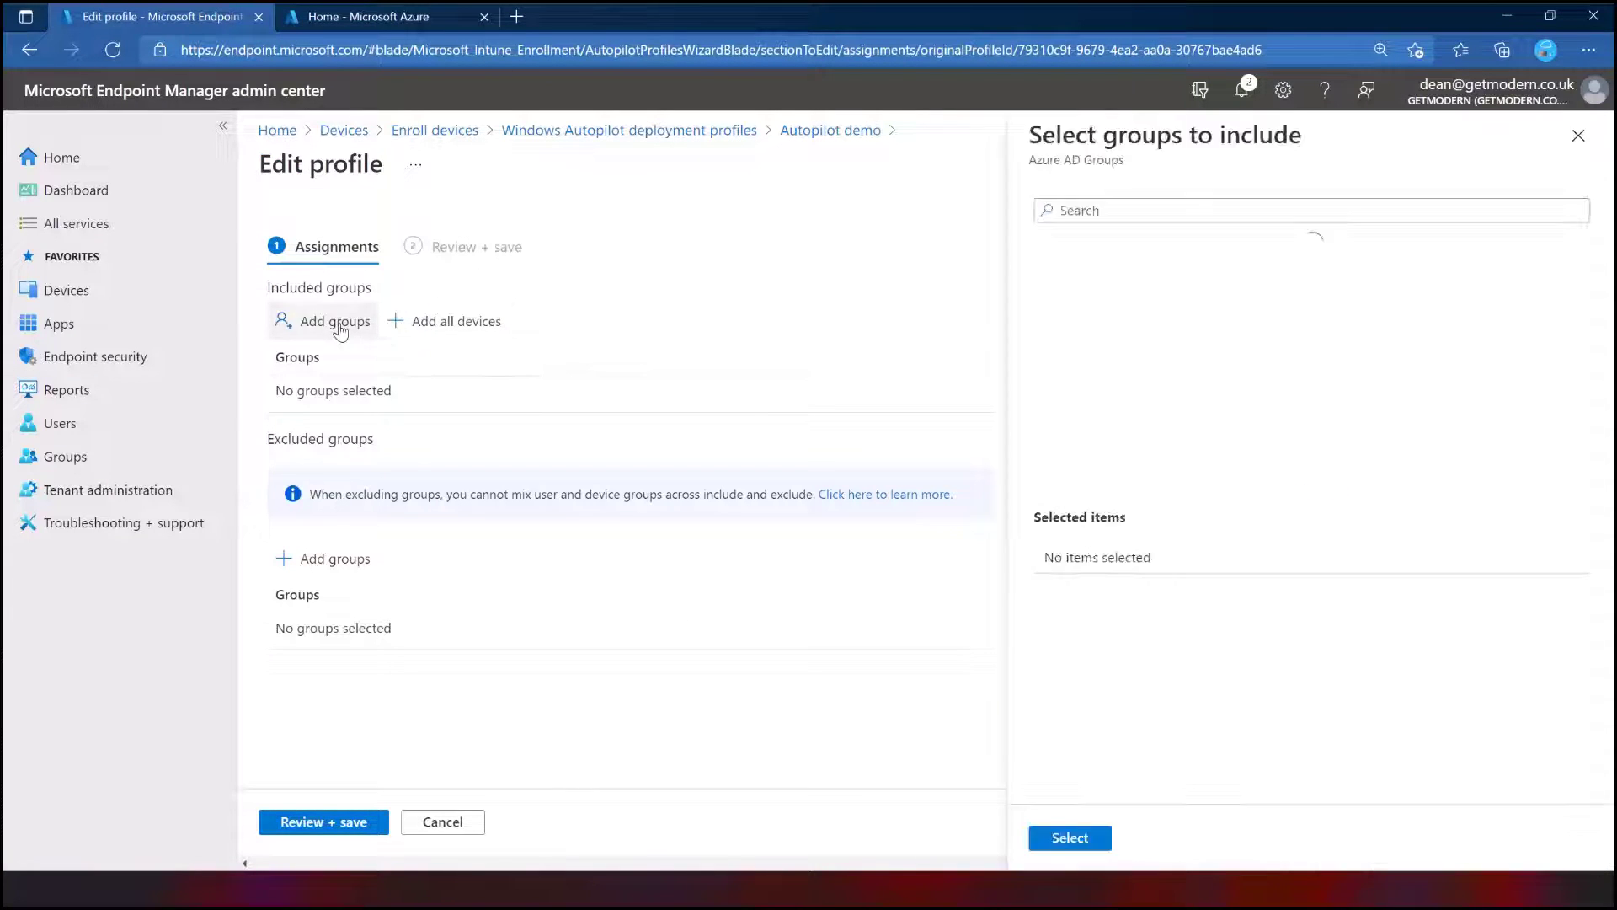
pyautogui.write('all')
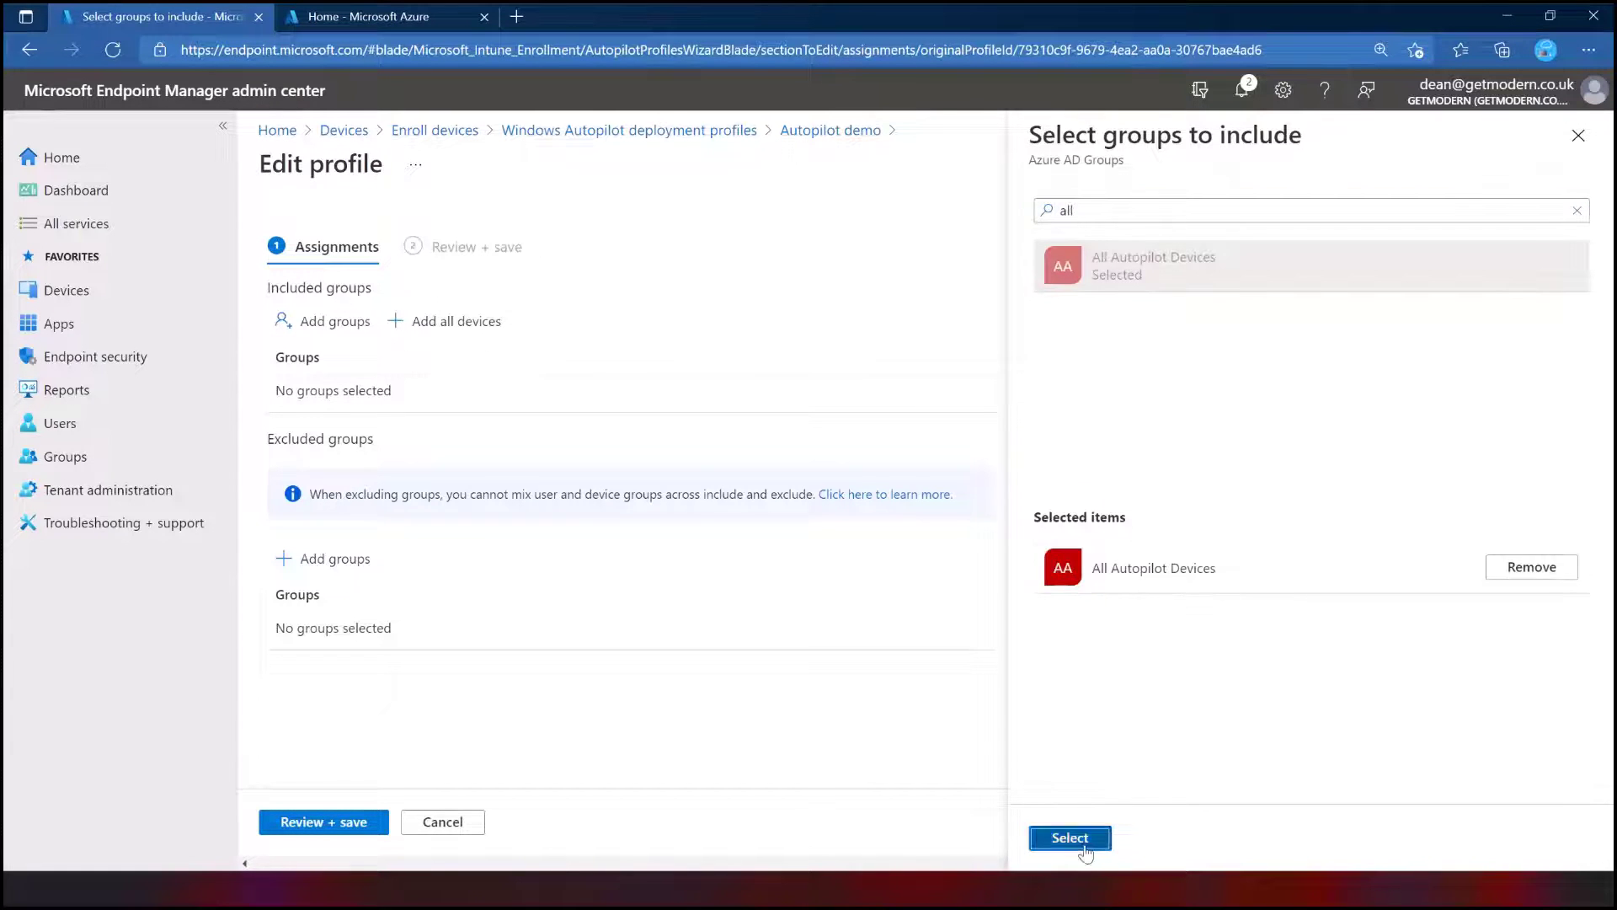
pyautogui.click(1069, 837)
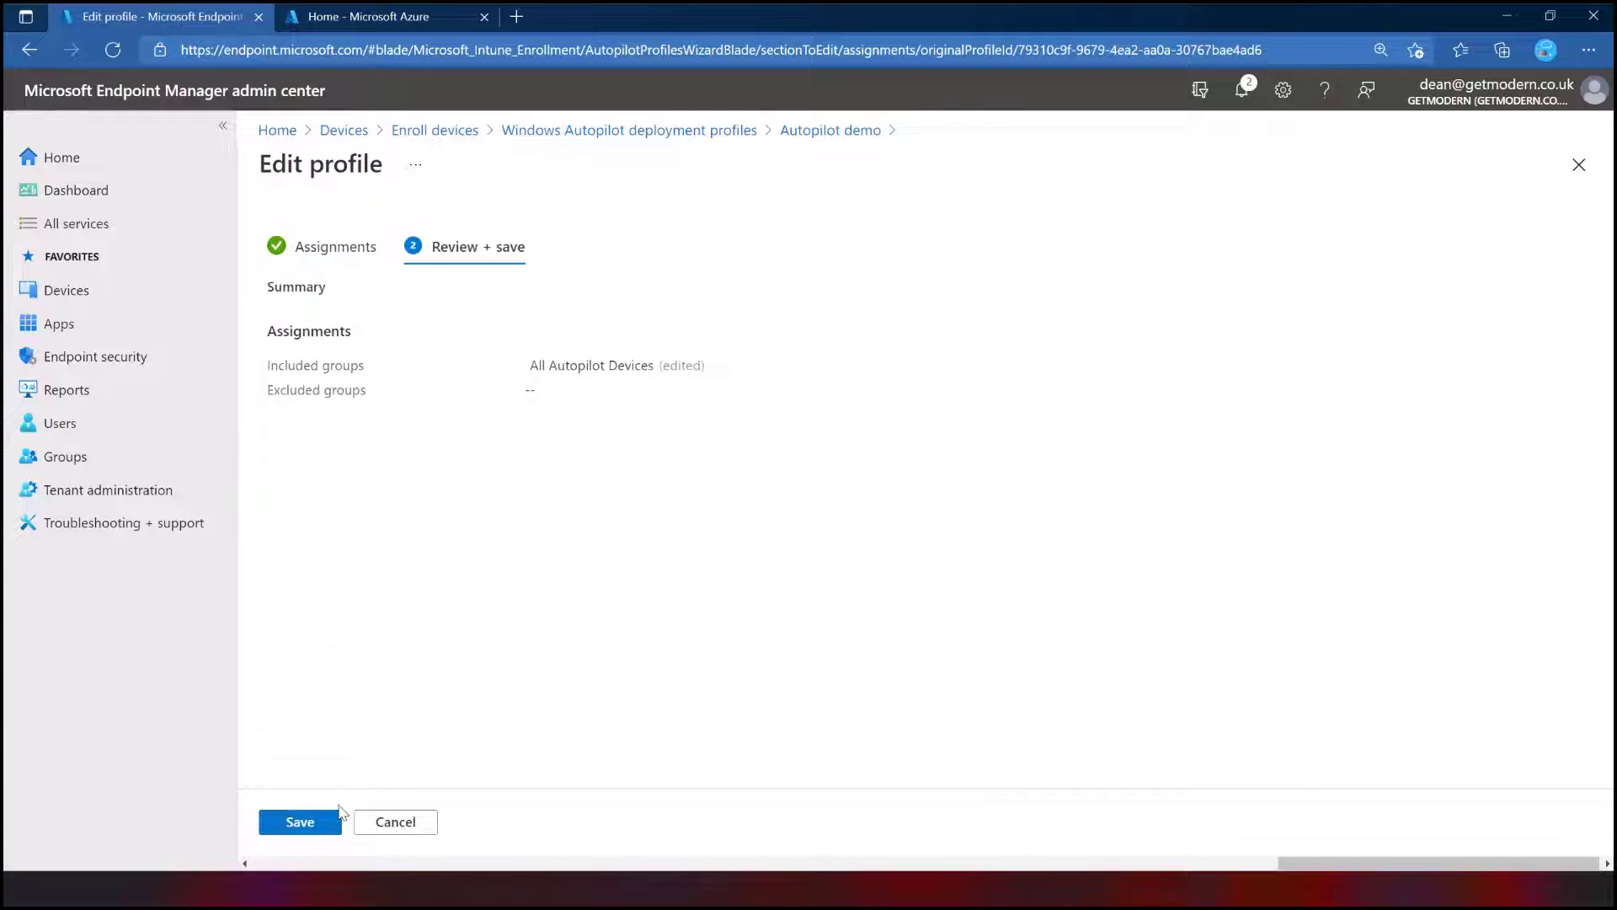
pyautogui.click(300, 821)
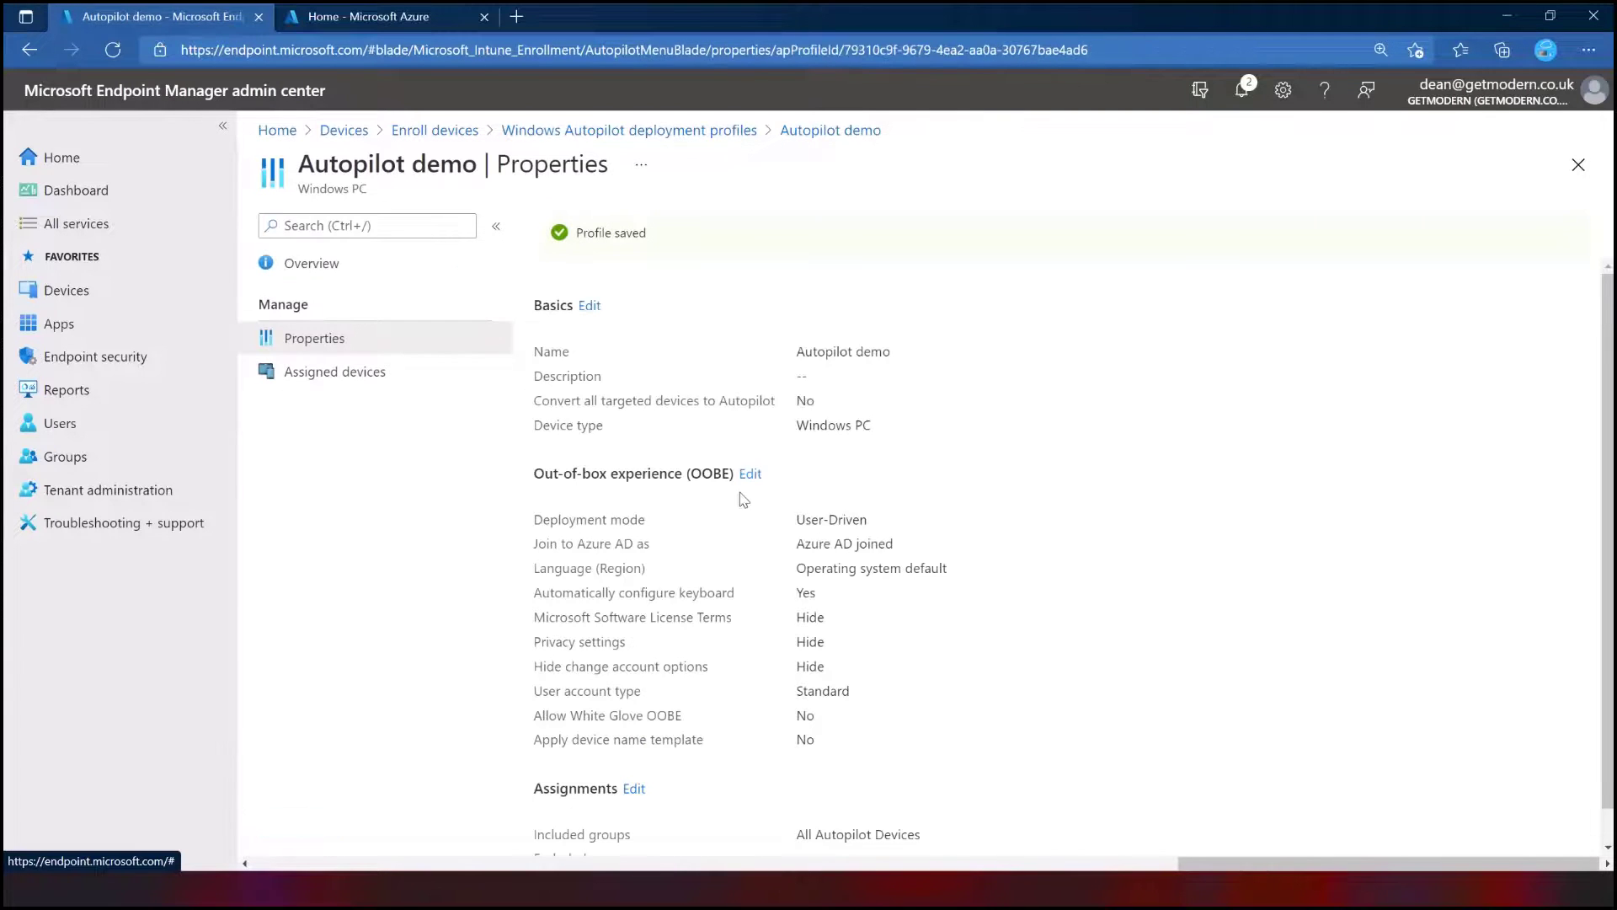
pyautogui.moveTo(629, 433)
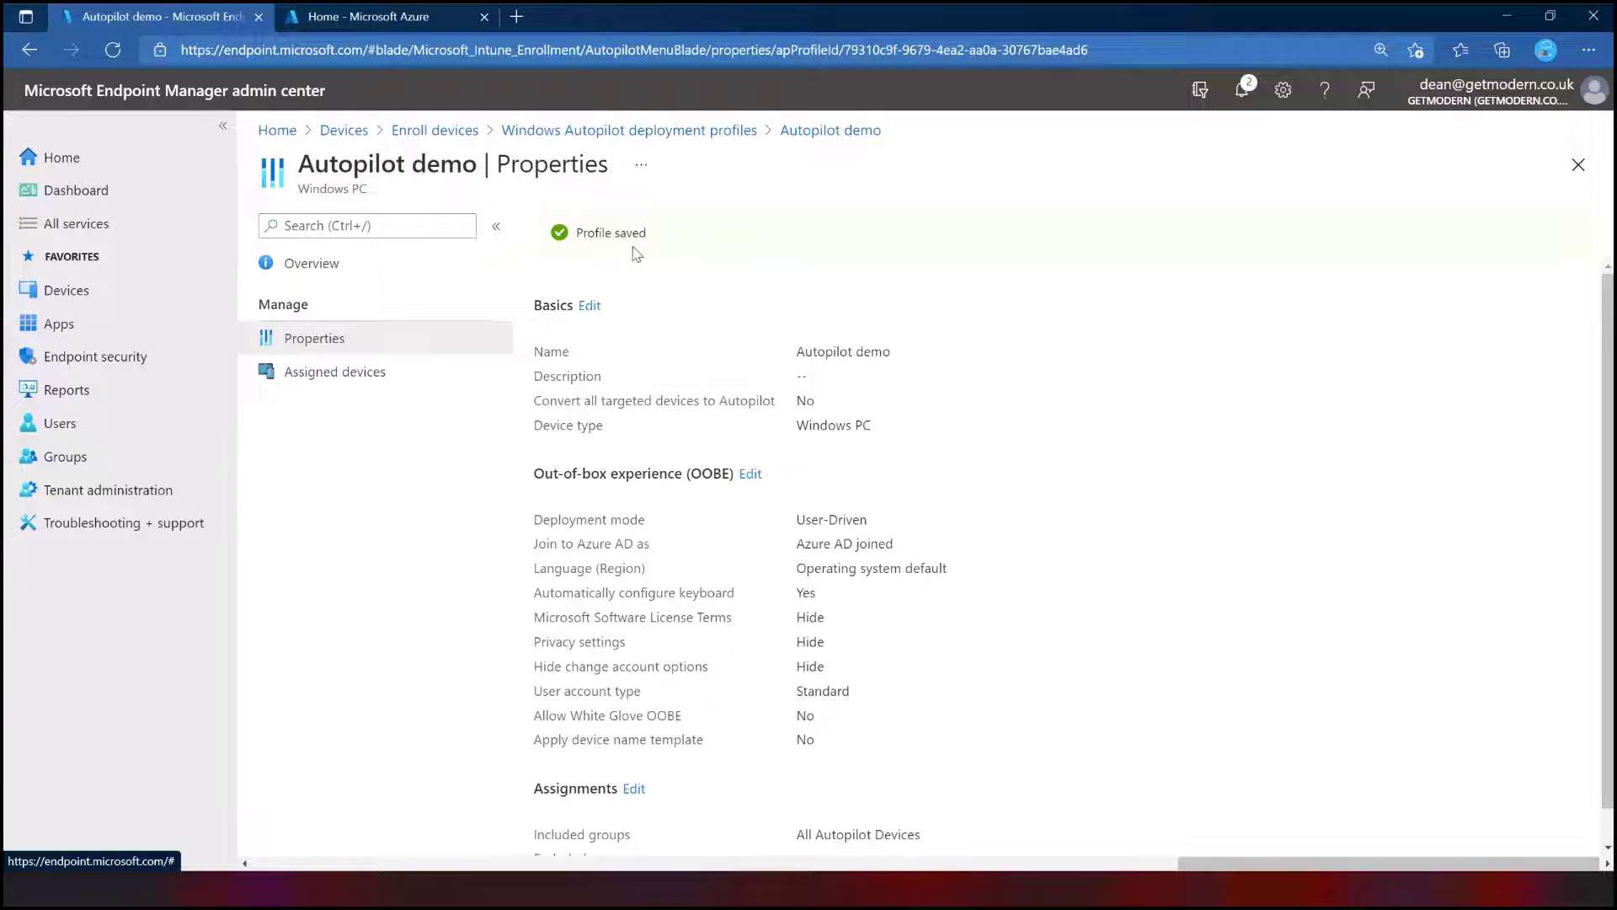
pyautogui.moveTo(594, 275)
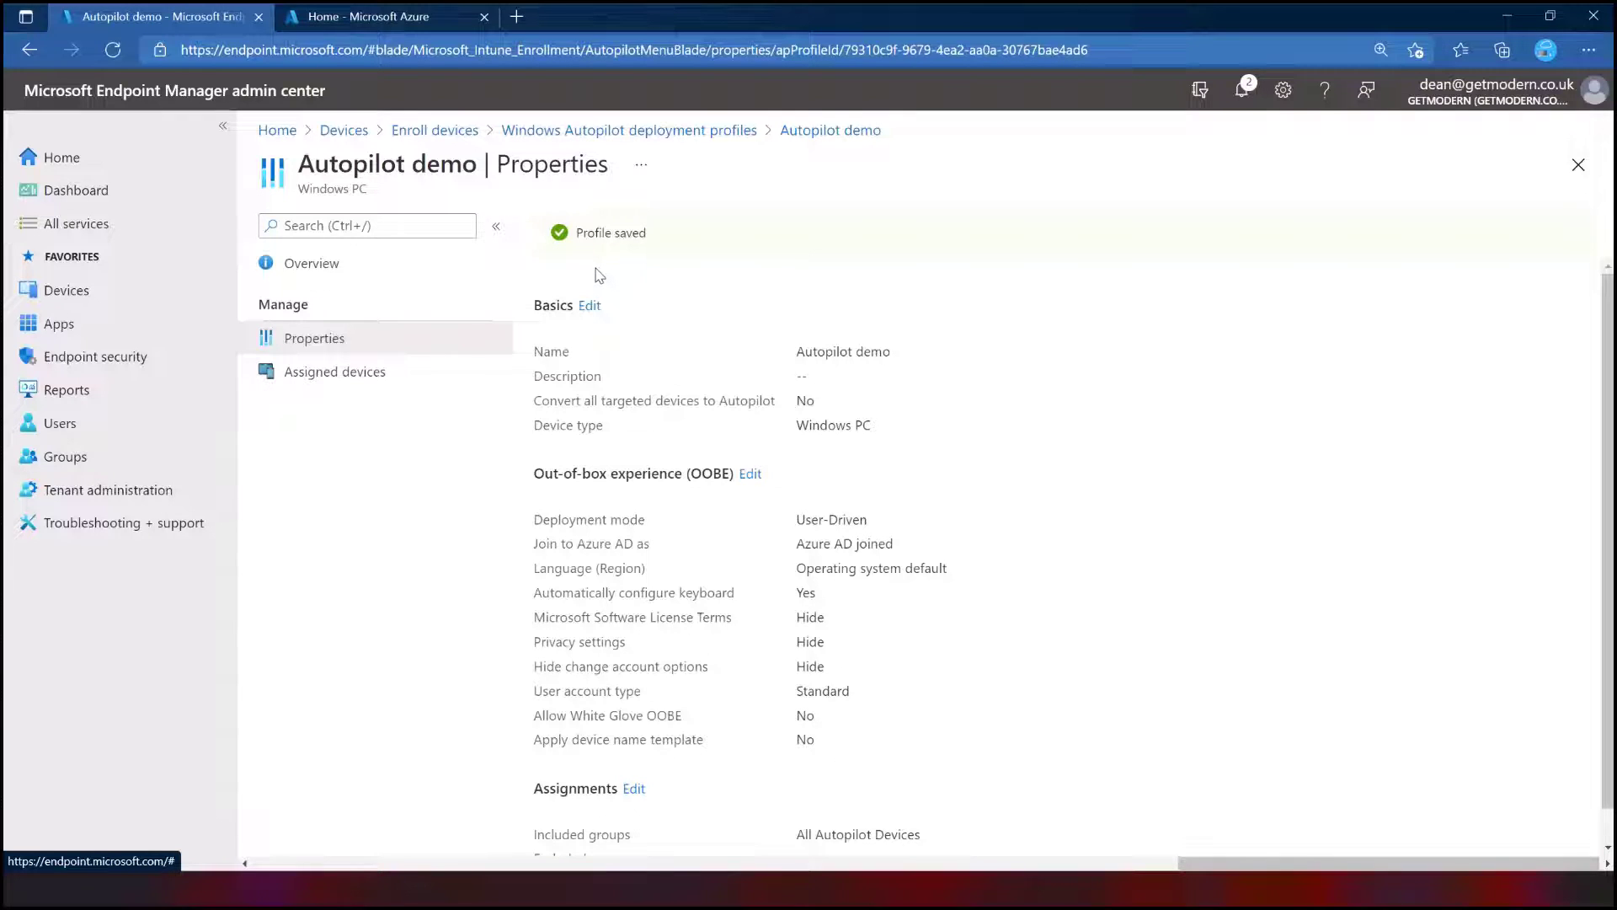
pyautogui.moveTo(551, 260)
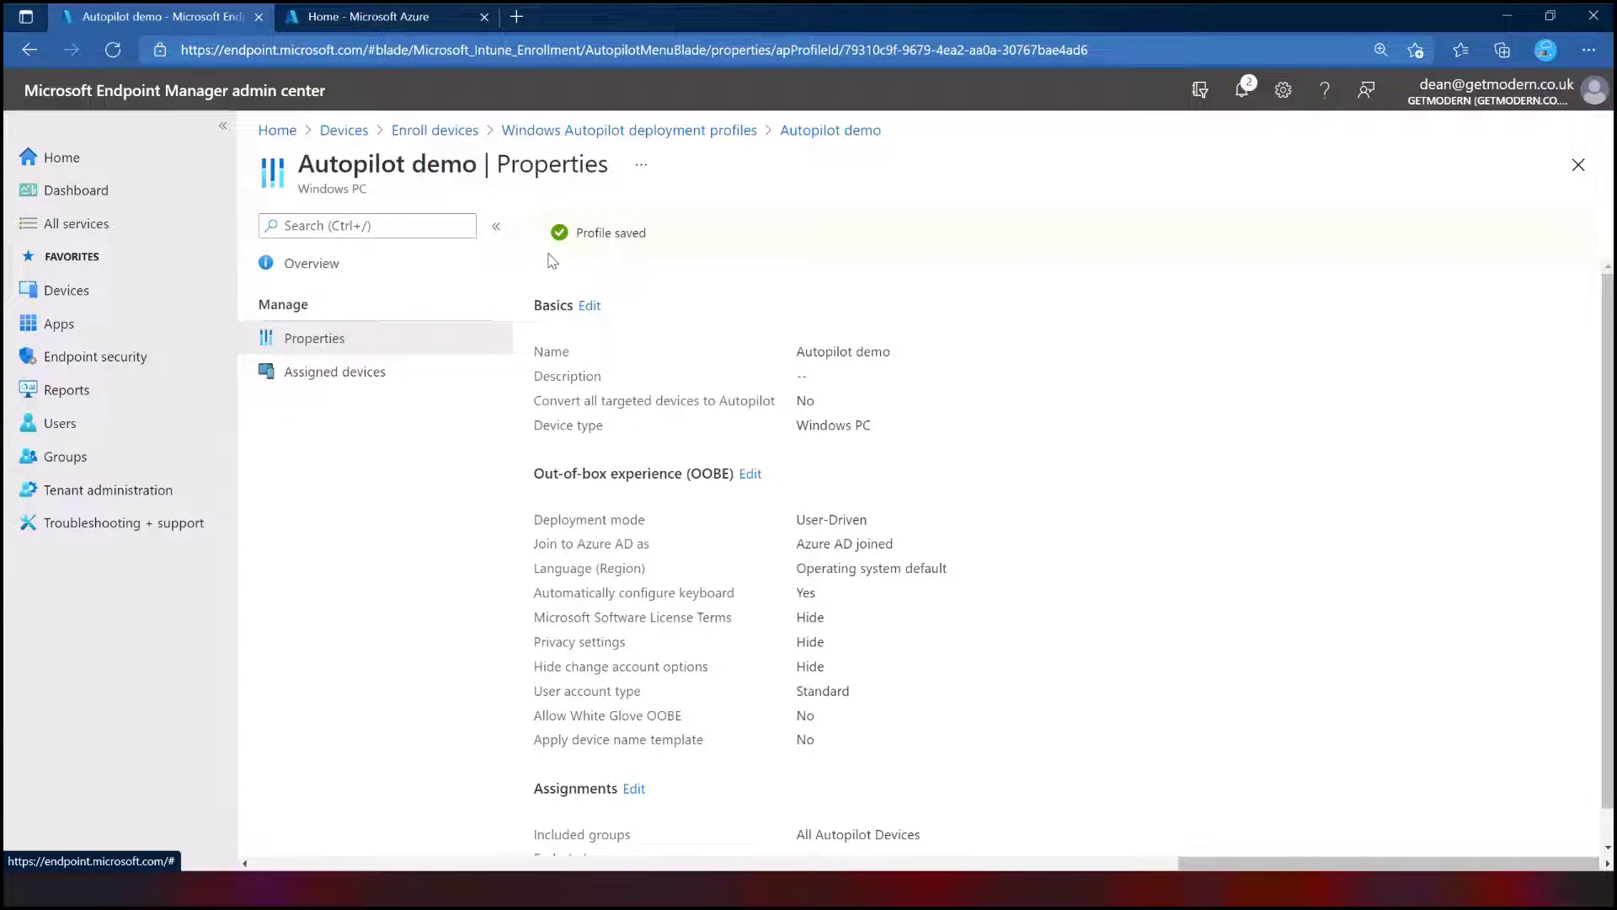
pyautogui.moveTo(301, 482)
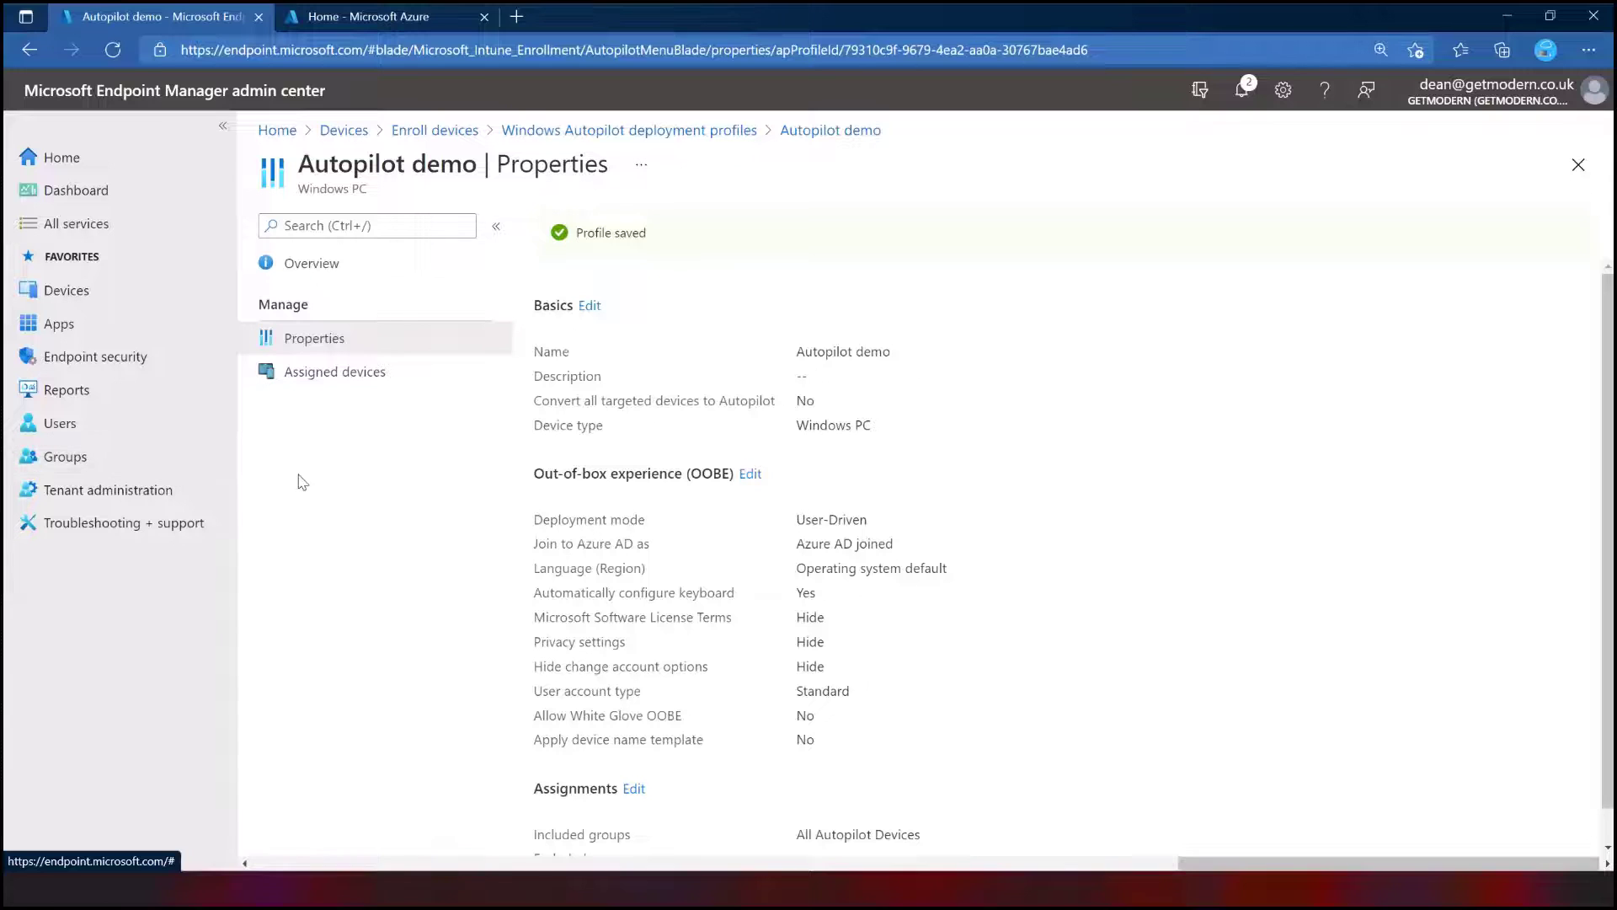
pyautogui.moveTo(586, 152)
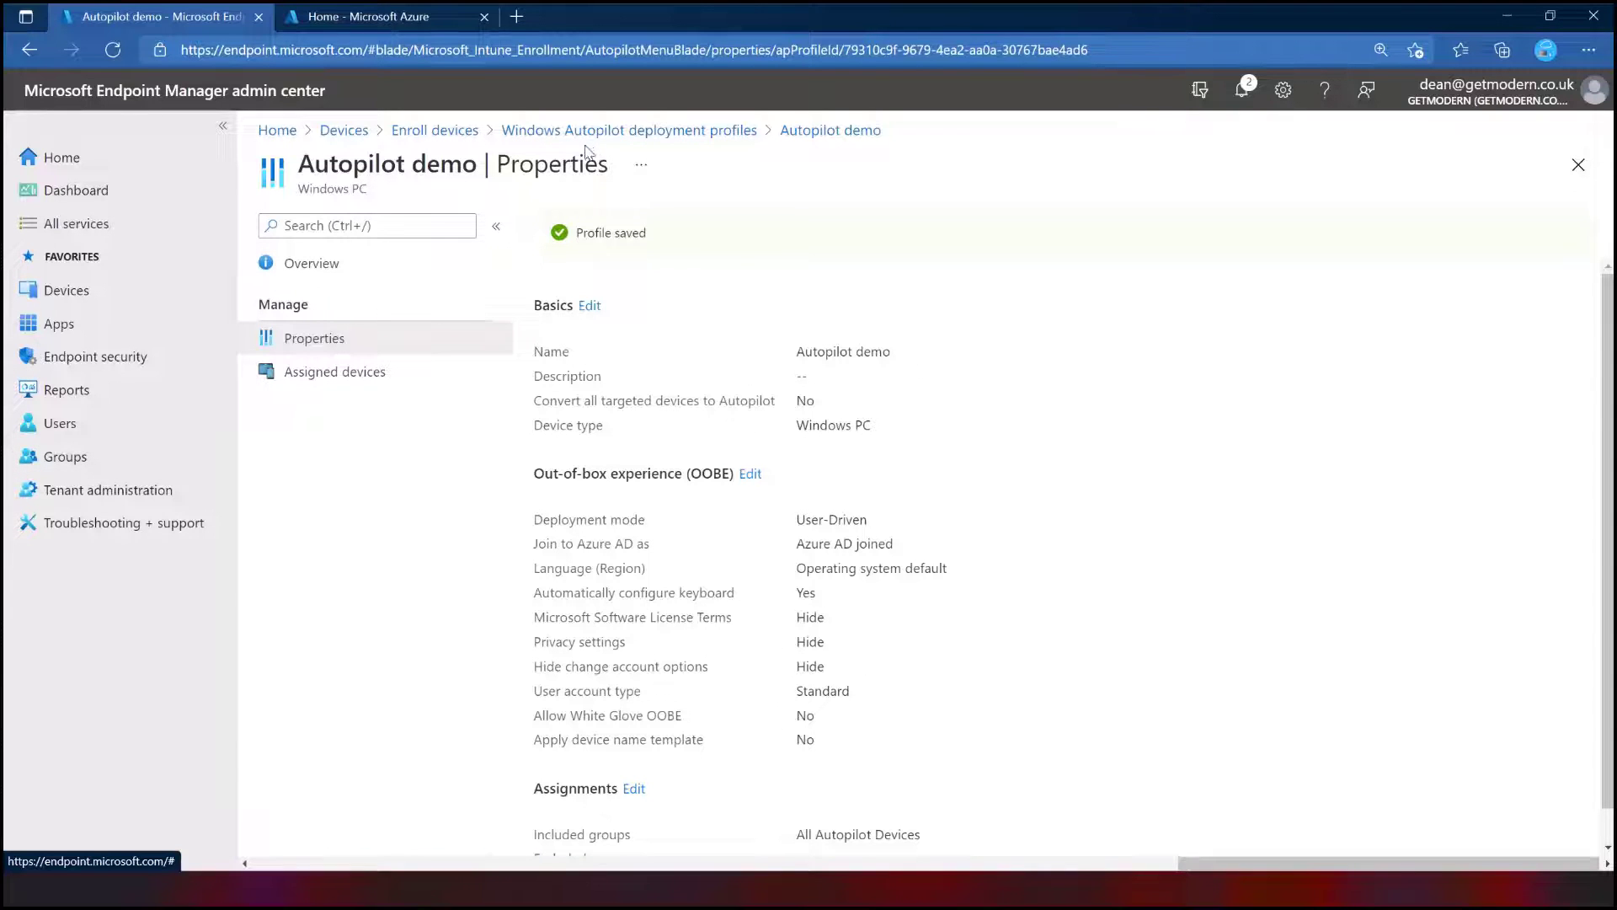
# Sync the Windows Autopilot devices so the second VM's profile status shows Updating
pyautogui.click(629, 129)
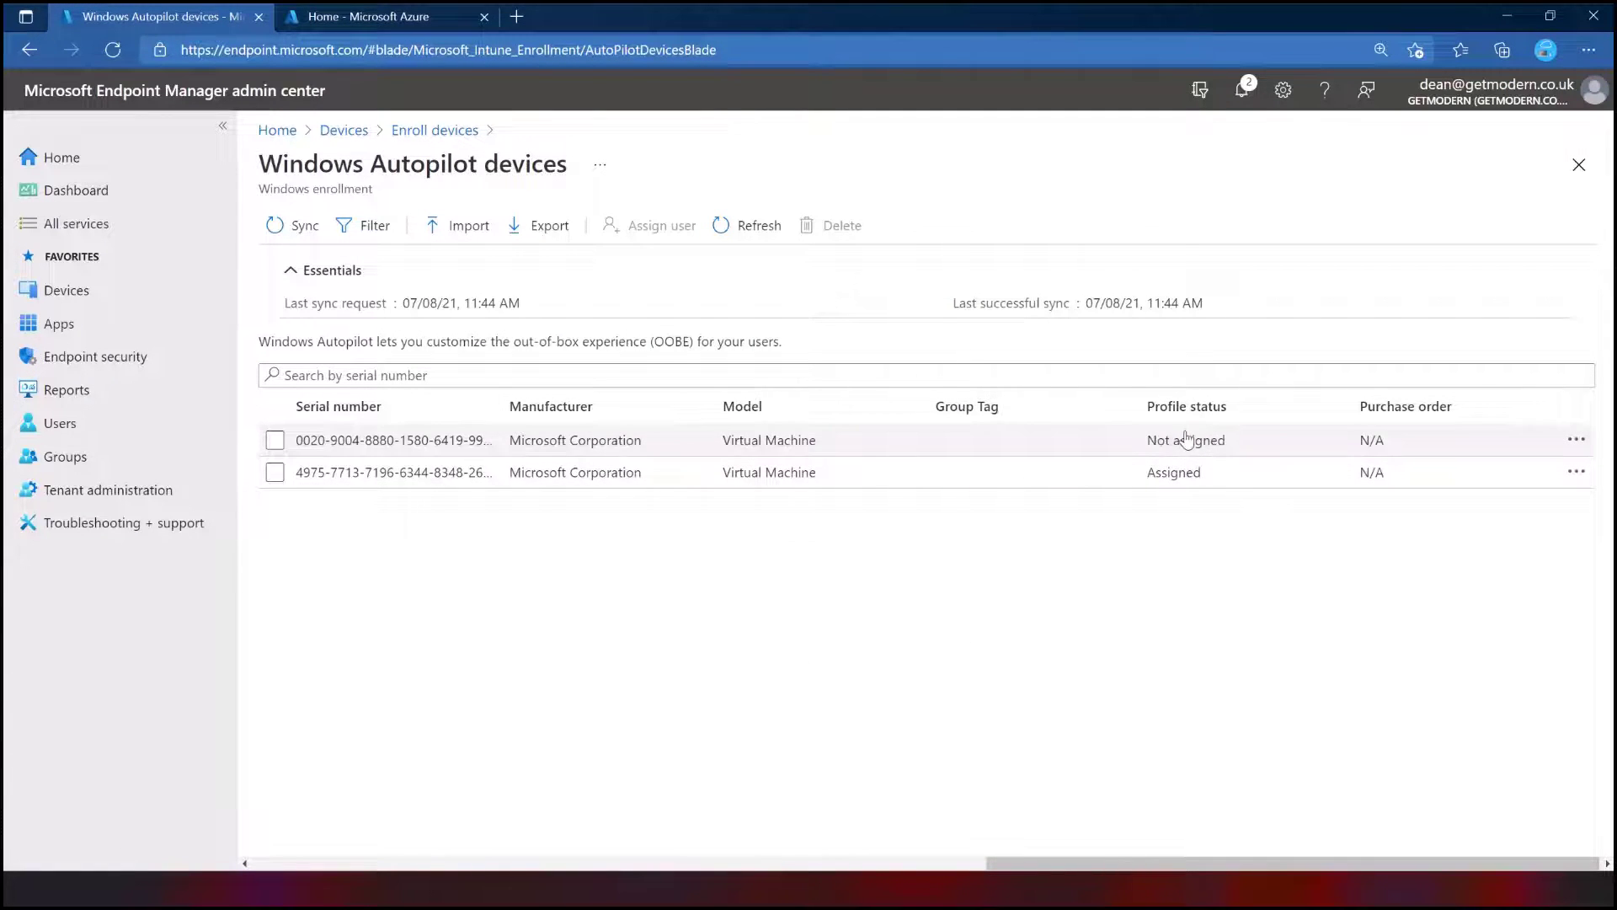
pyautogui.click(303, 225)
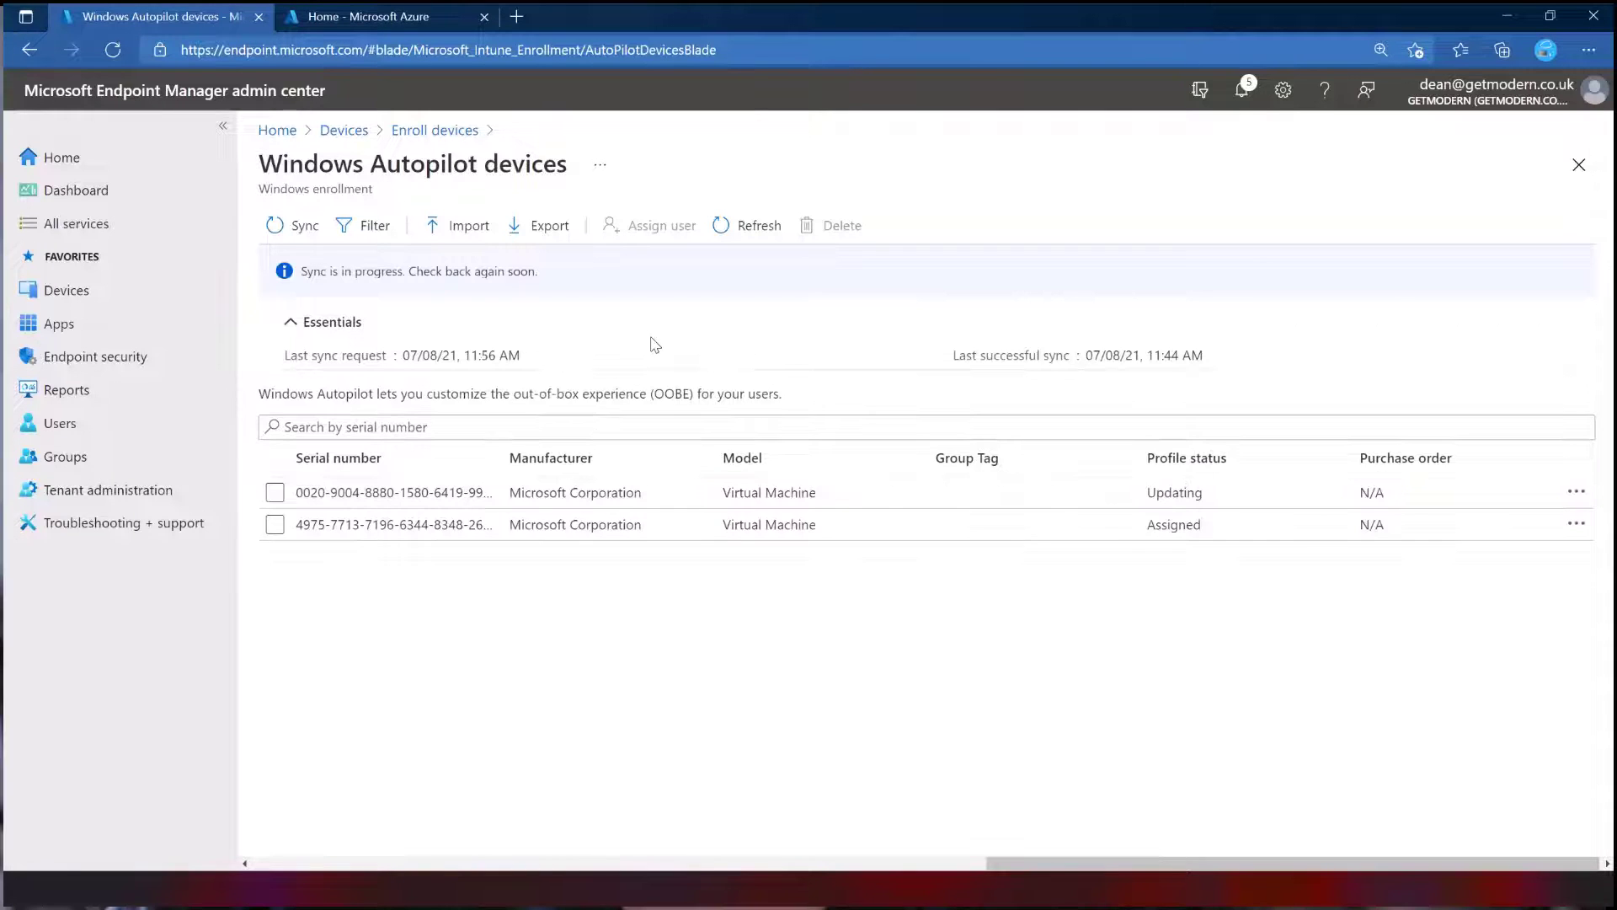
pyautogui.moveTo(493, 305)
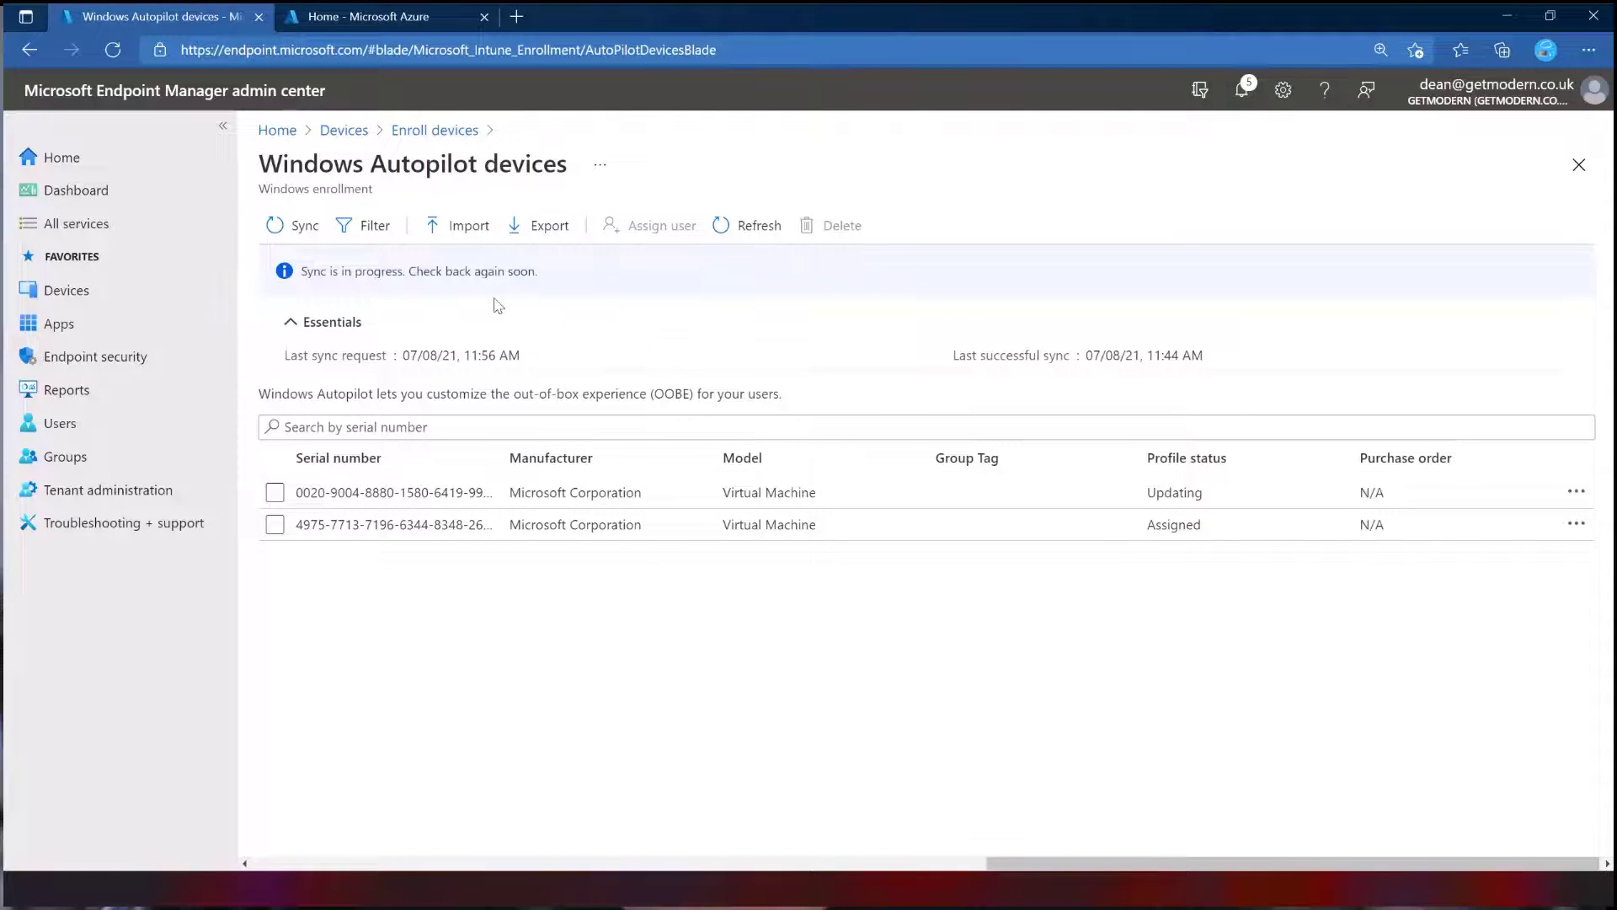
pyautogui.moveTo(293, 225)
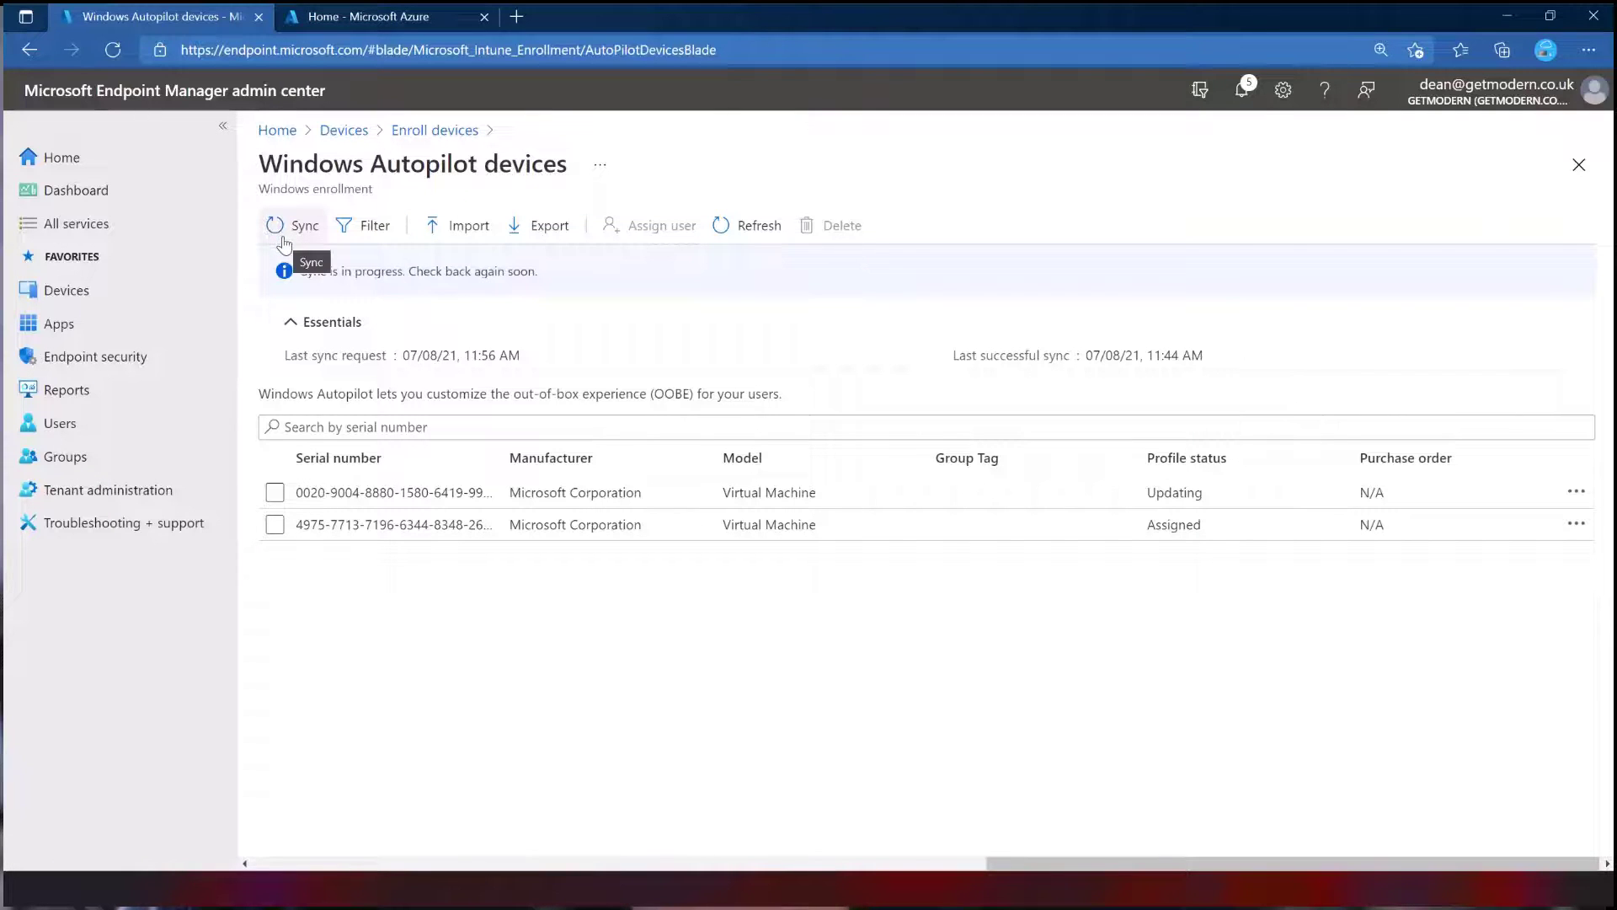
pyautogui.moveTo(345, 244)
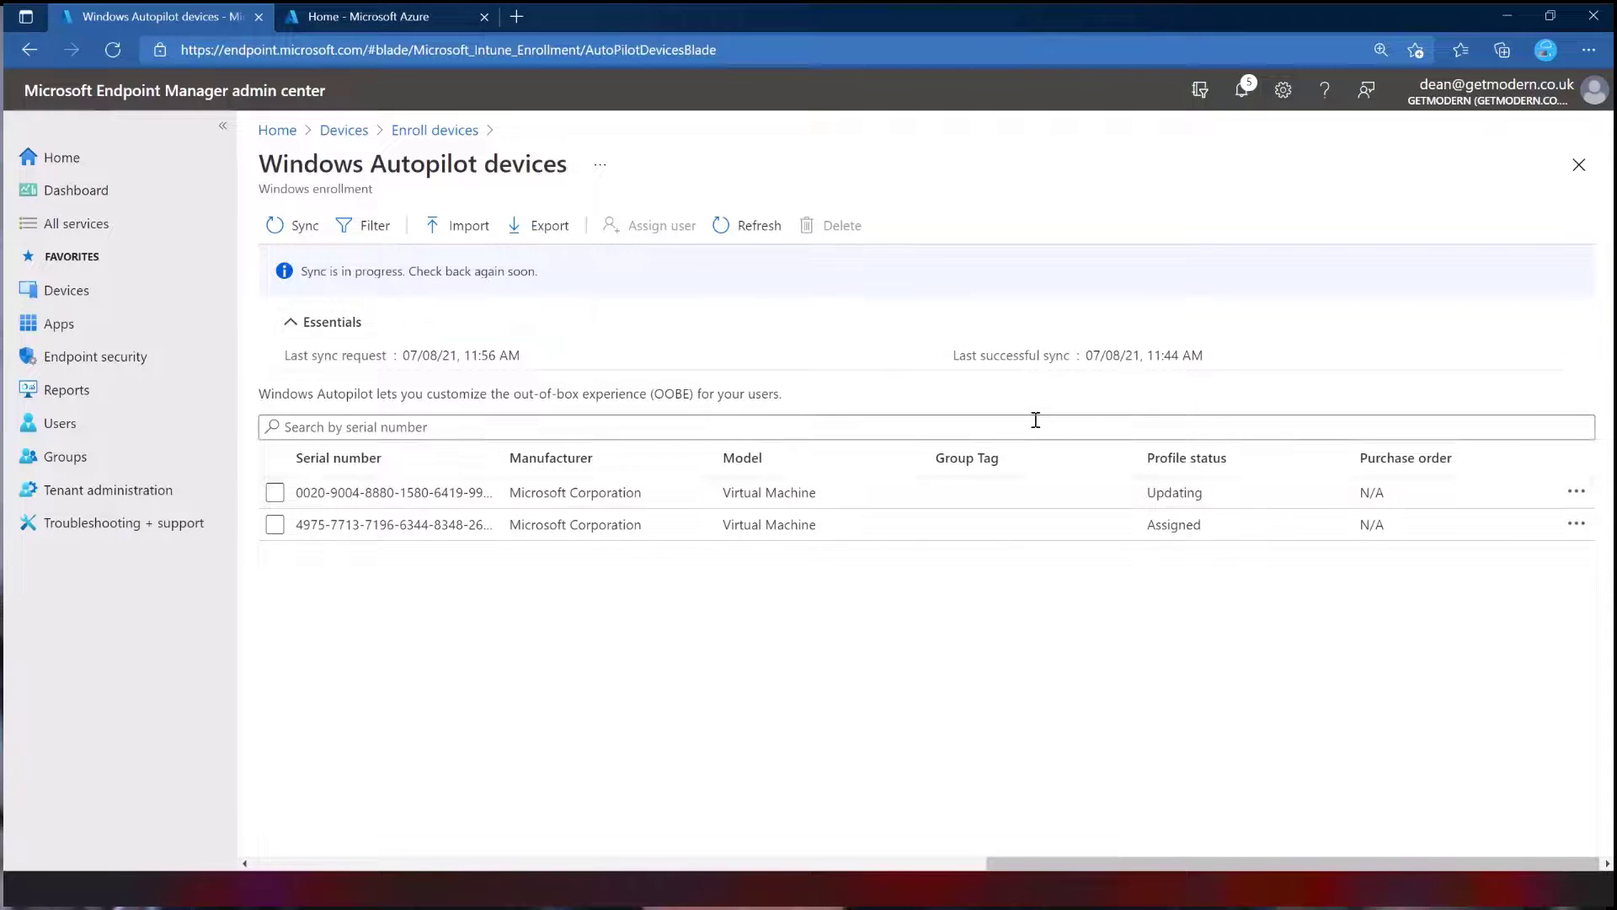
pyautogui.moveTo(758, 225)
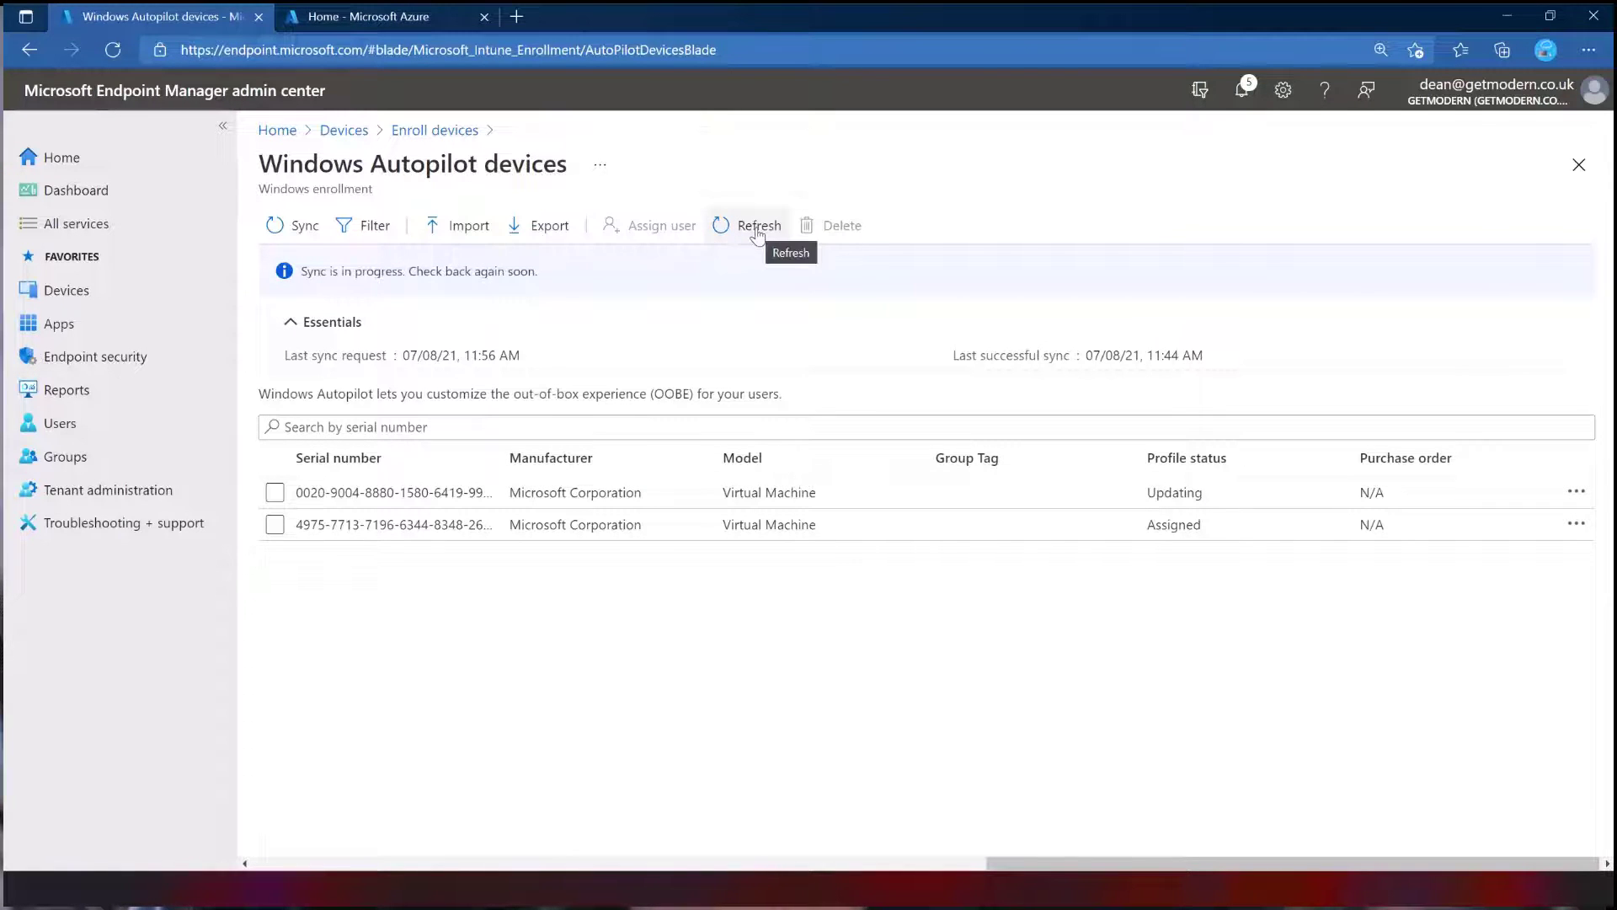